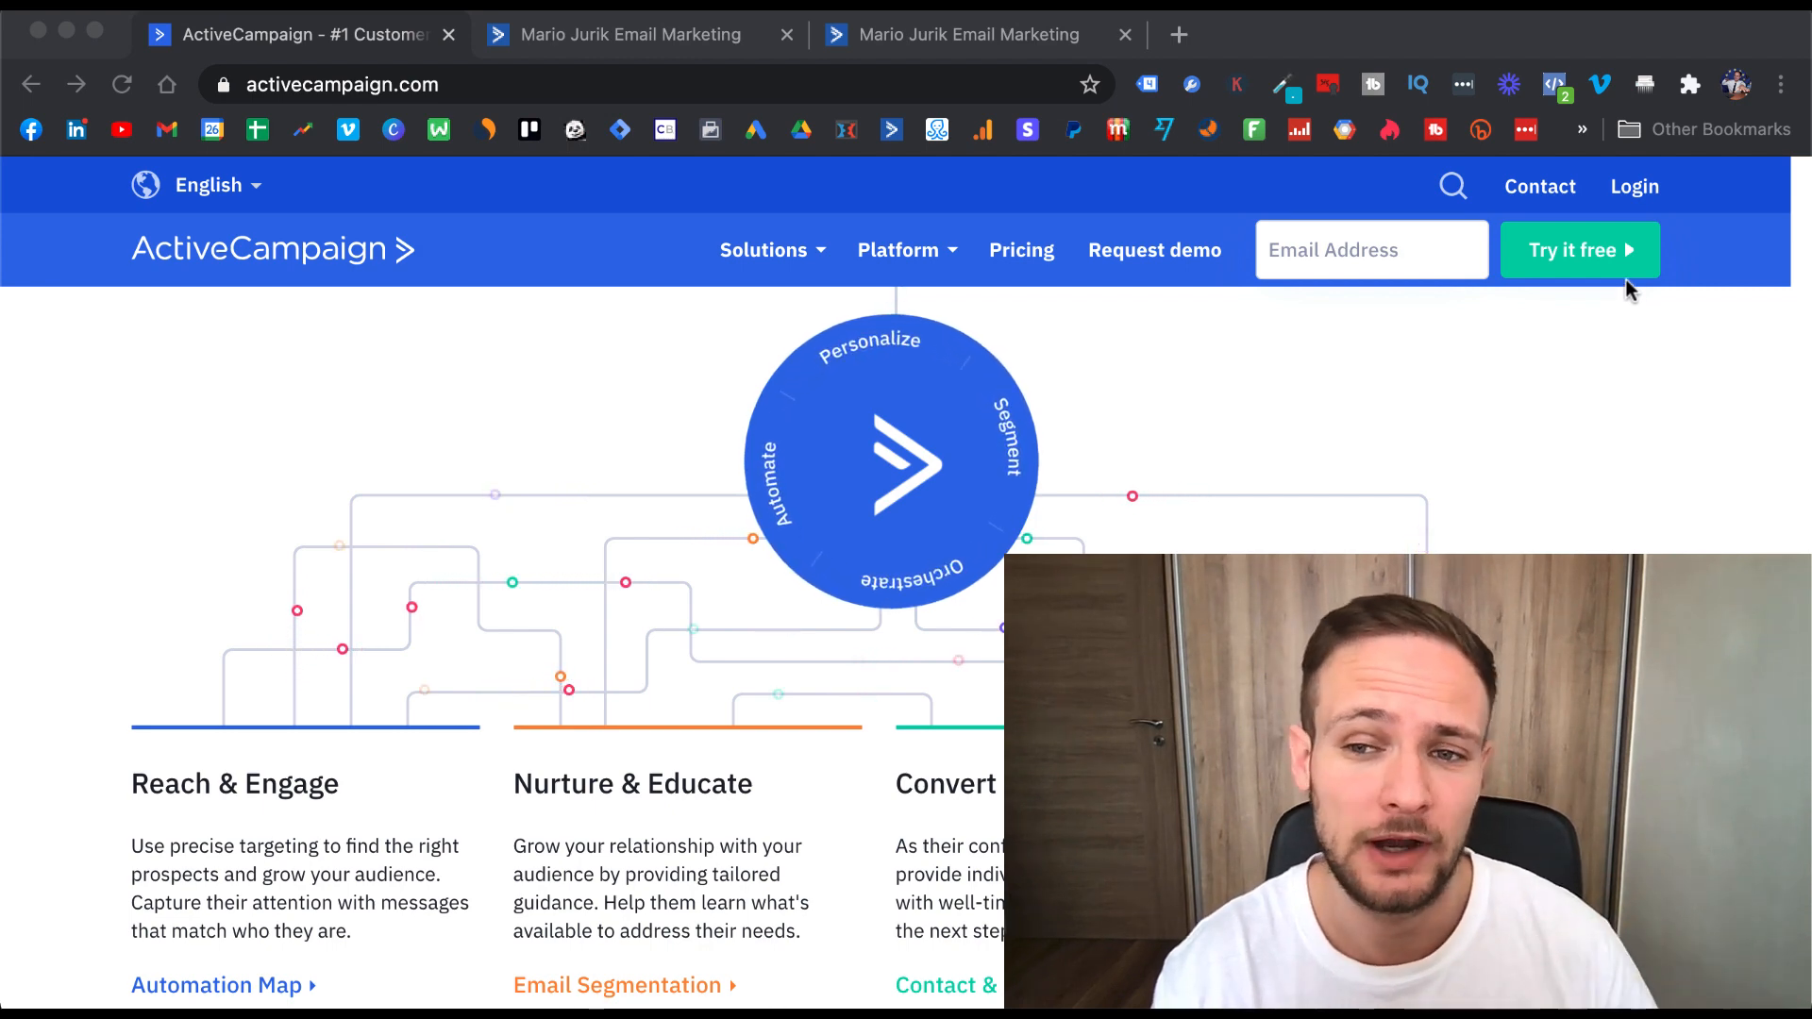
mouse_move(1610, 324)
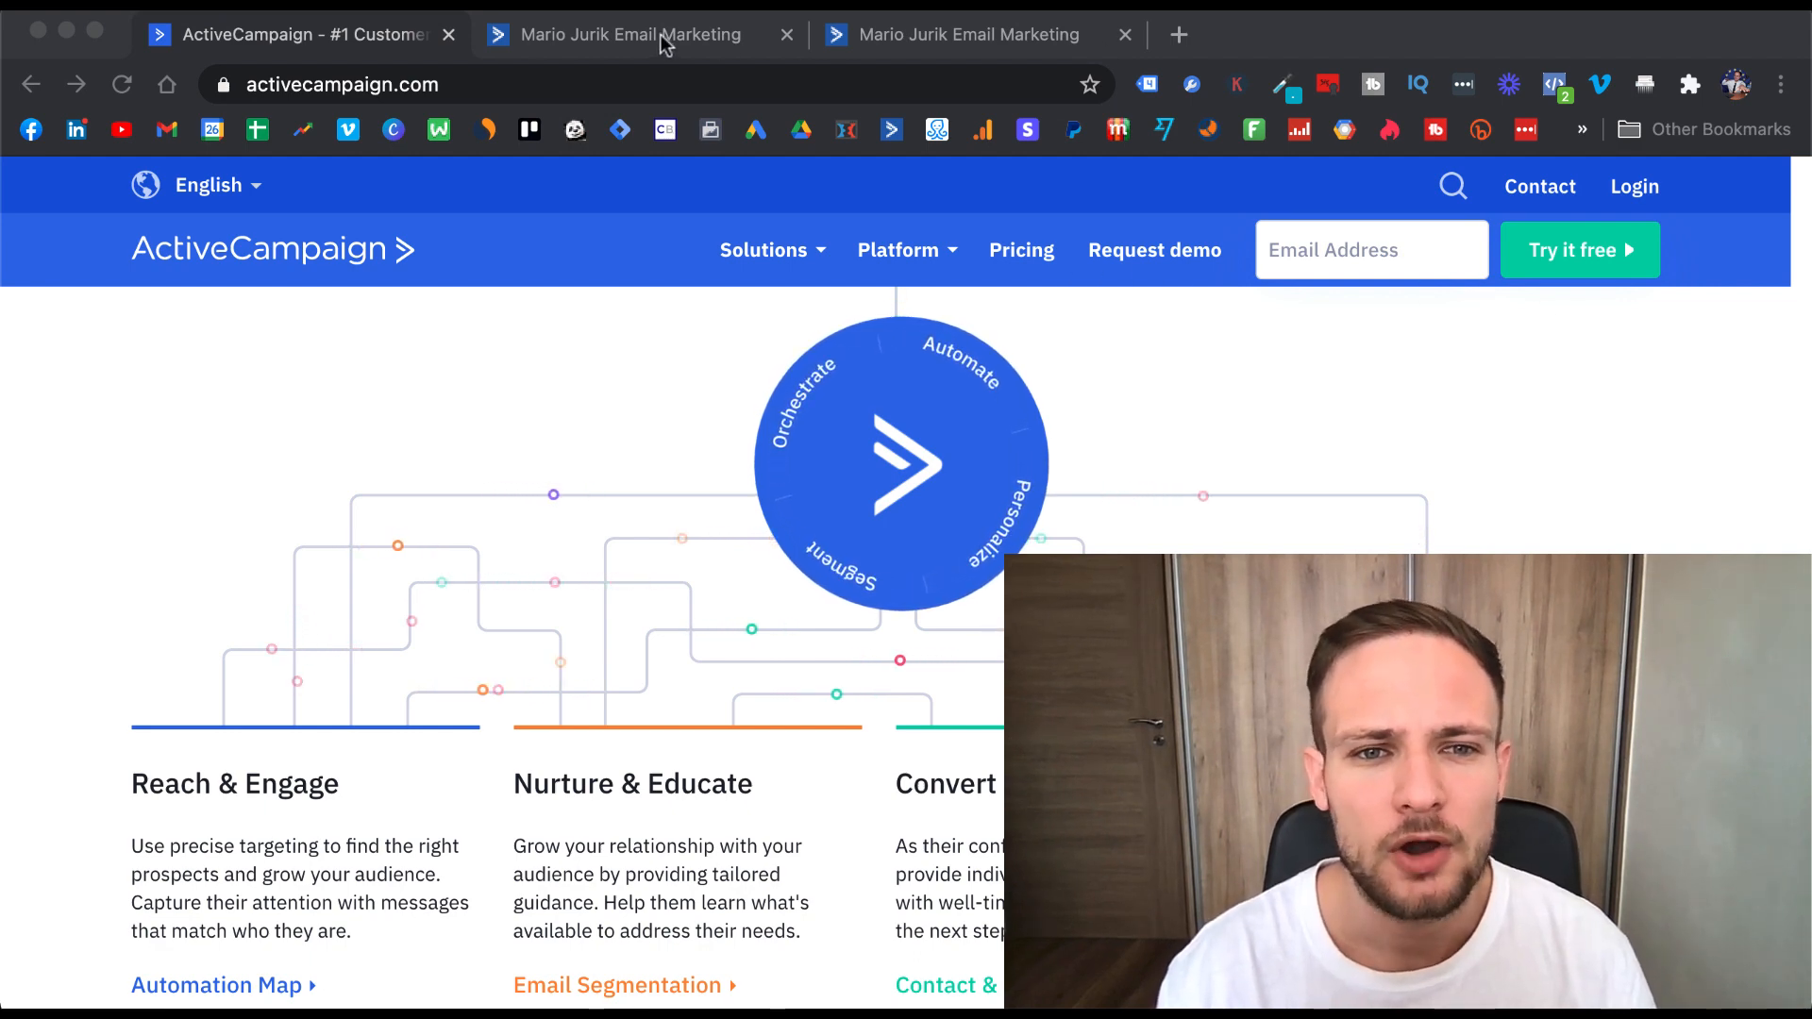
- Switch to the second browser tab showing the account's Campaigns page
left_click(629, 35)
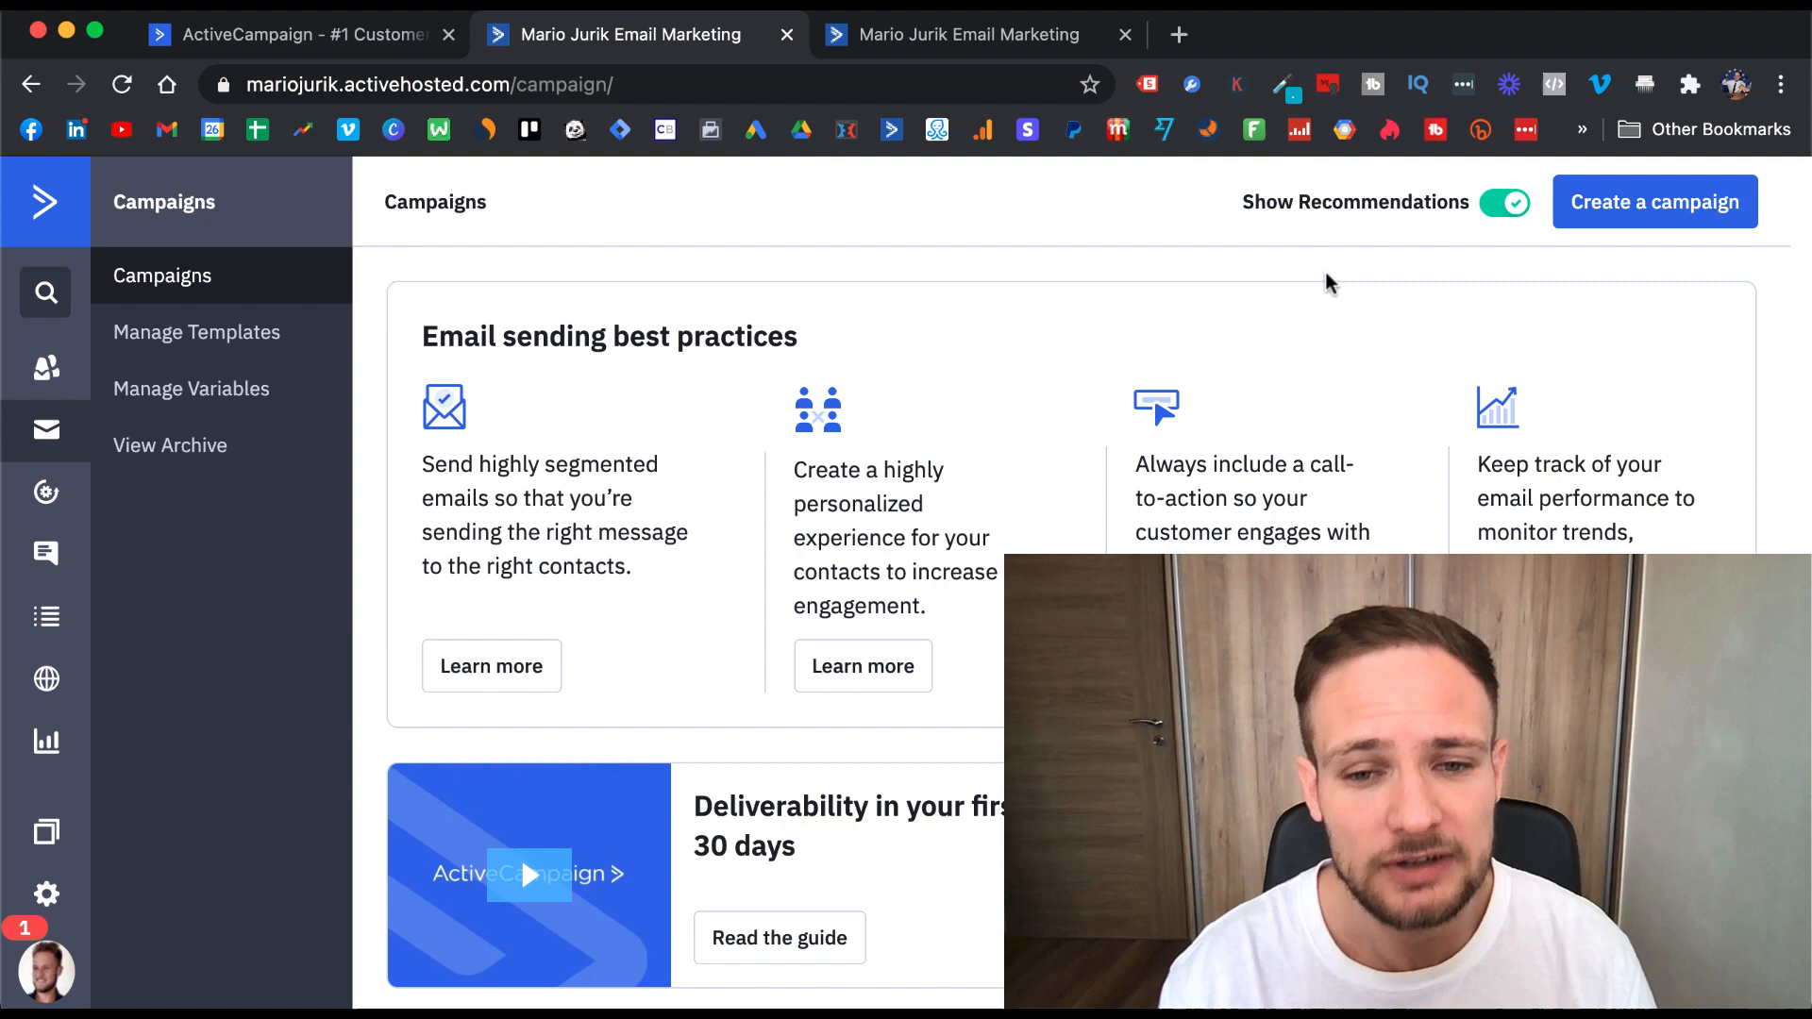
mouse_move(1080, 226)
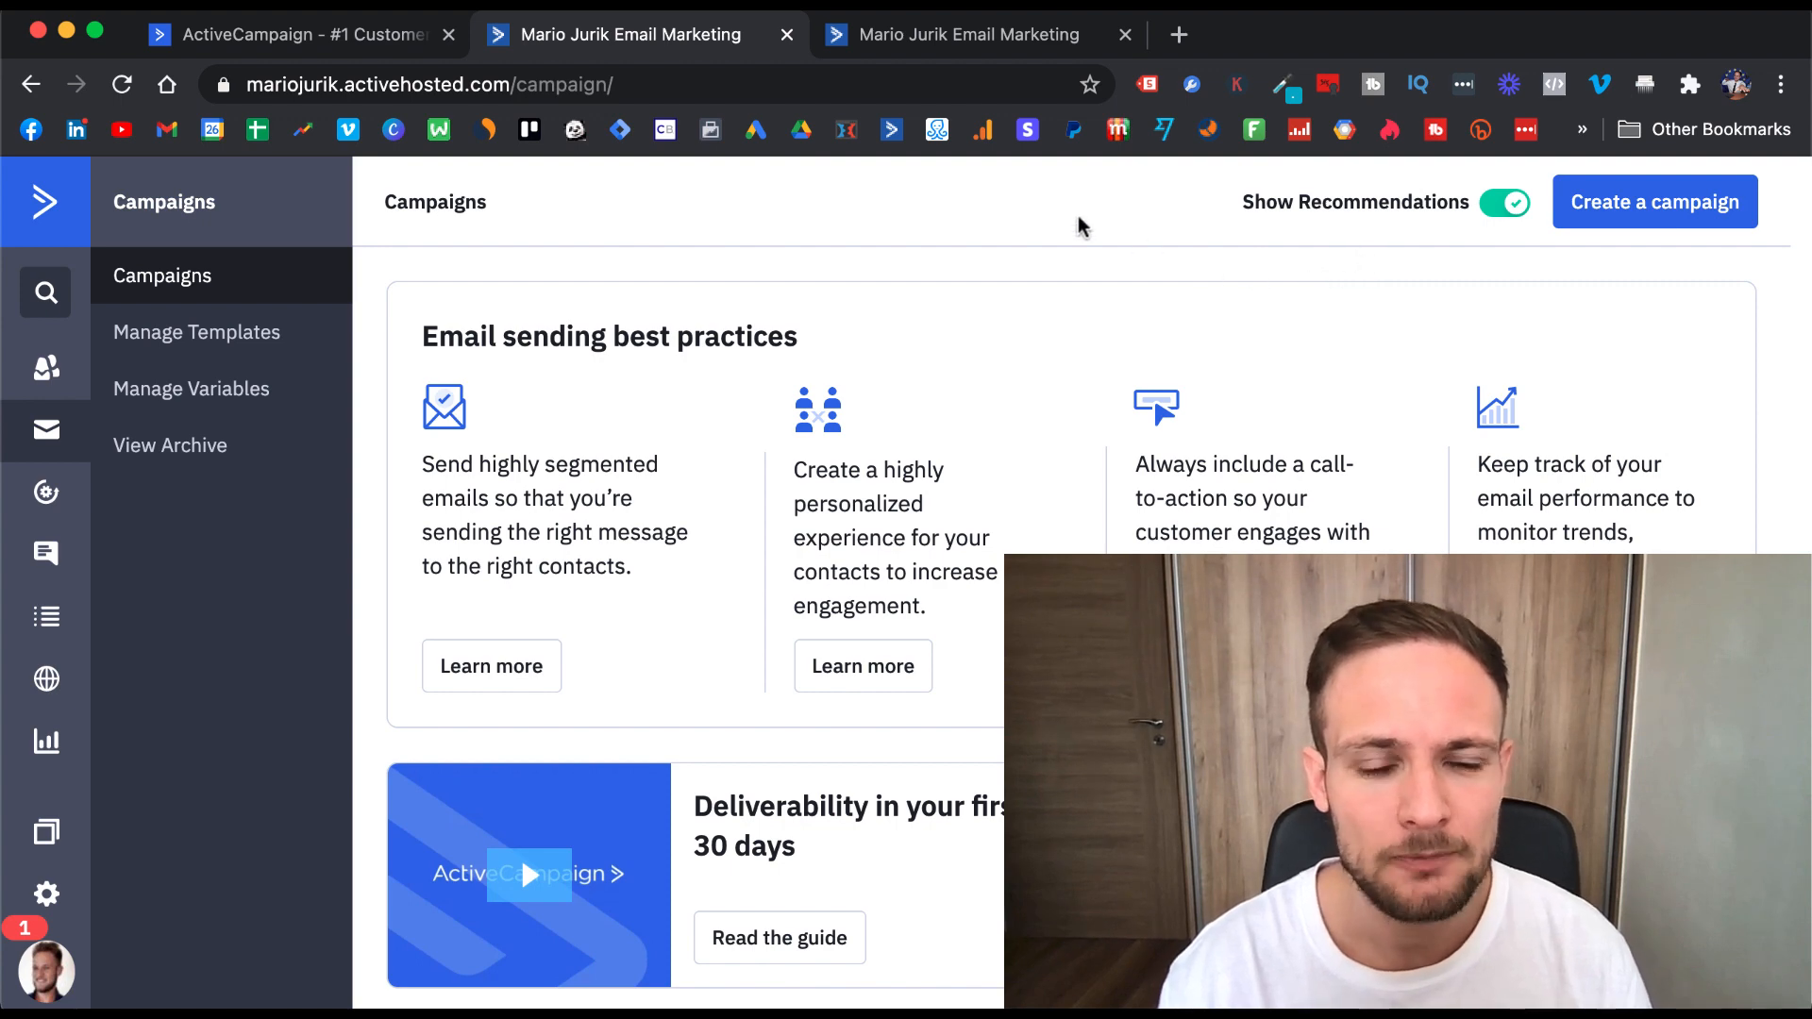
mouse_move(47, 372)
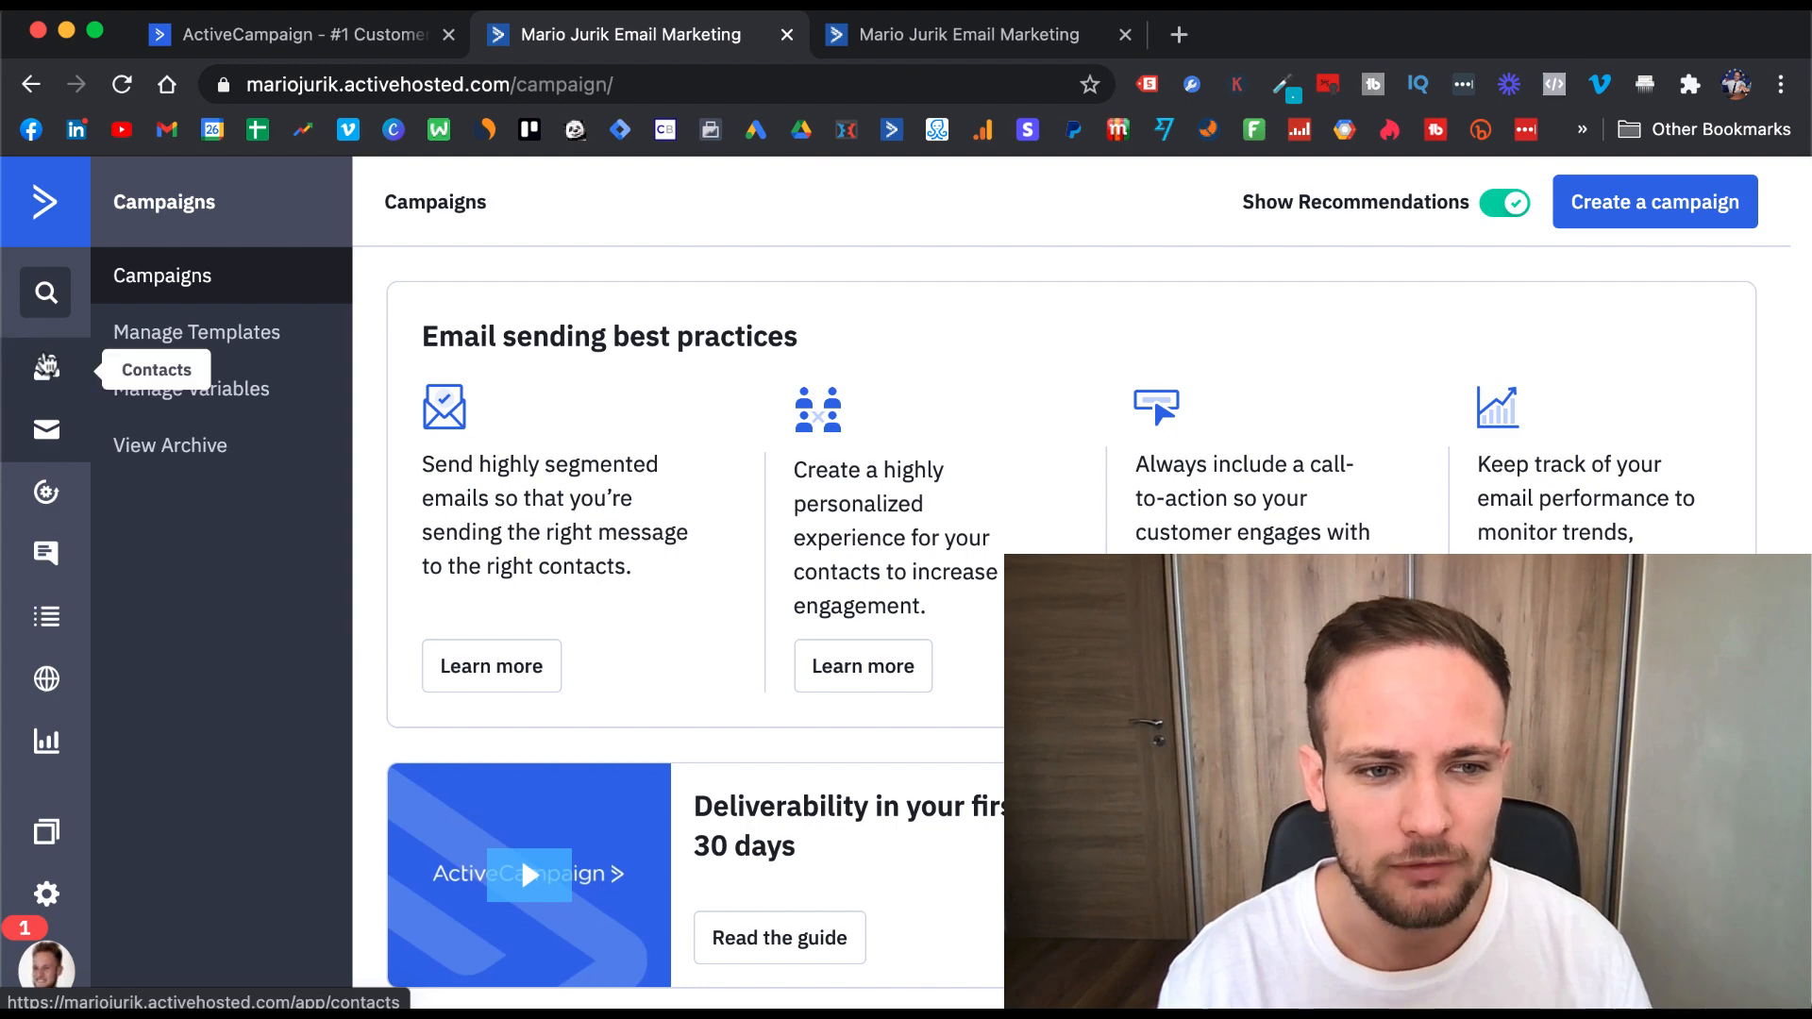
mouse_move(46, 494)
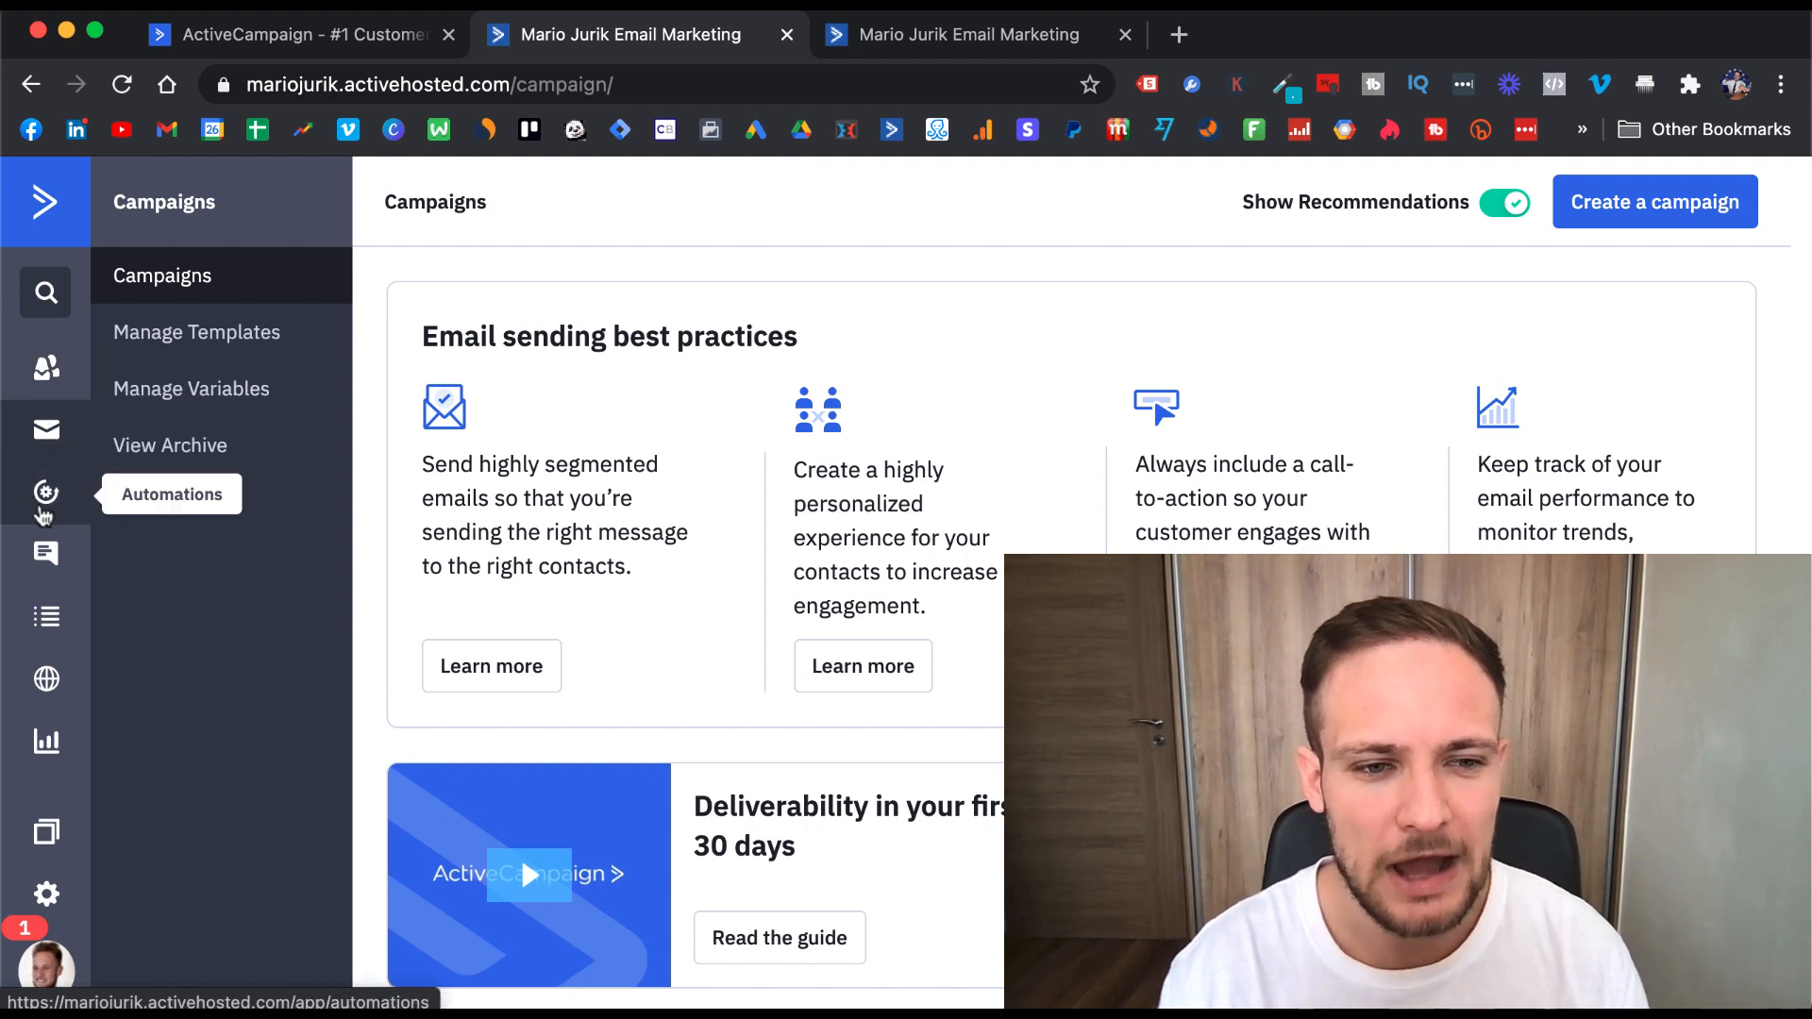
mouse_move(46, 616)
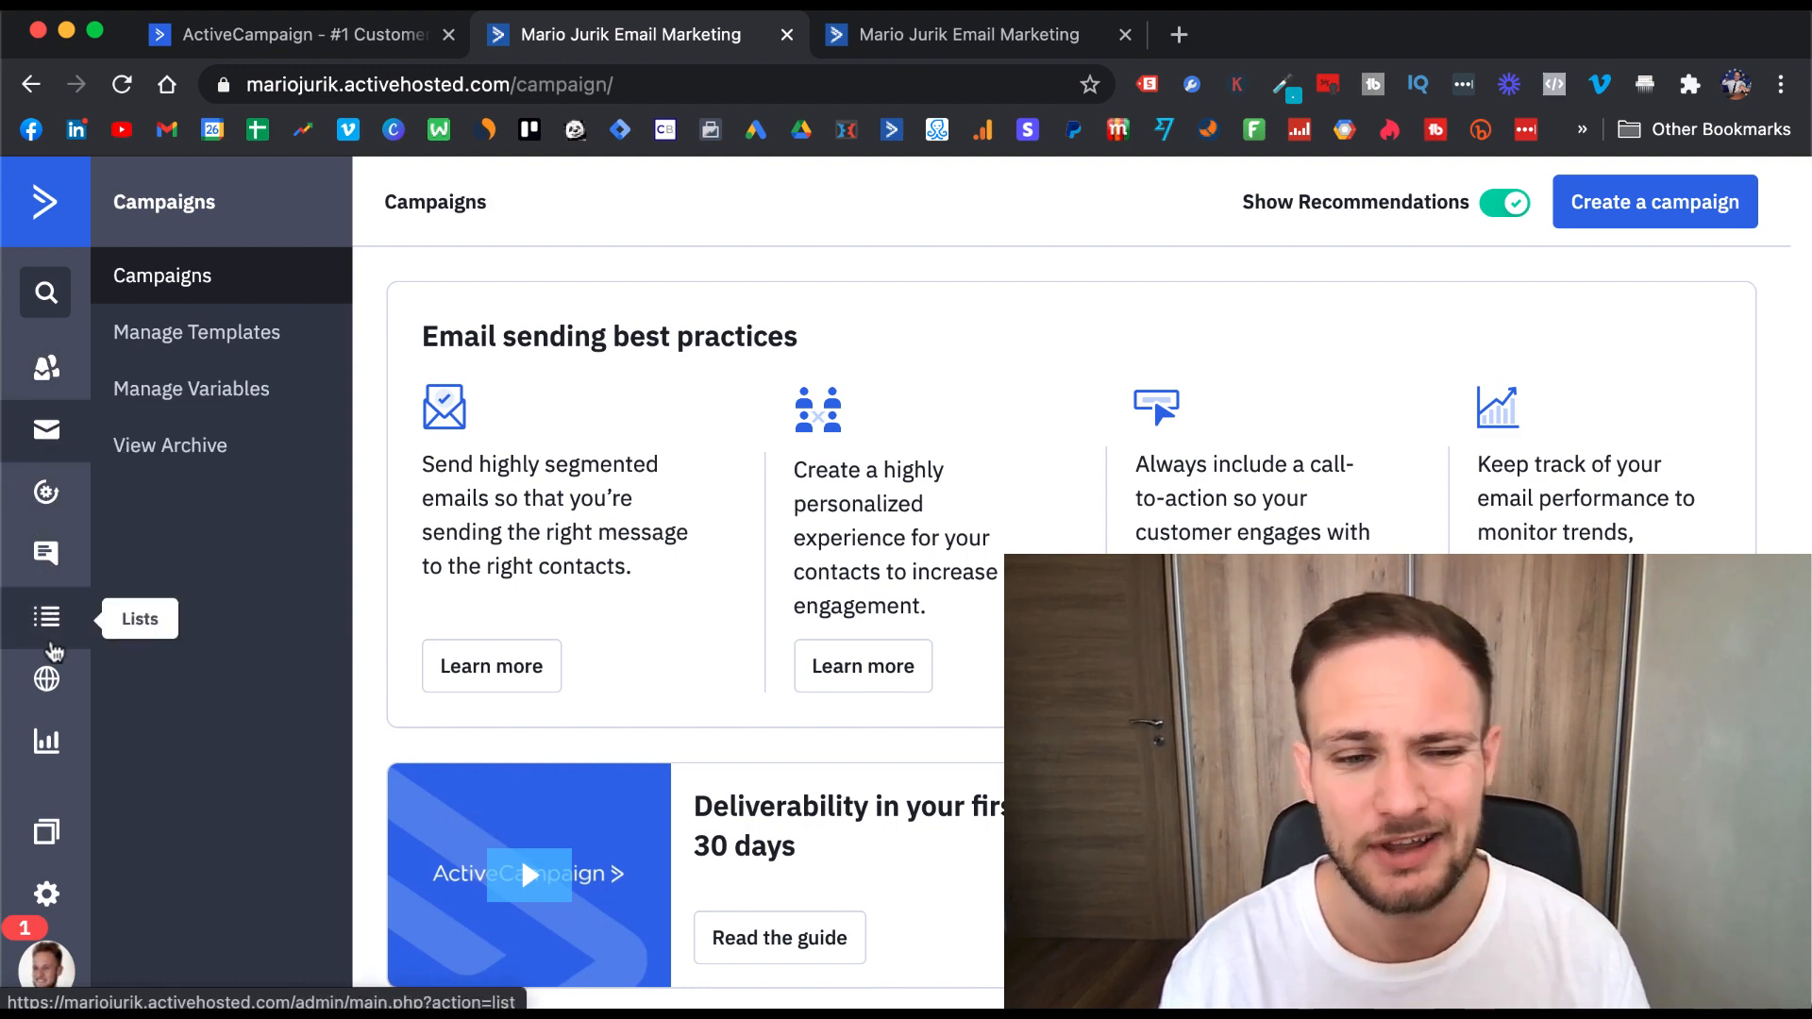
mouse_move(47, 743)
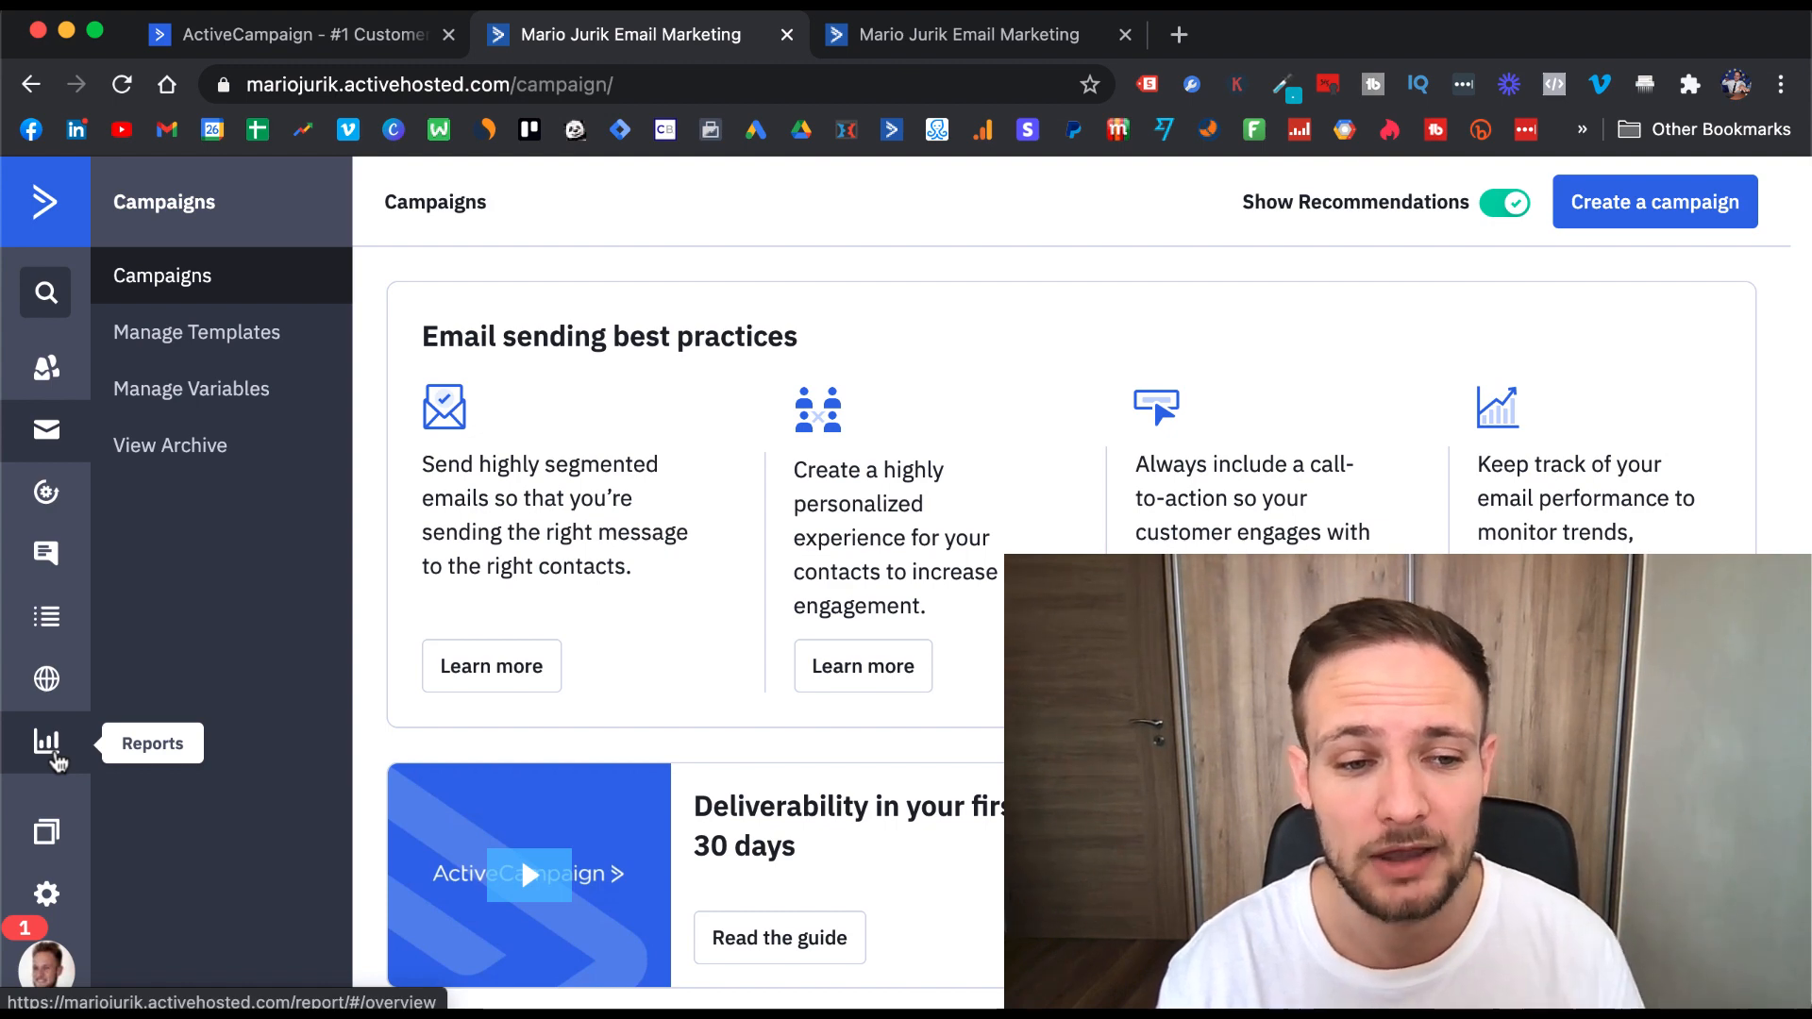
mouse_move(47, 894)
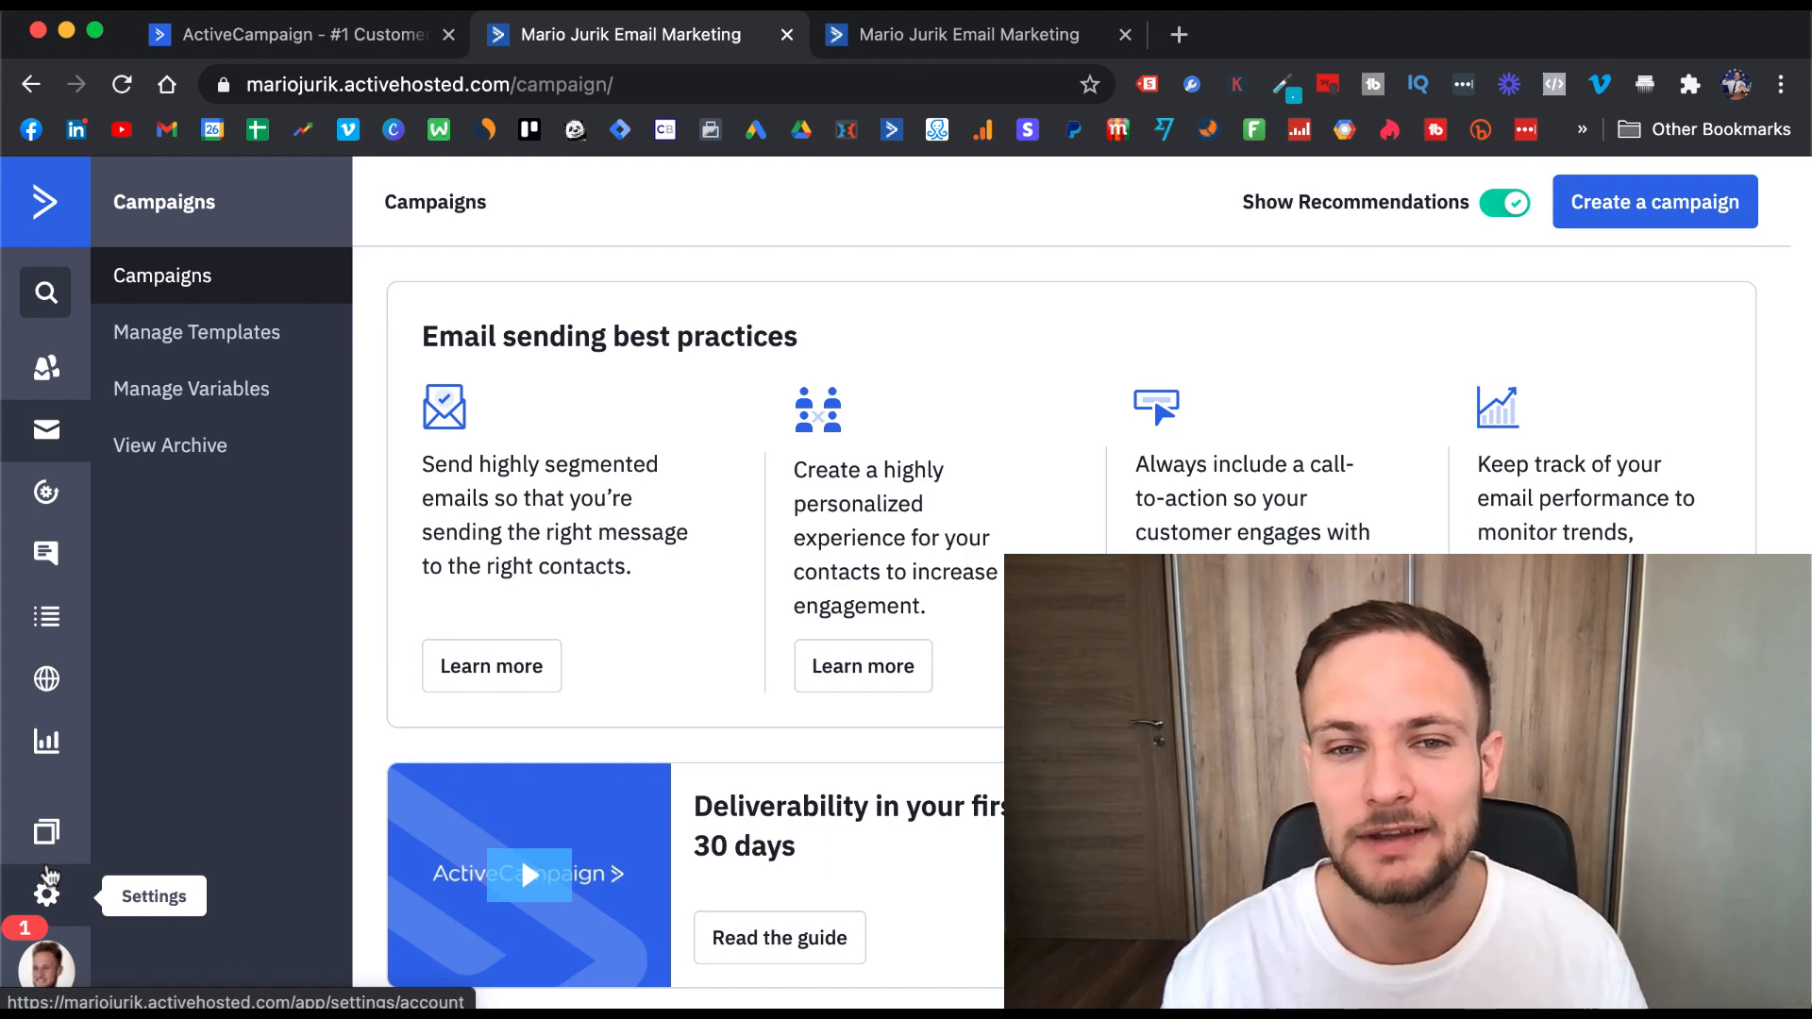
mouse_move(241, 294)
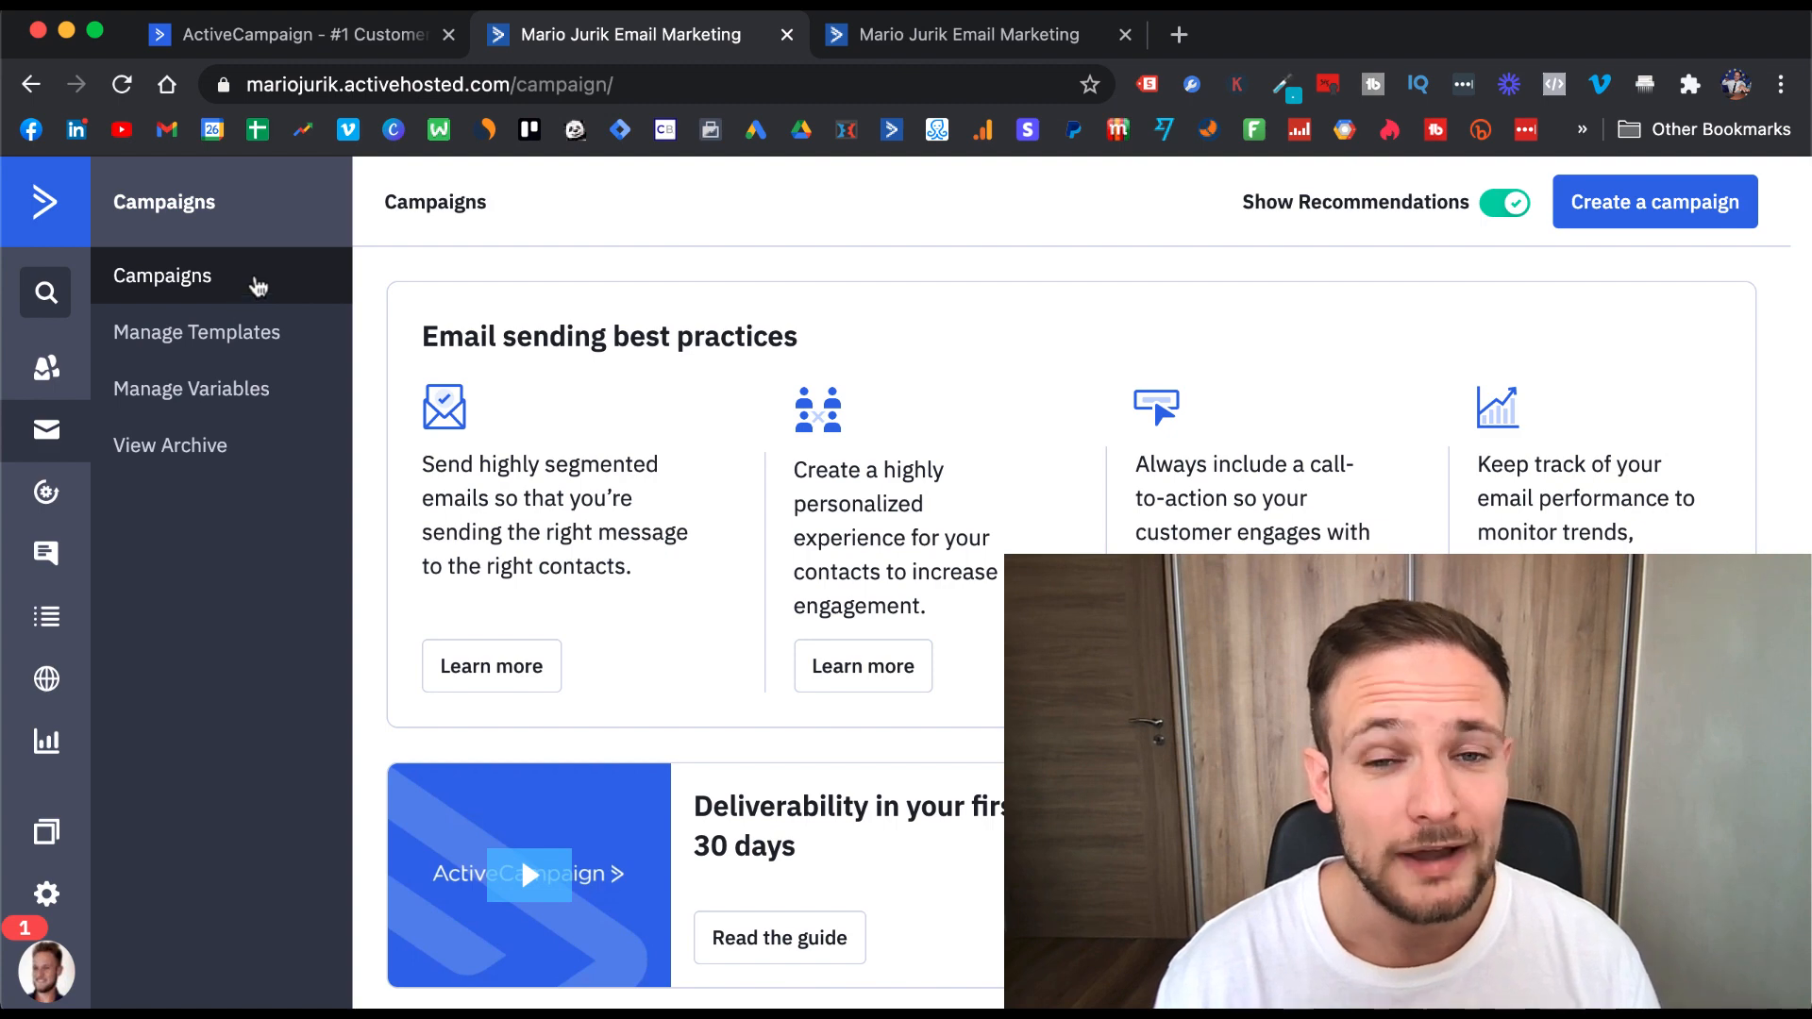
mouse_move(372, 268)
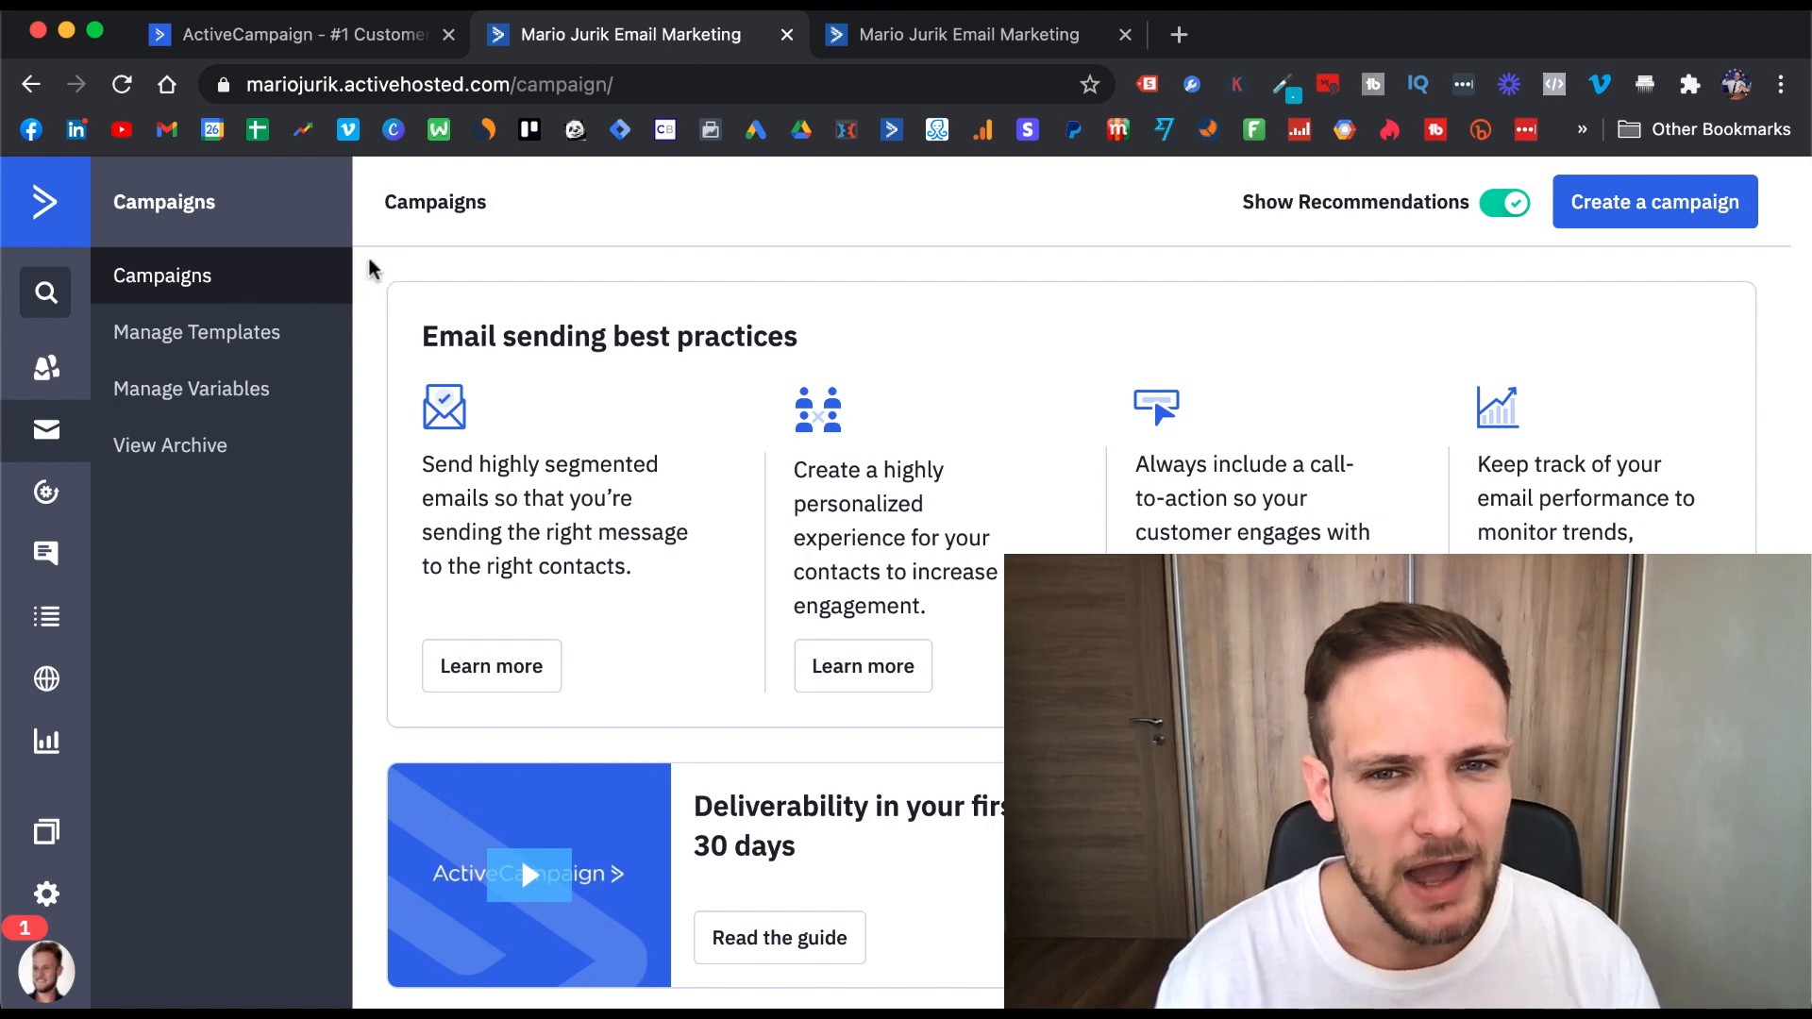
mouse_move(1654, 201)
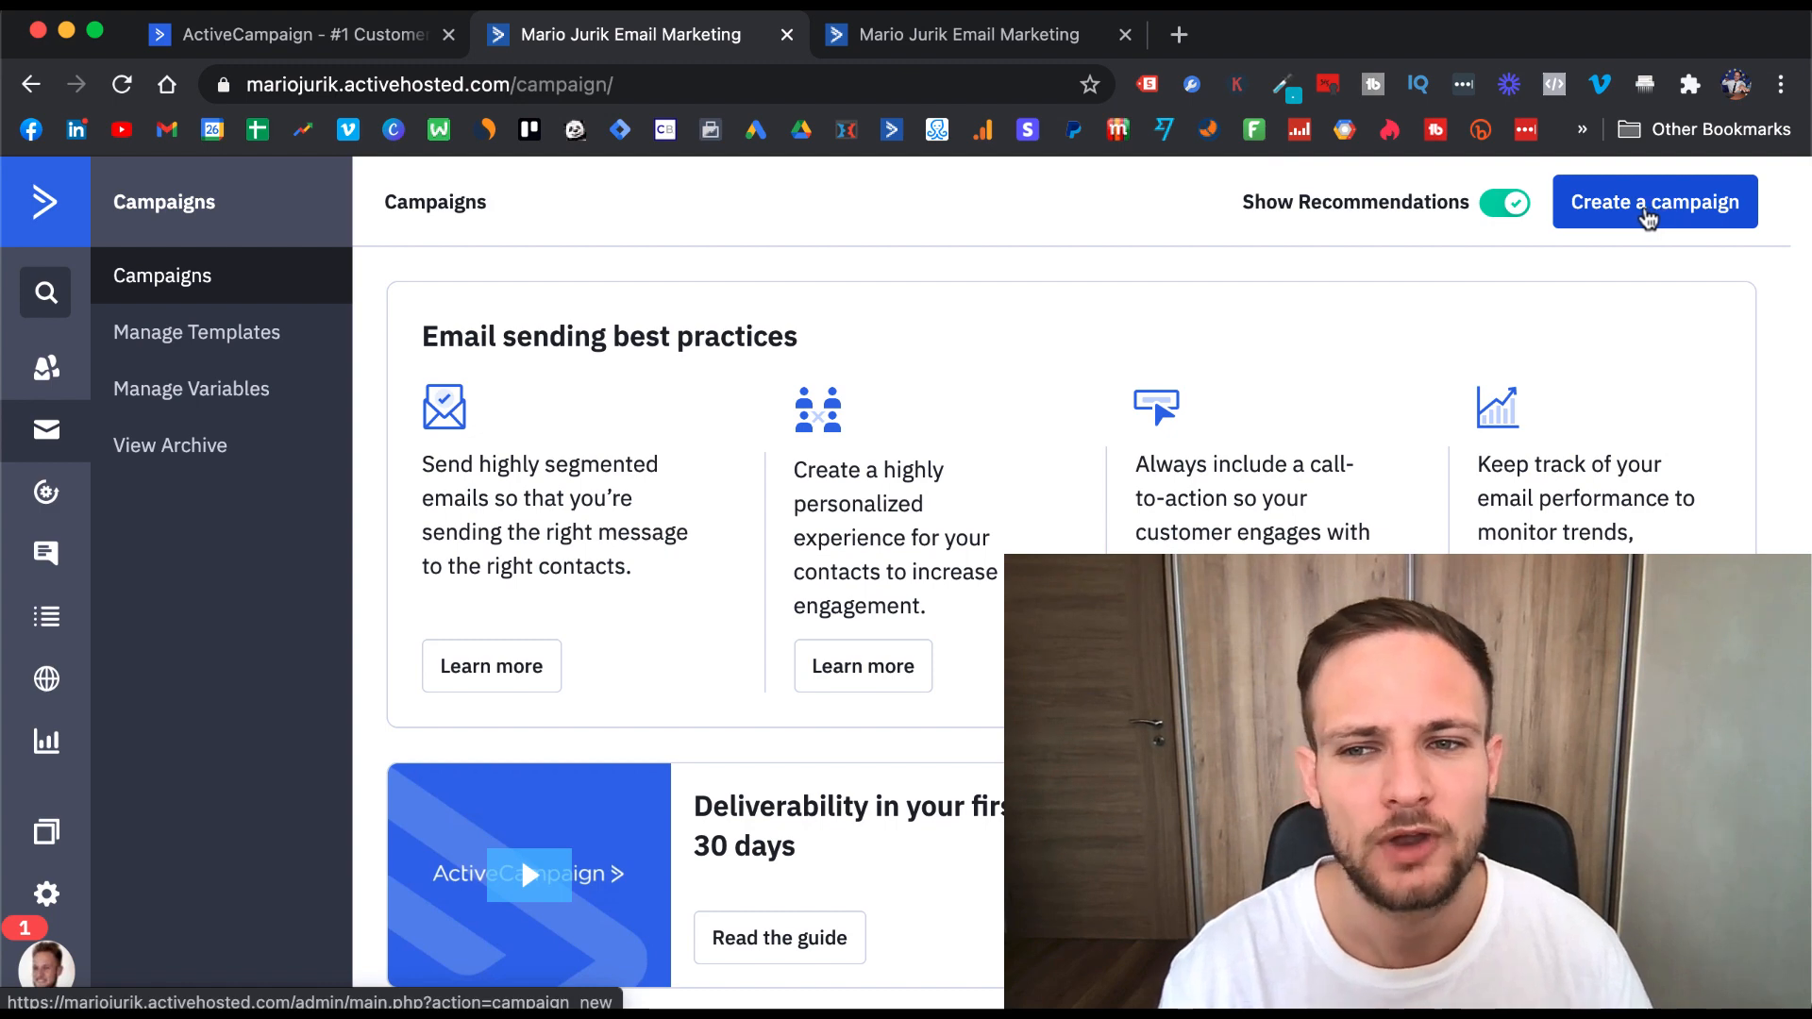
- Create a new campaign named 'Test' and continue past the name step
left_click(1653, 201)
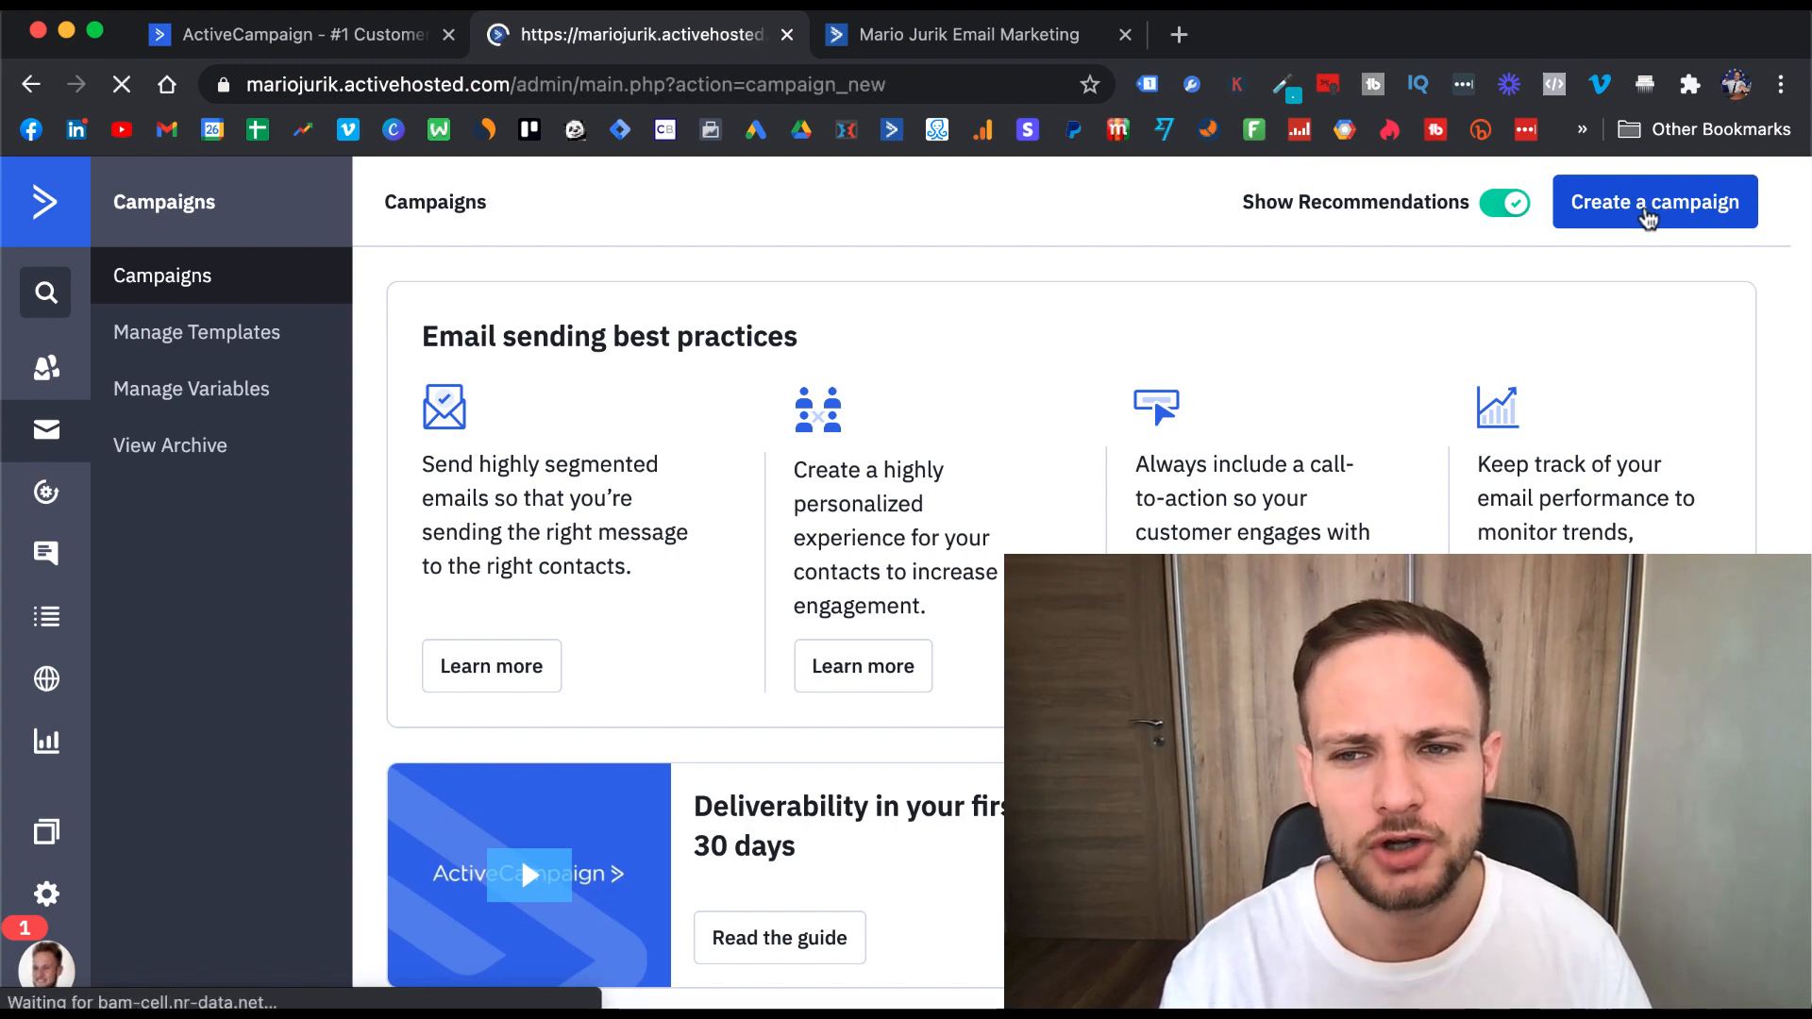
left_click(1653, 201)
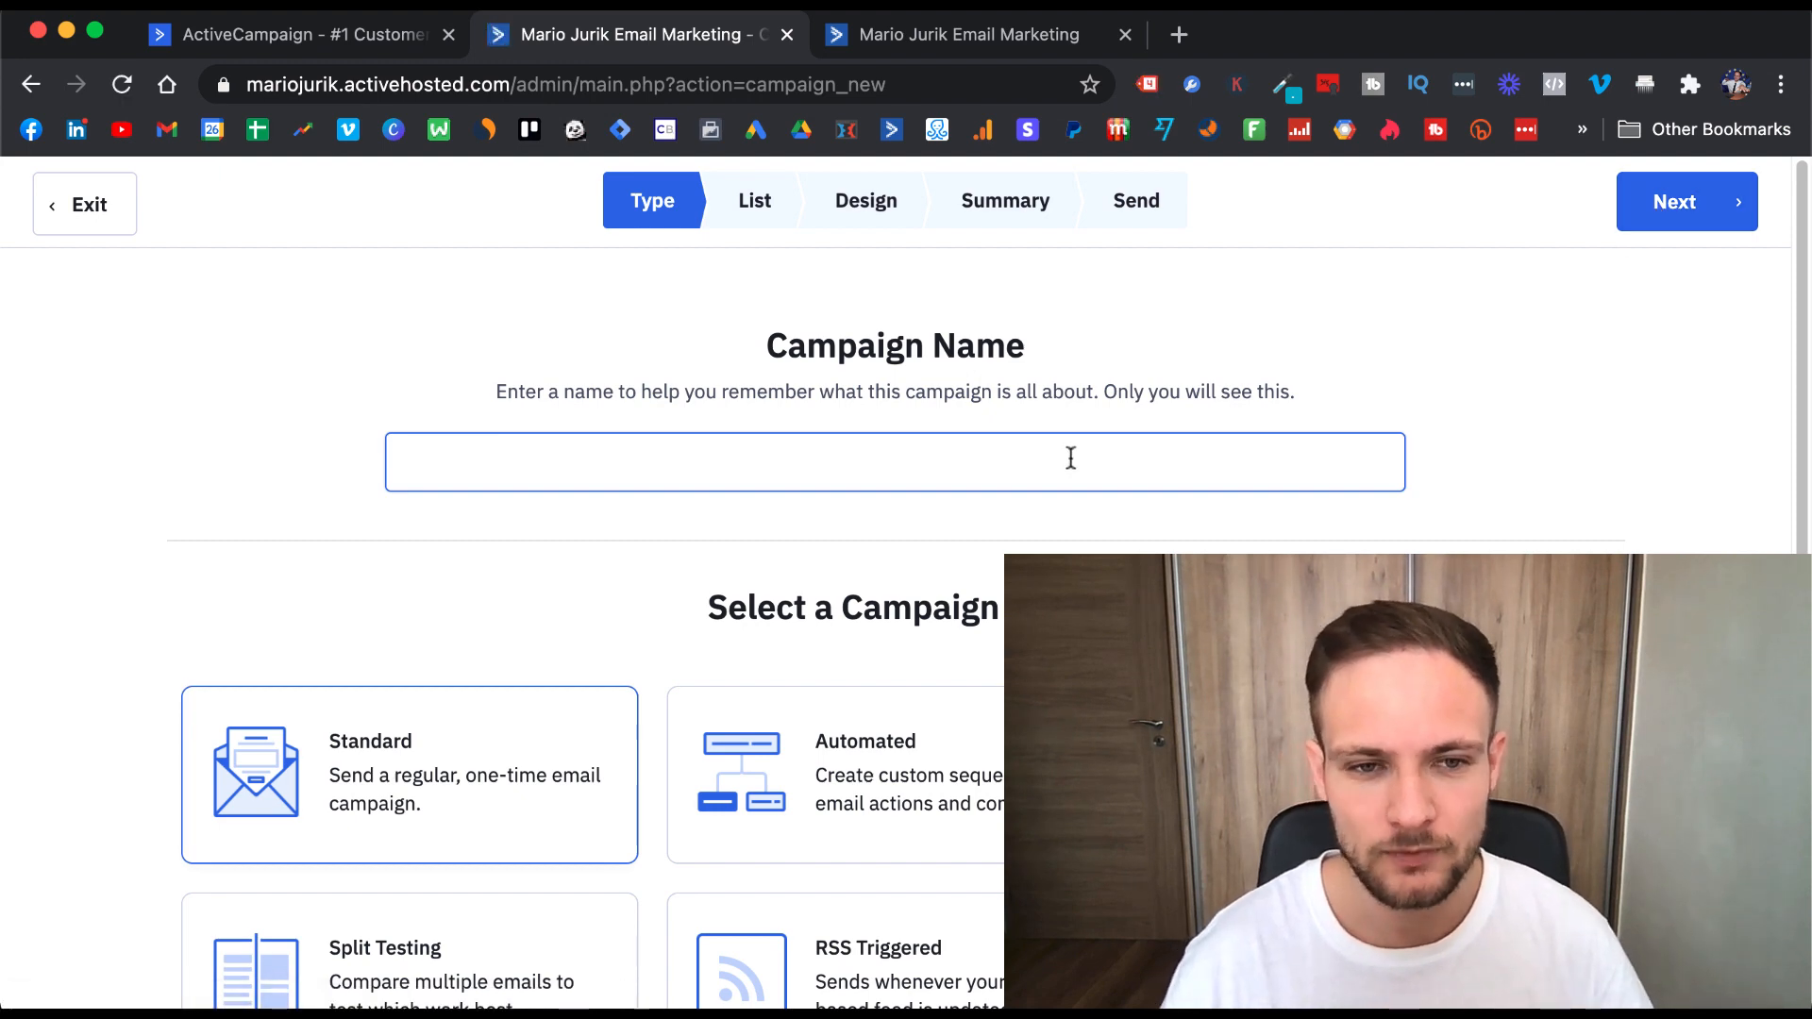
type("Test")
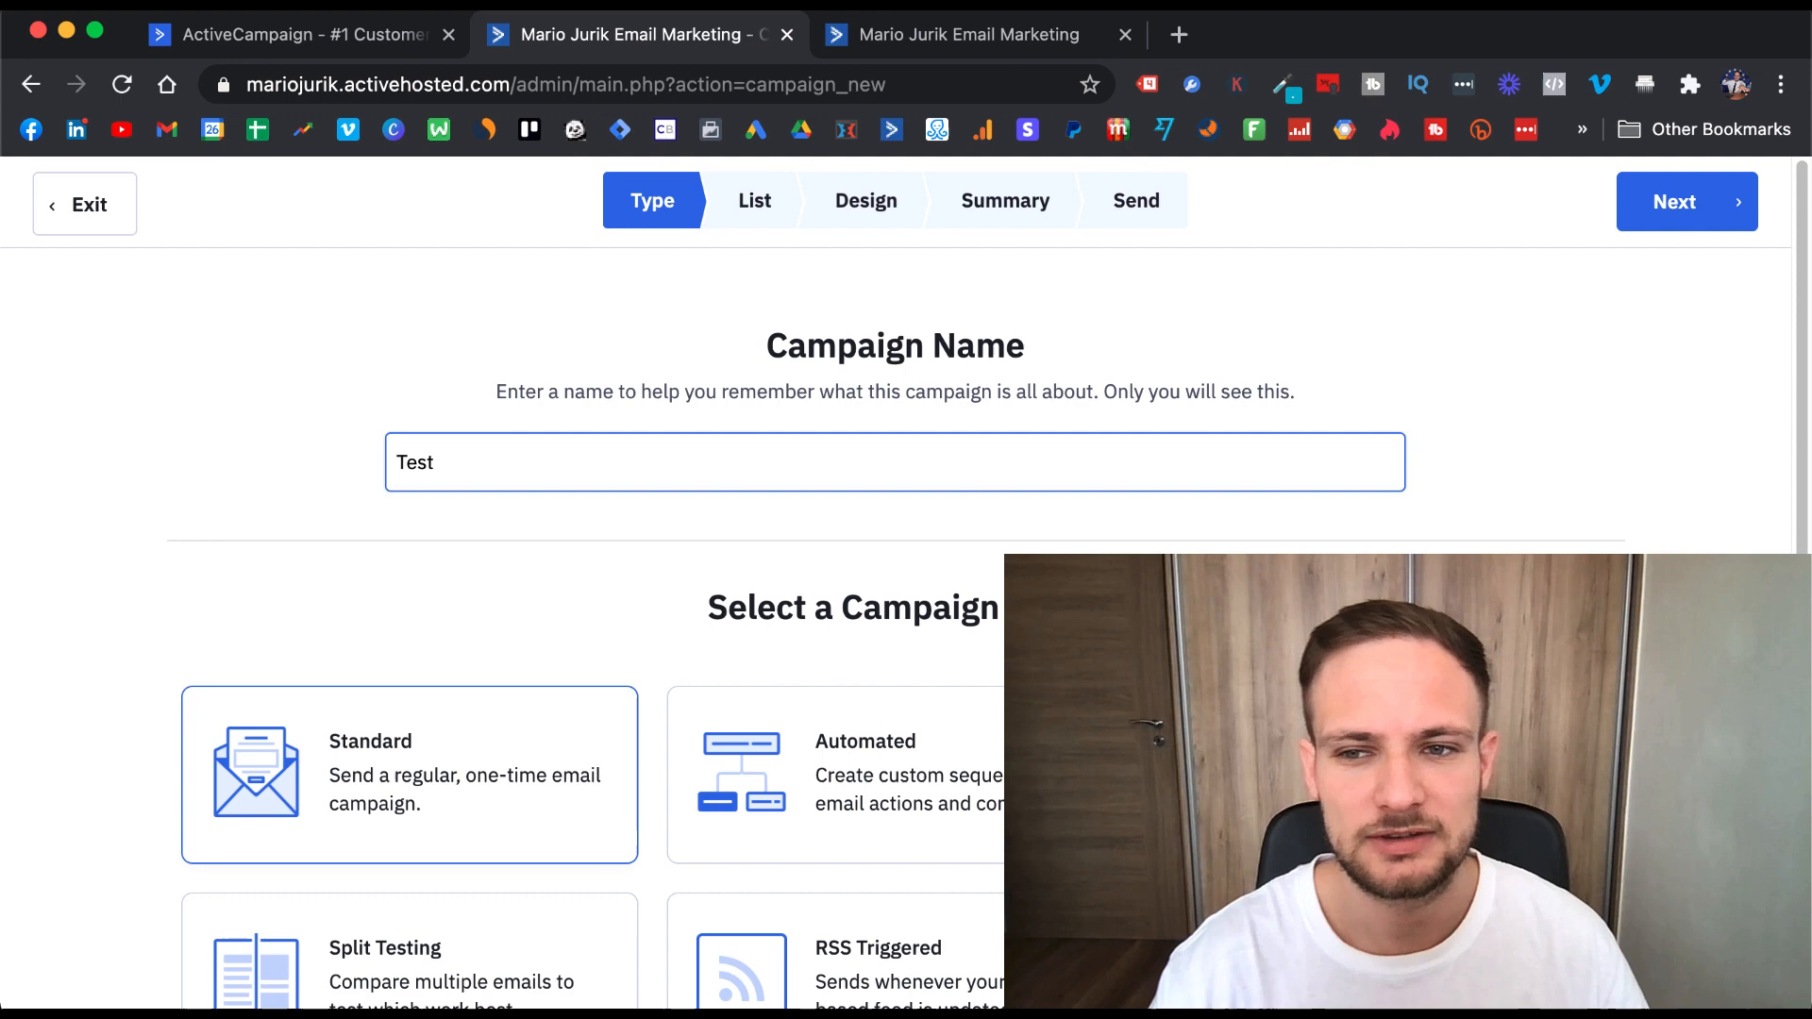
left_click(1684, 201)
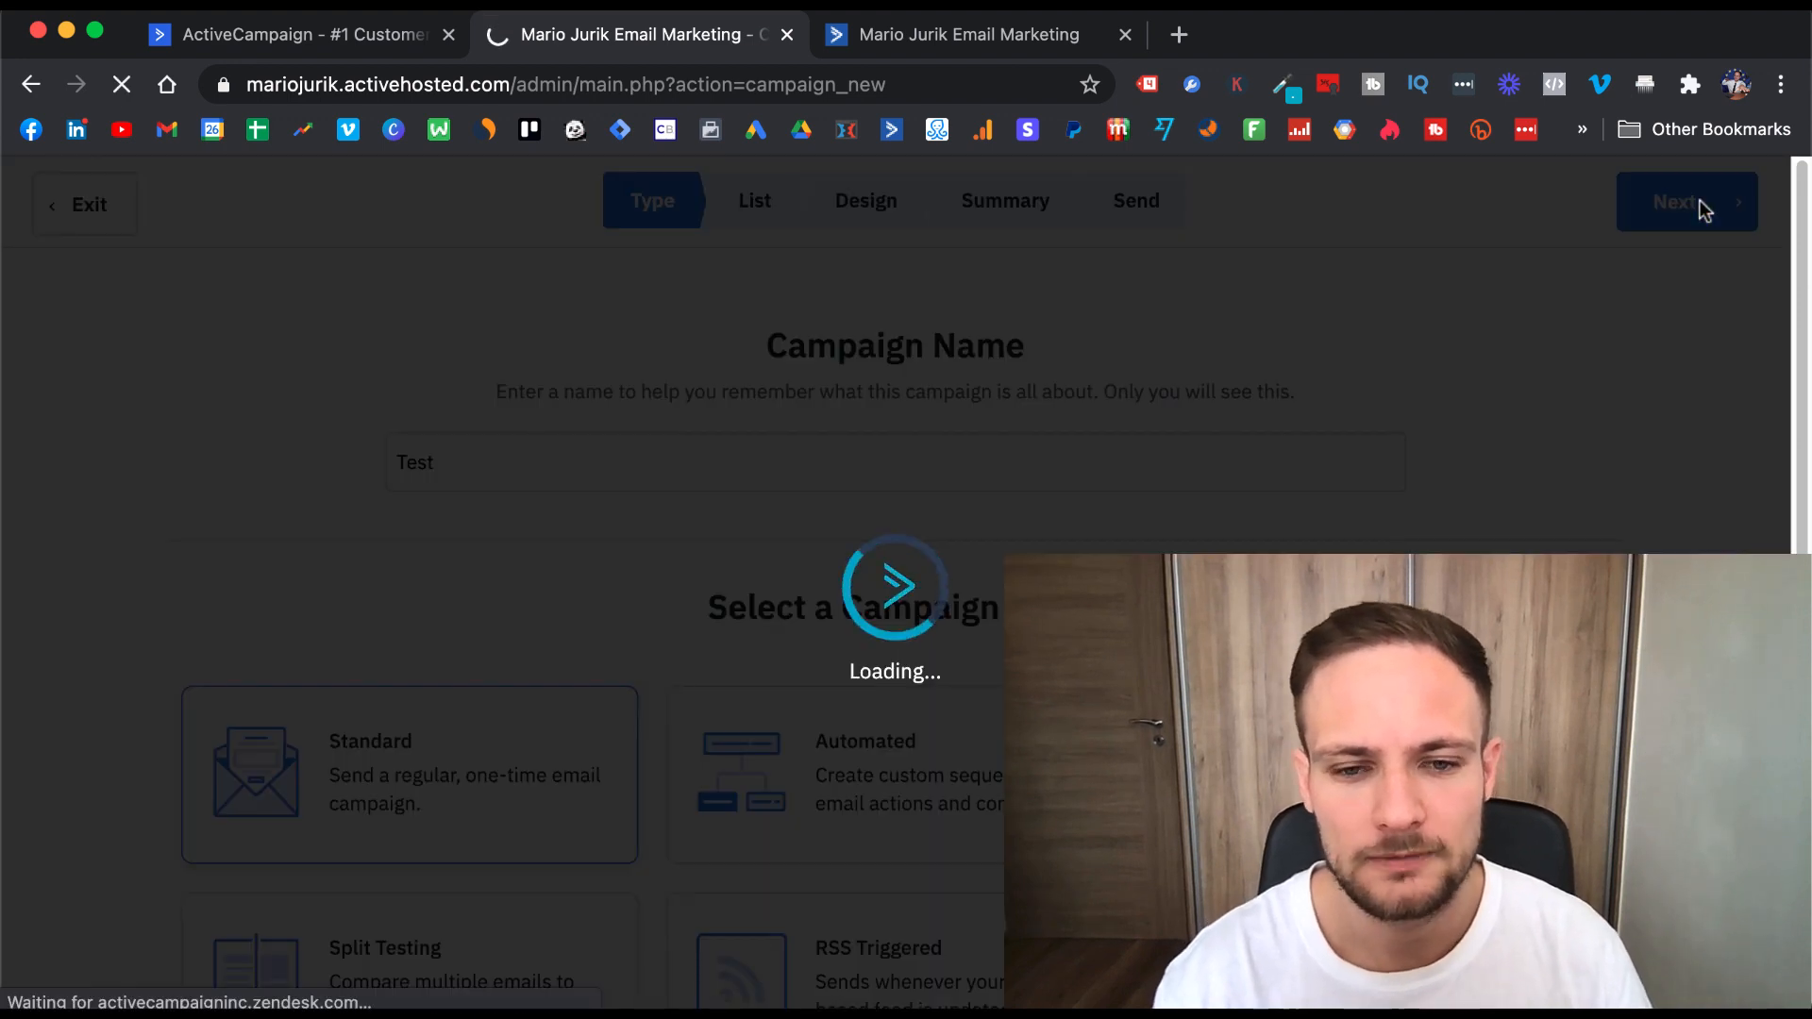
- Advance the Test campaign to the Design step with basic templates
left_click(1686, 200)
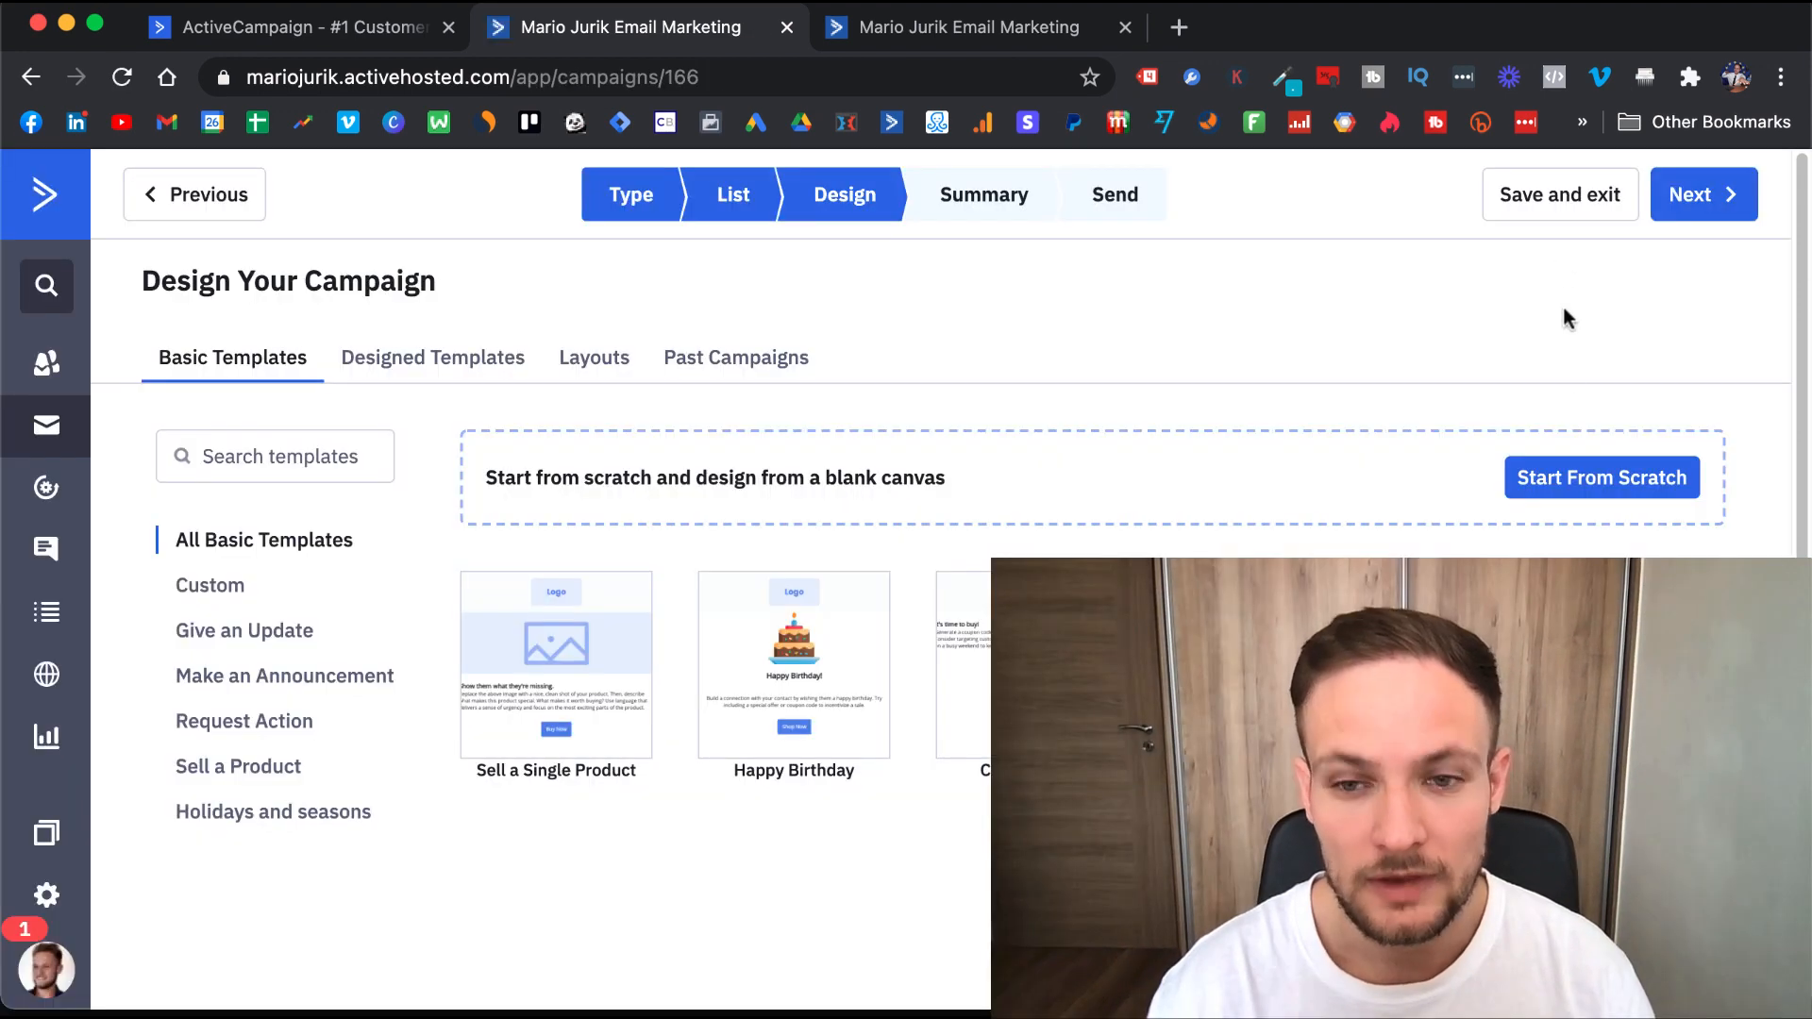
mouse_move(1602, 380)
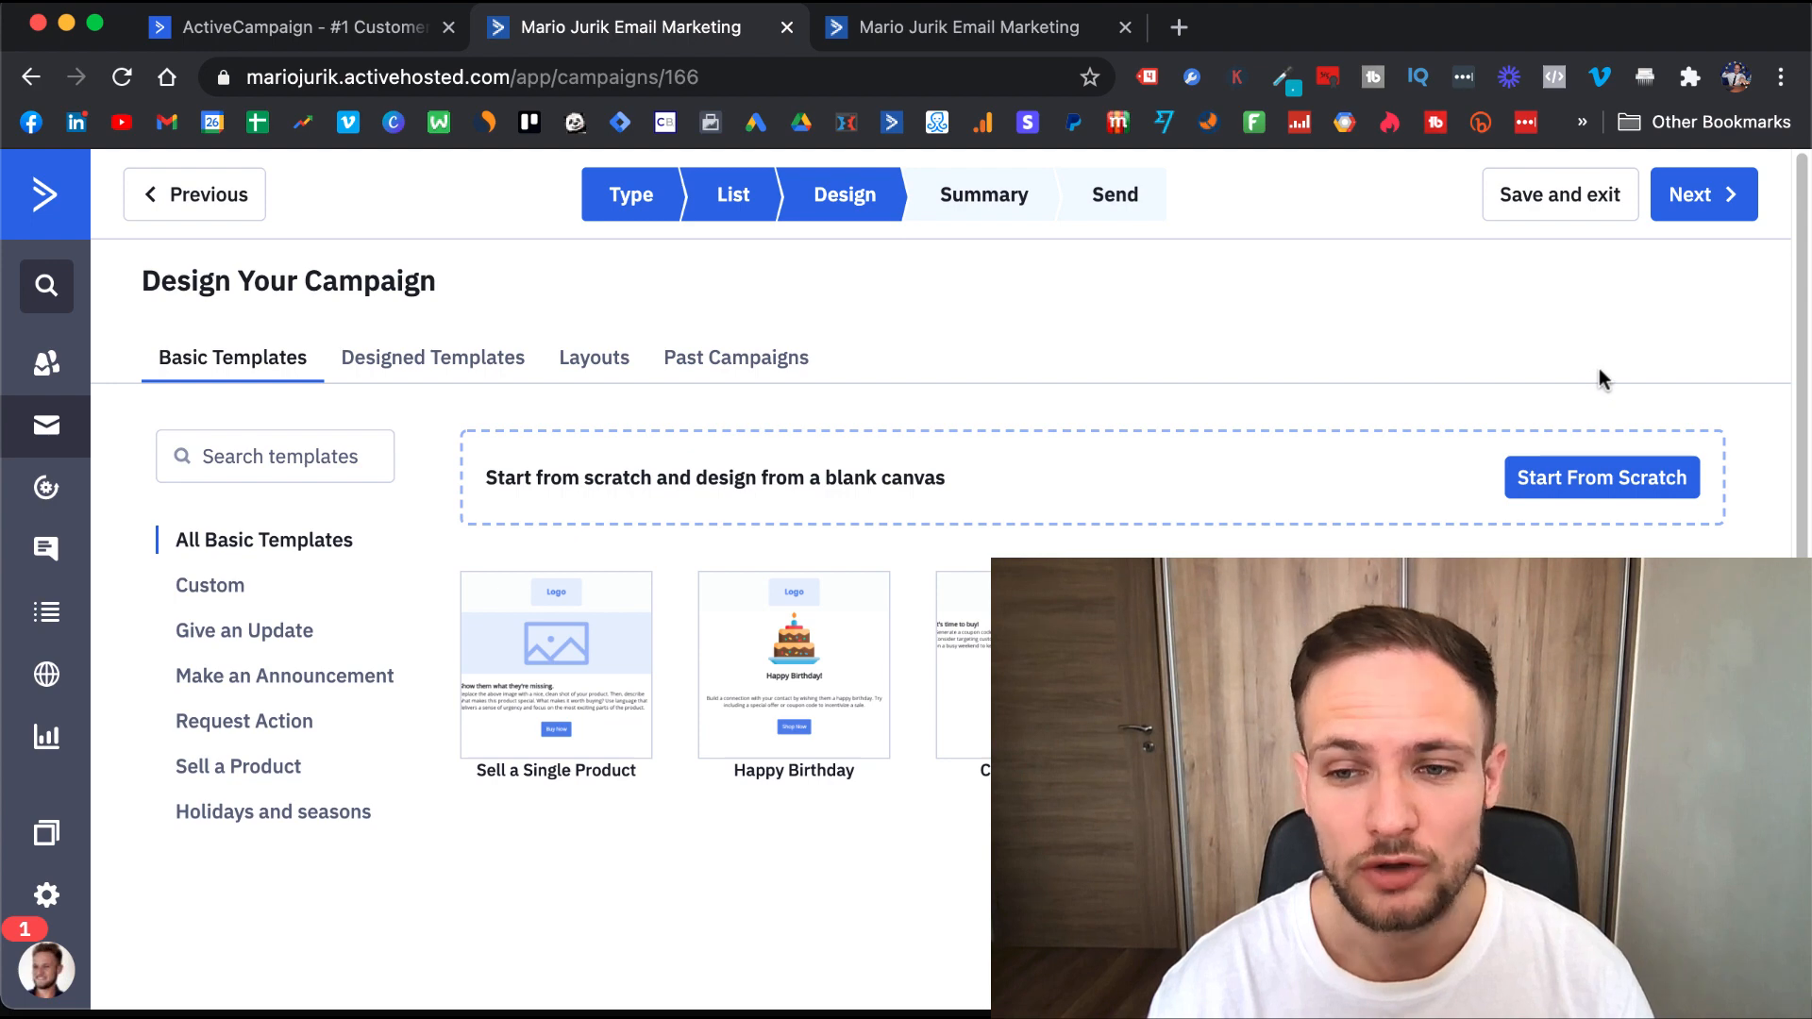
mouse_move(1601, 477)
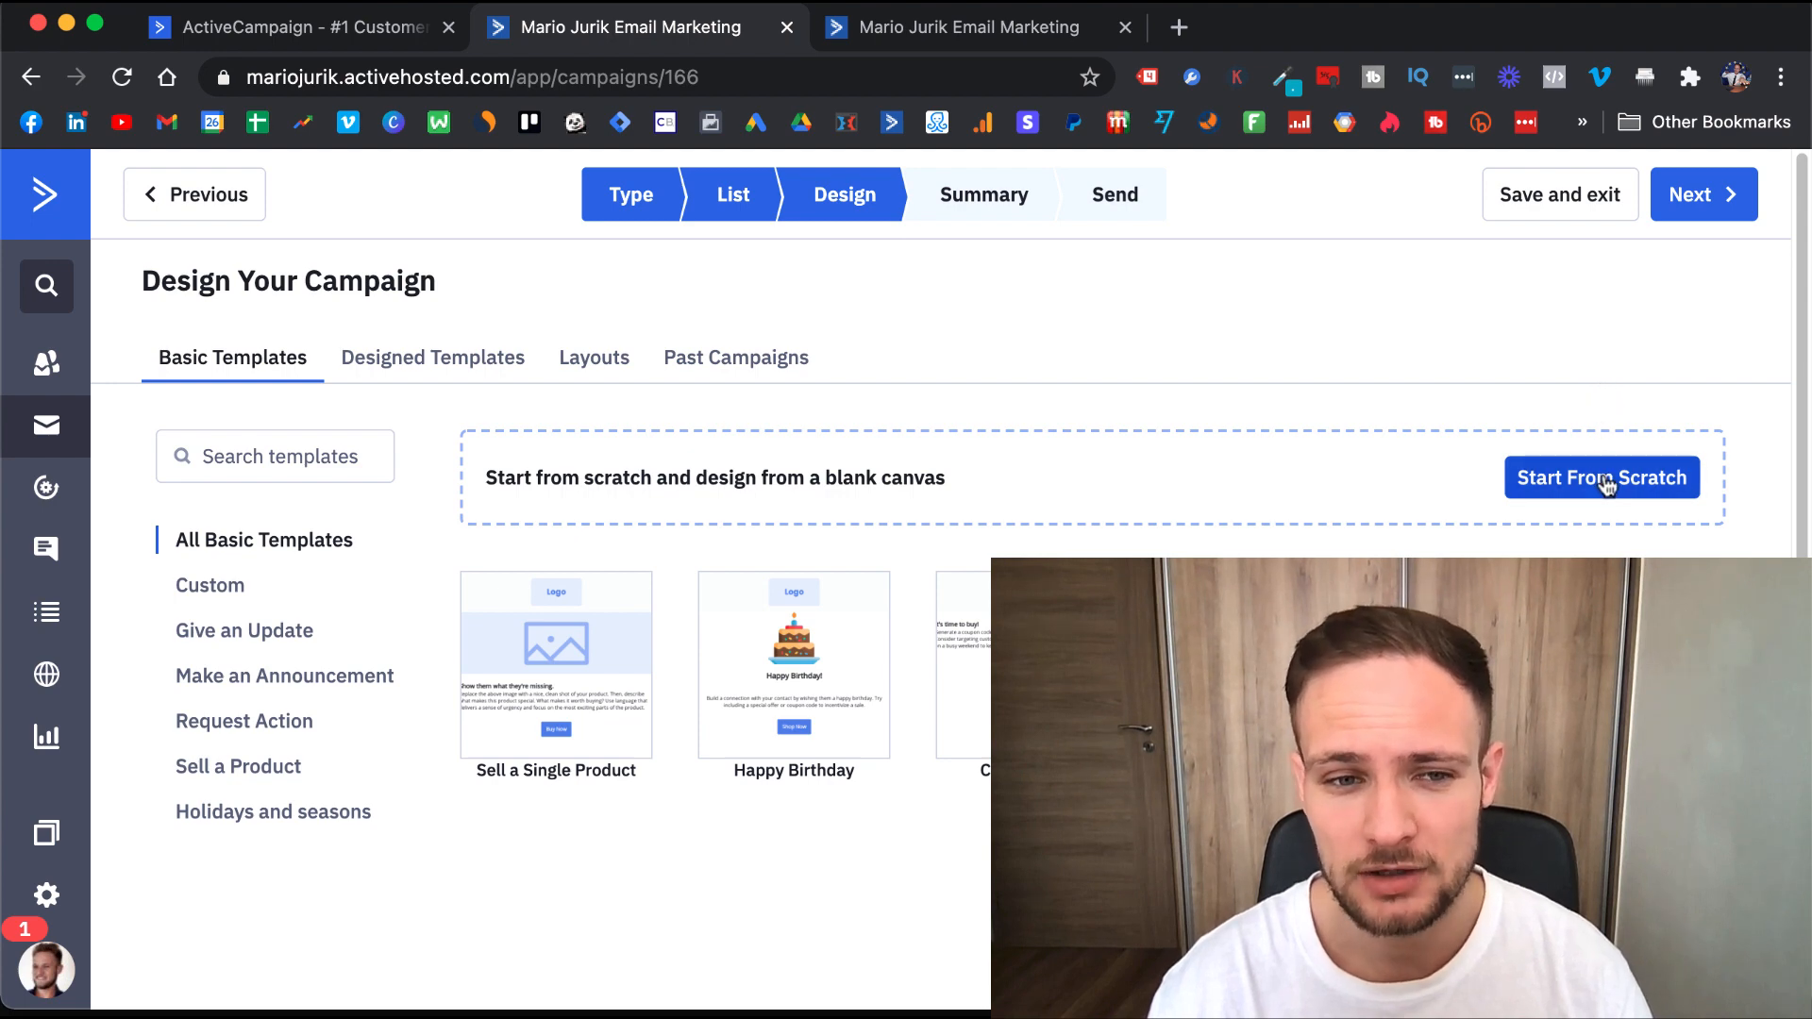
mouse_move(398, 346)
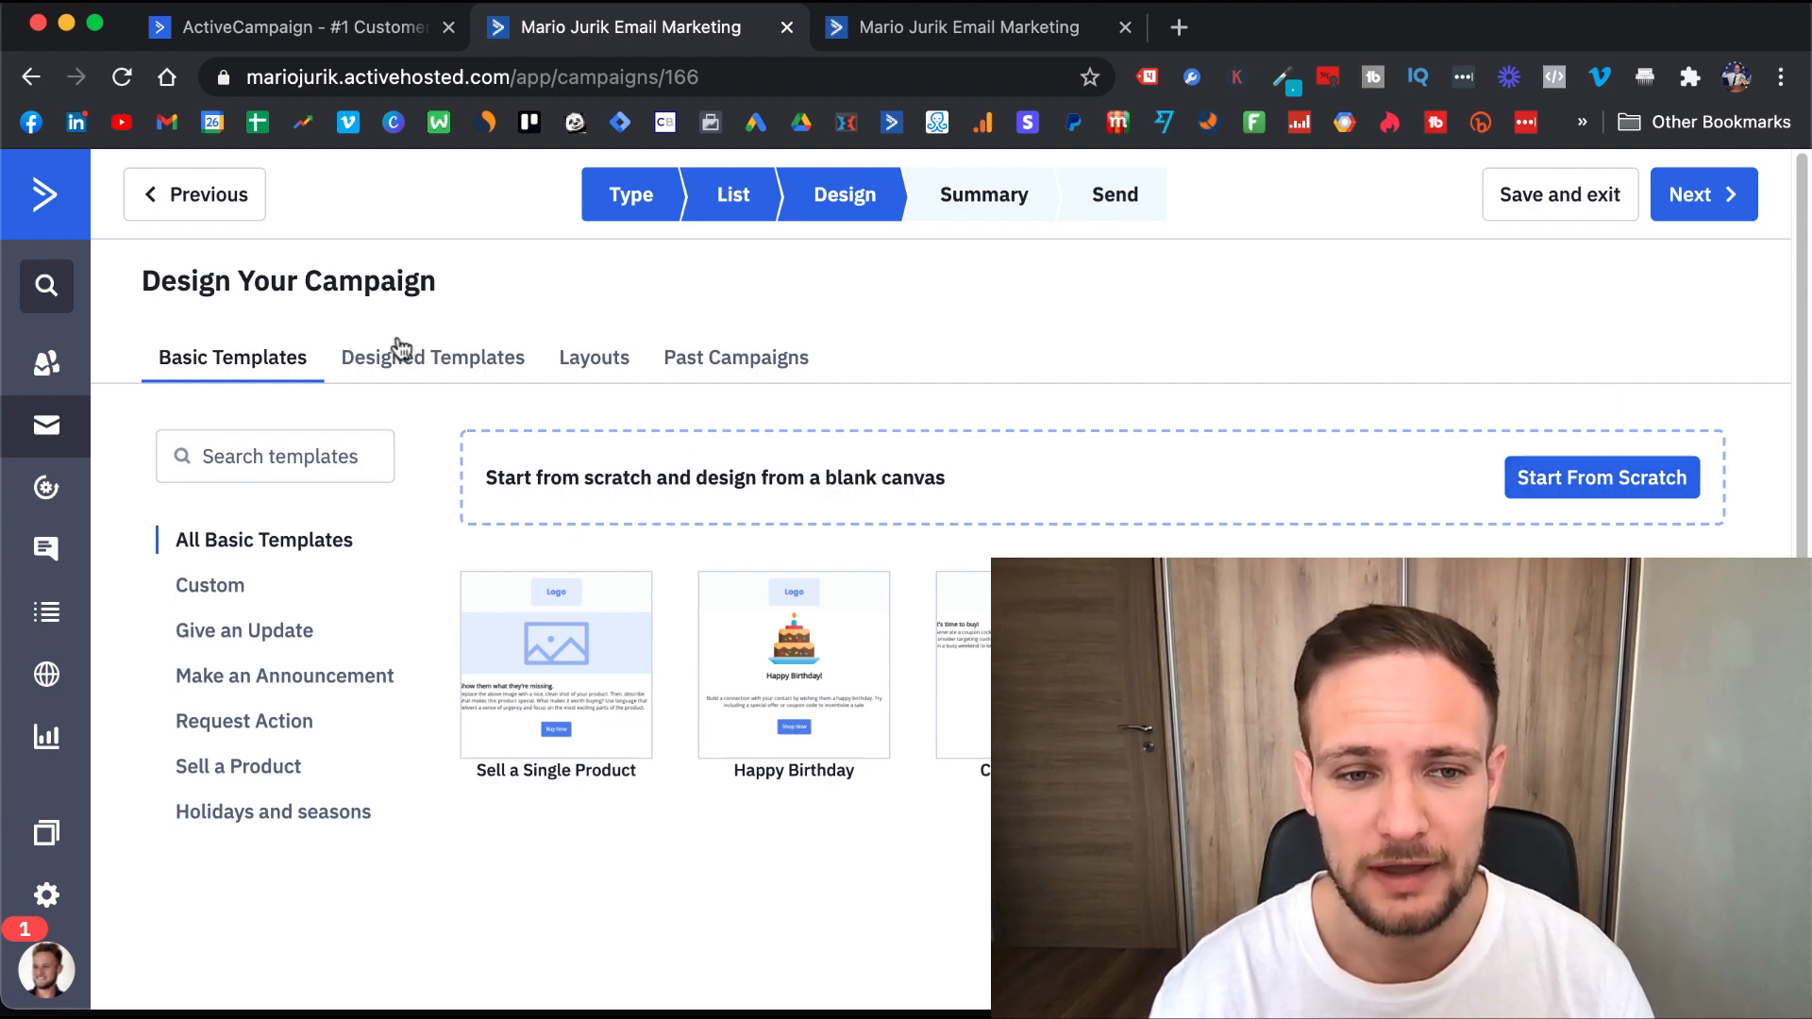
mouse_move(670, 387)
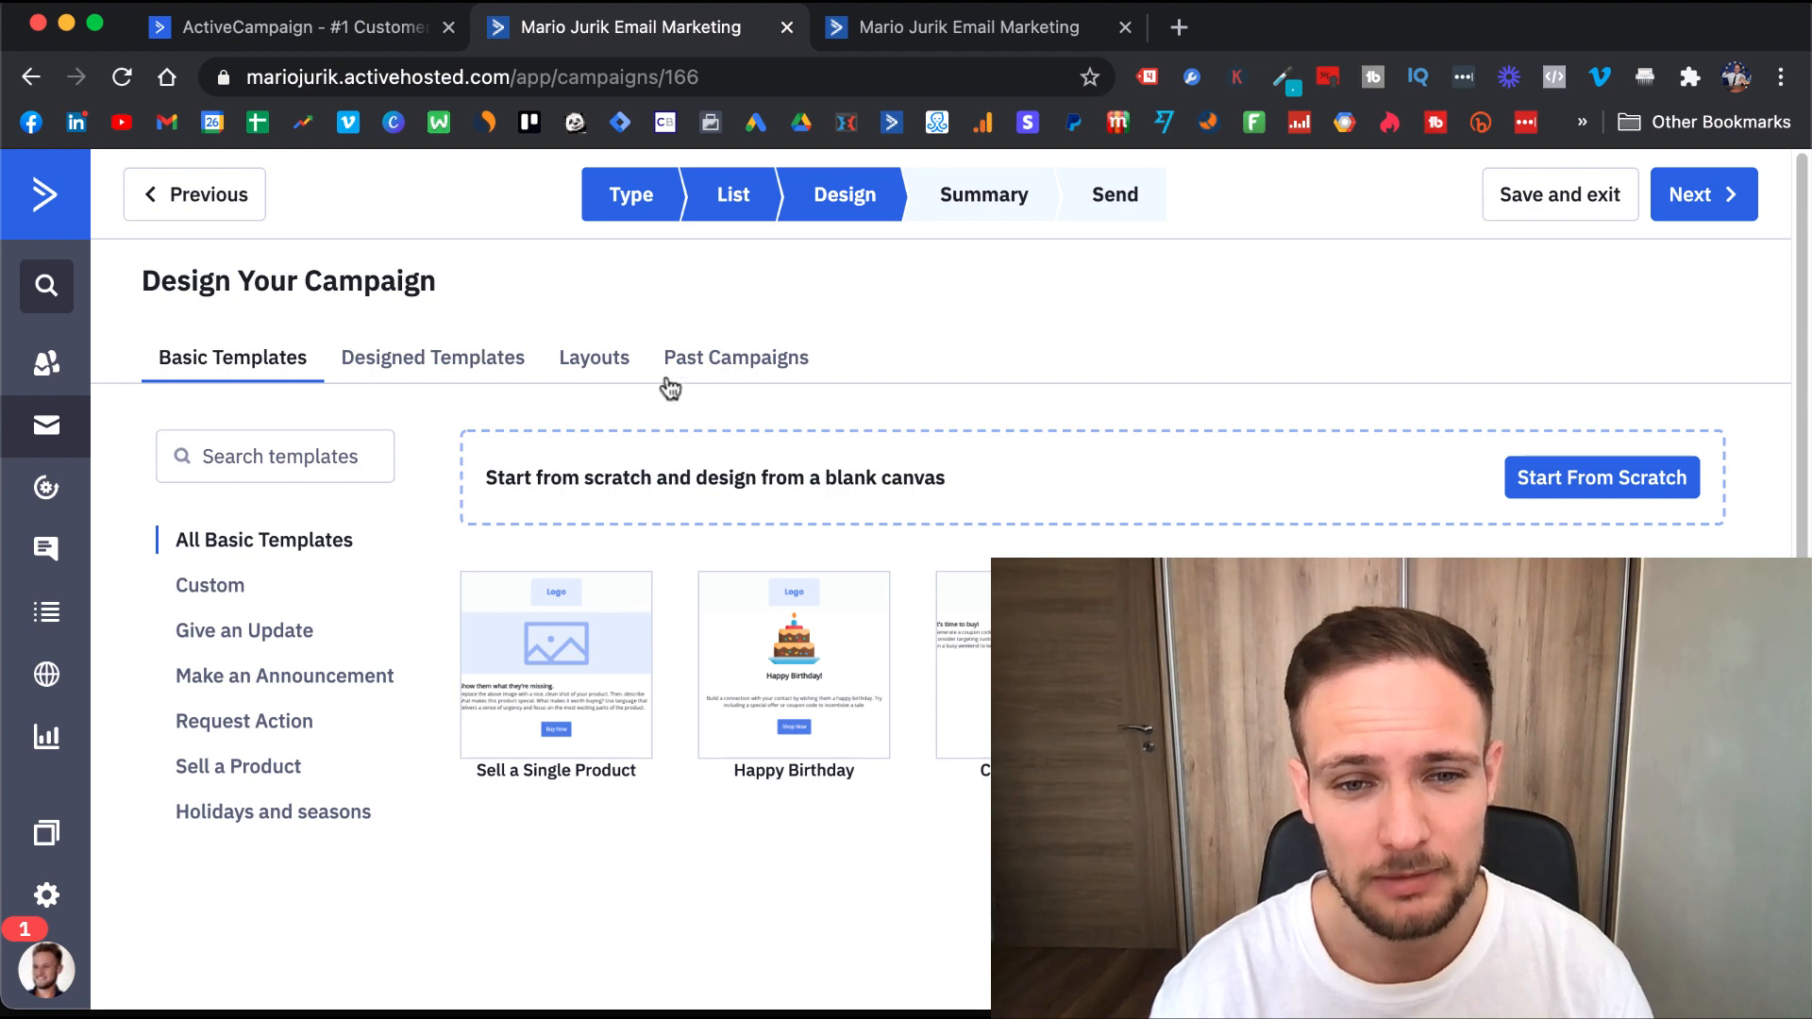
mouse_move(771, 372)
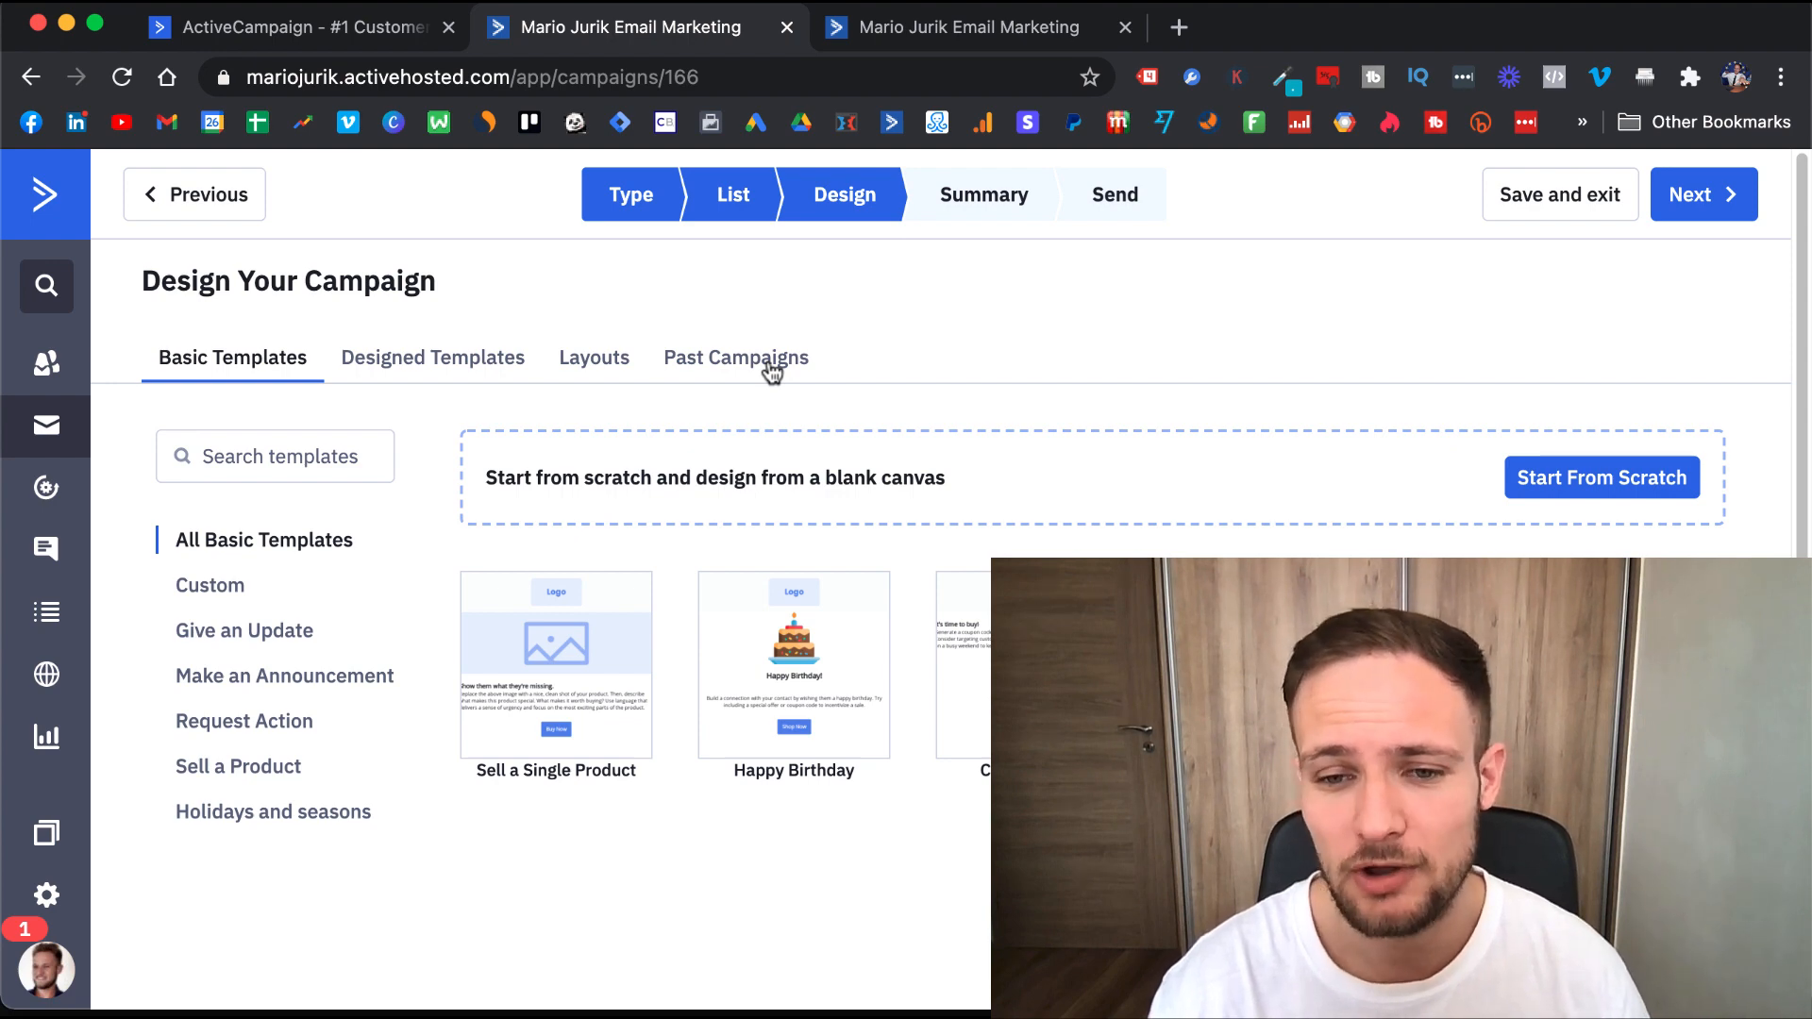
mouse_move(491, 381)
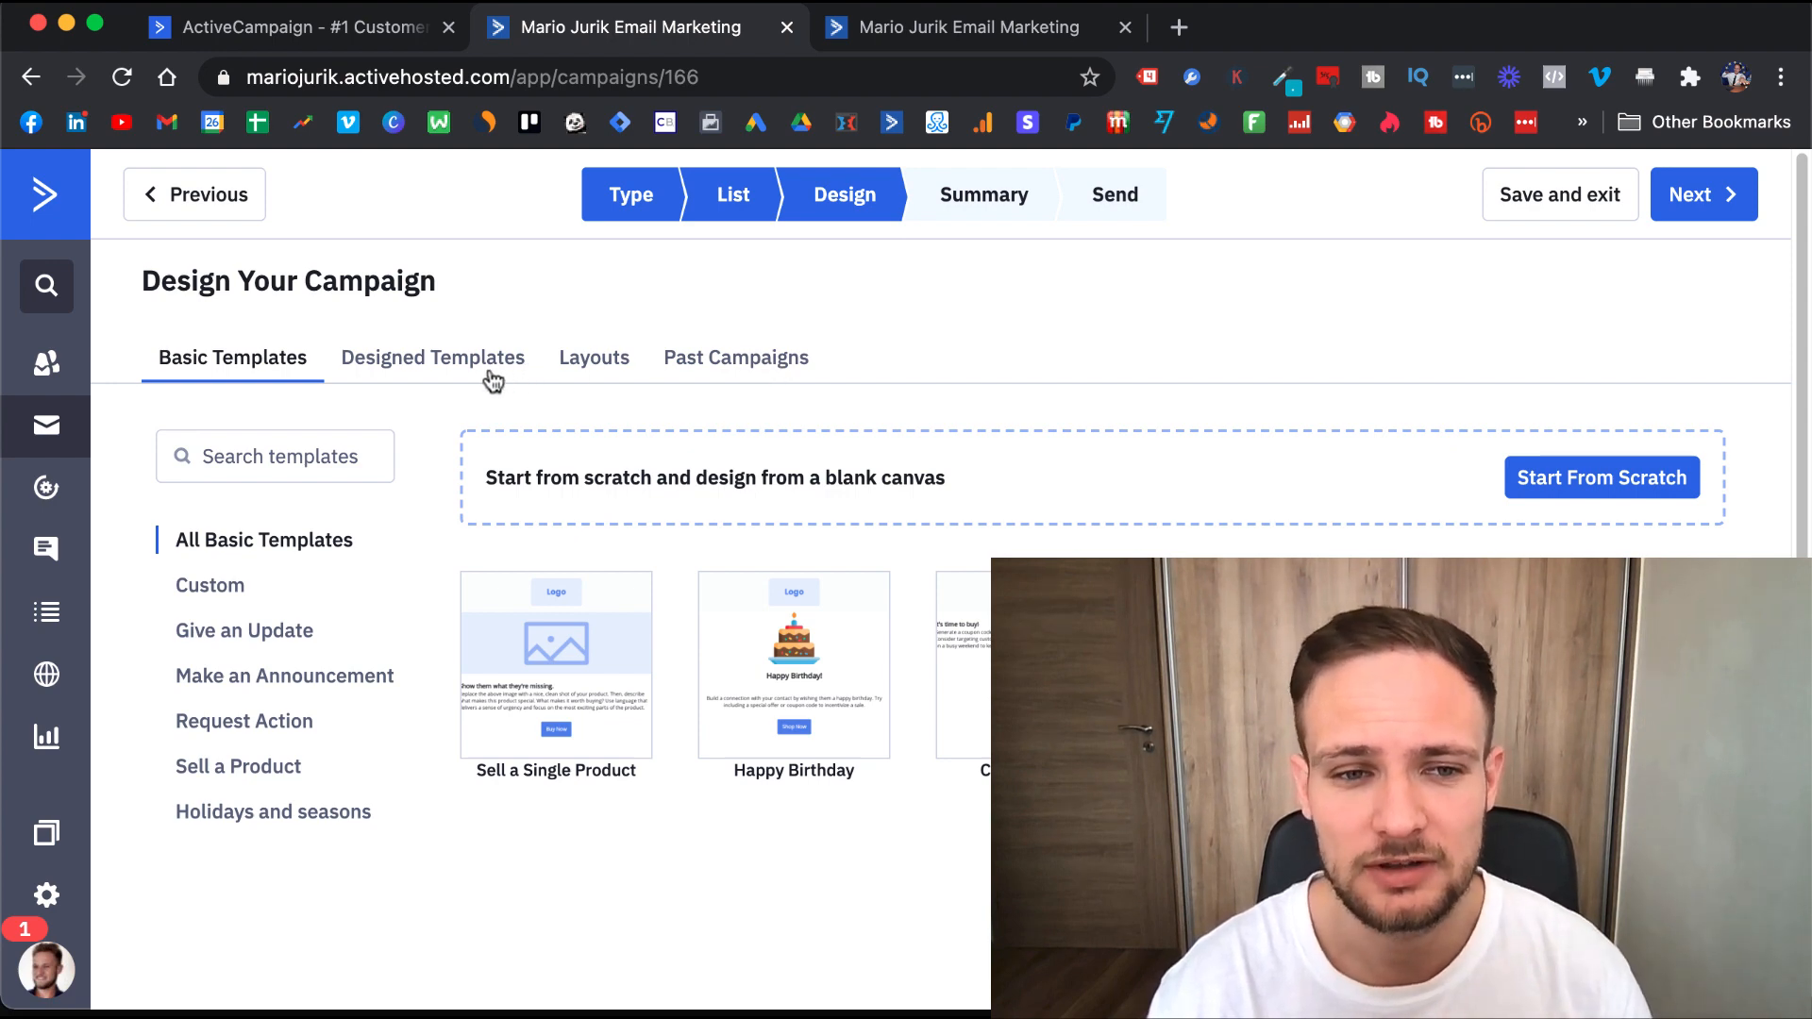
- Select the Calm (Newsletter) designed template for the campaign email
left_click(432, 356)
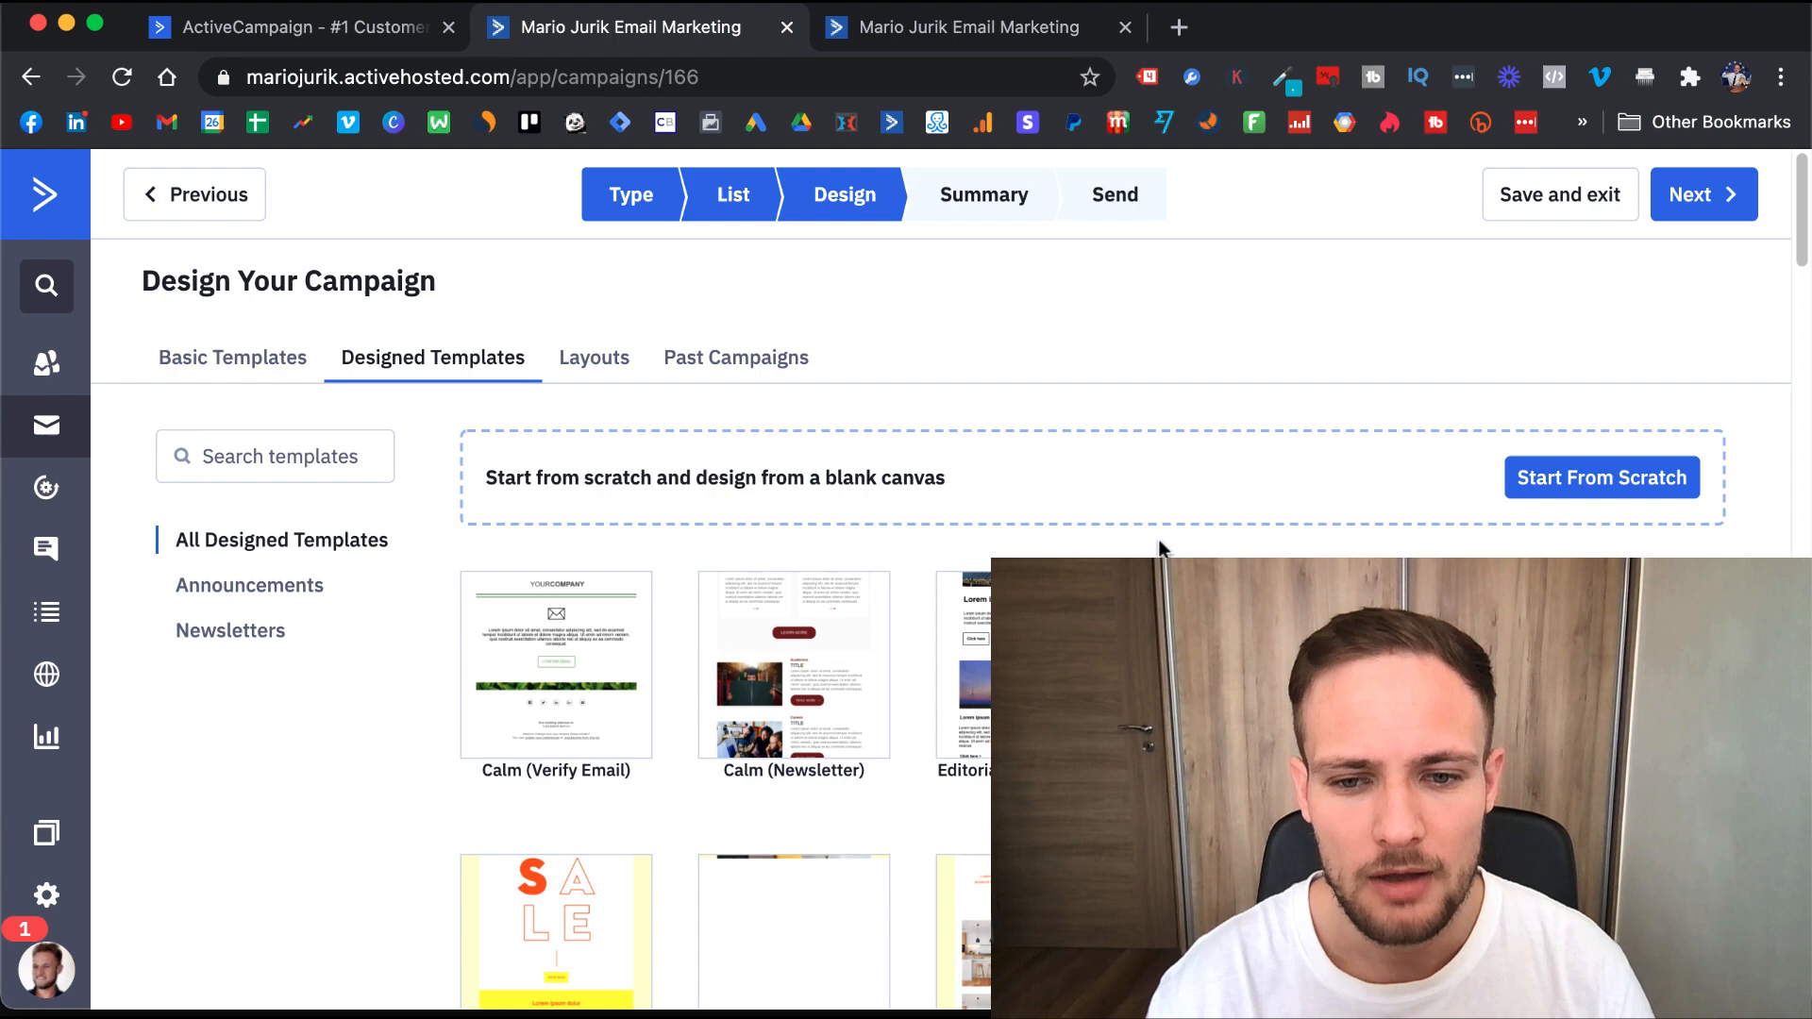
scroll("down", 3)
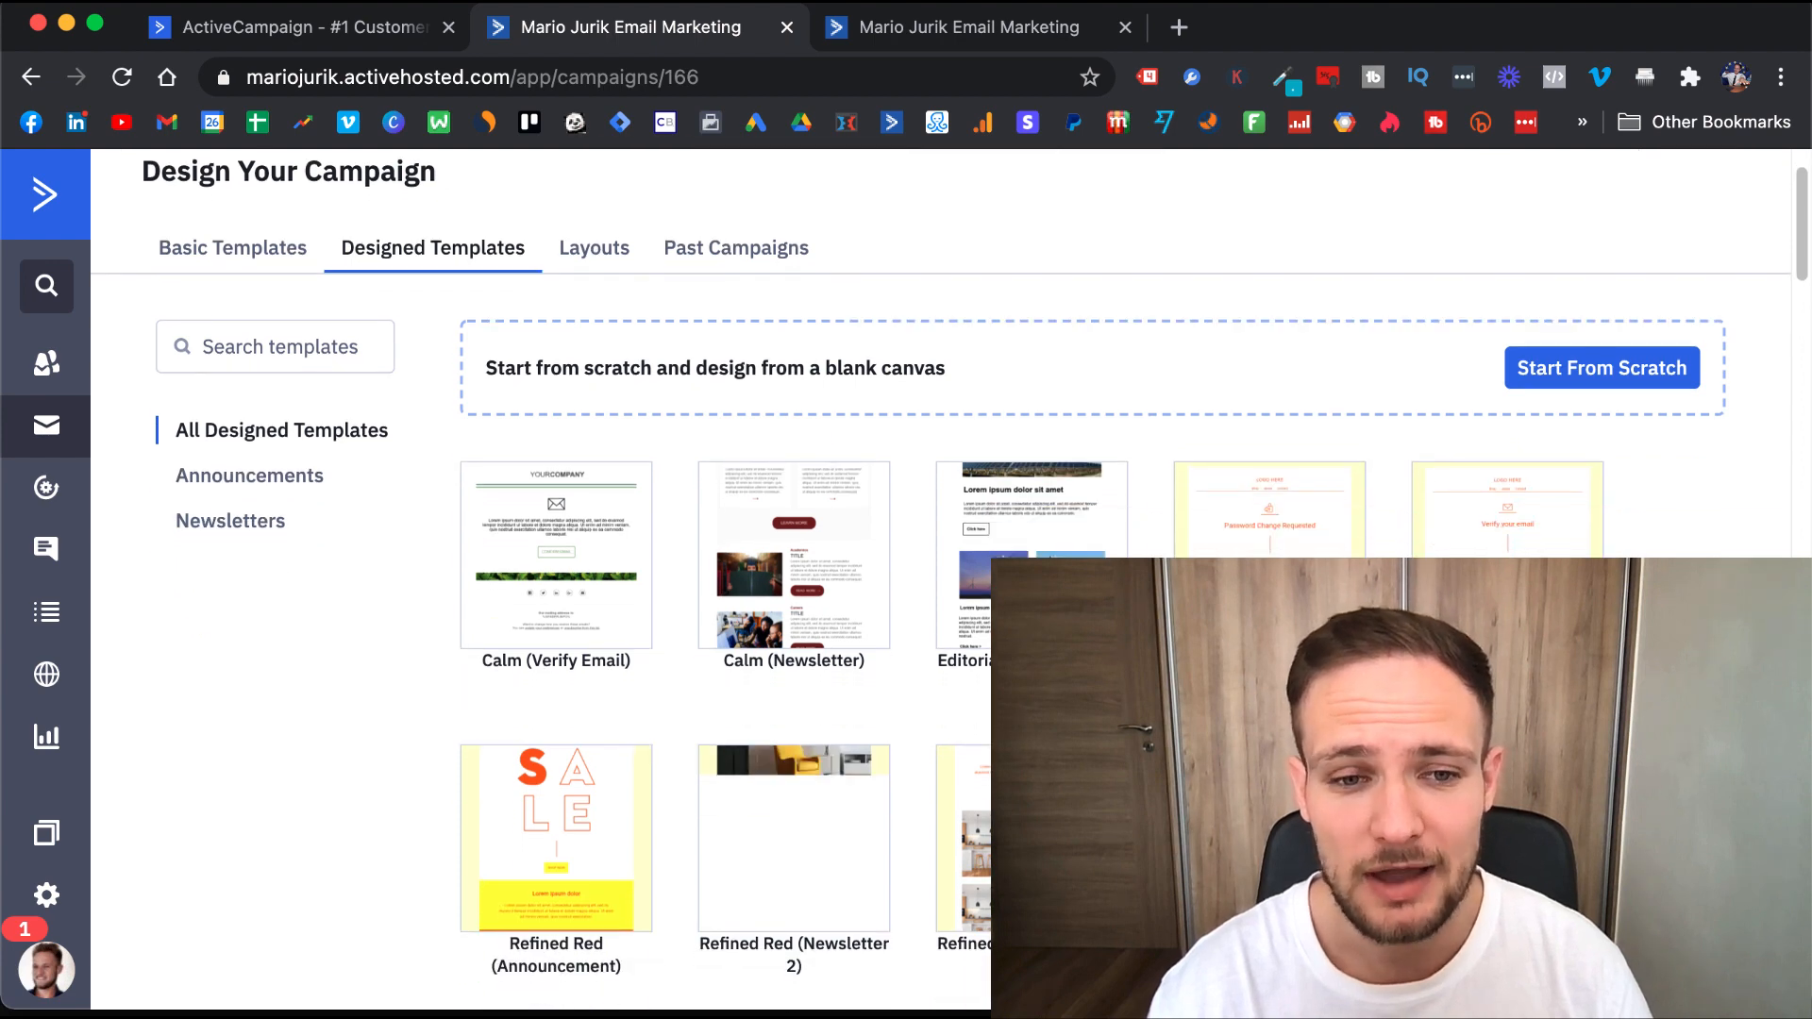
scroll("down", 3)
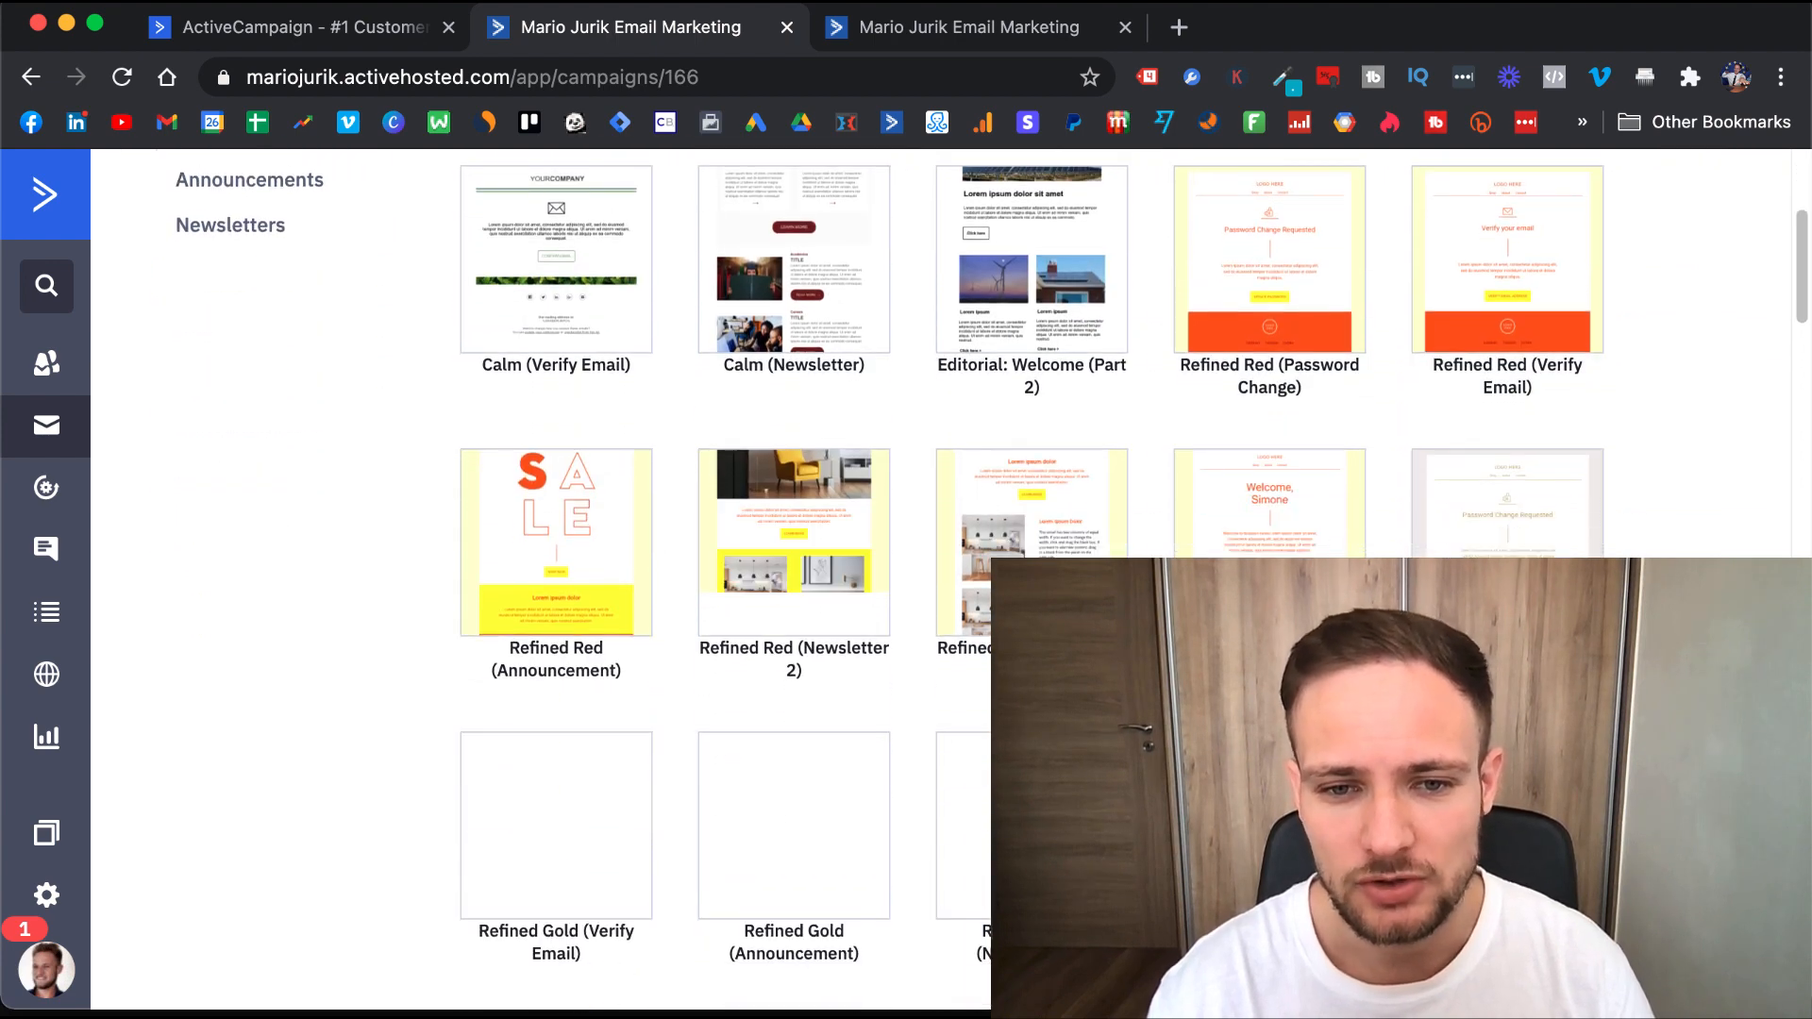
scroll("down", 3)
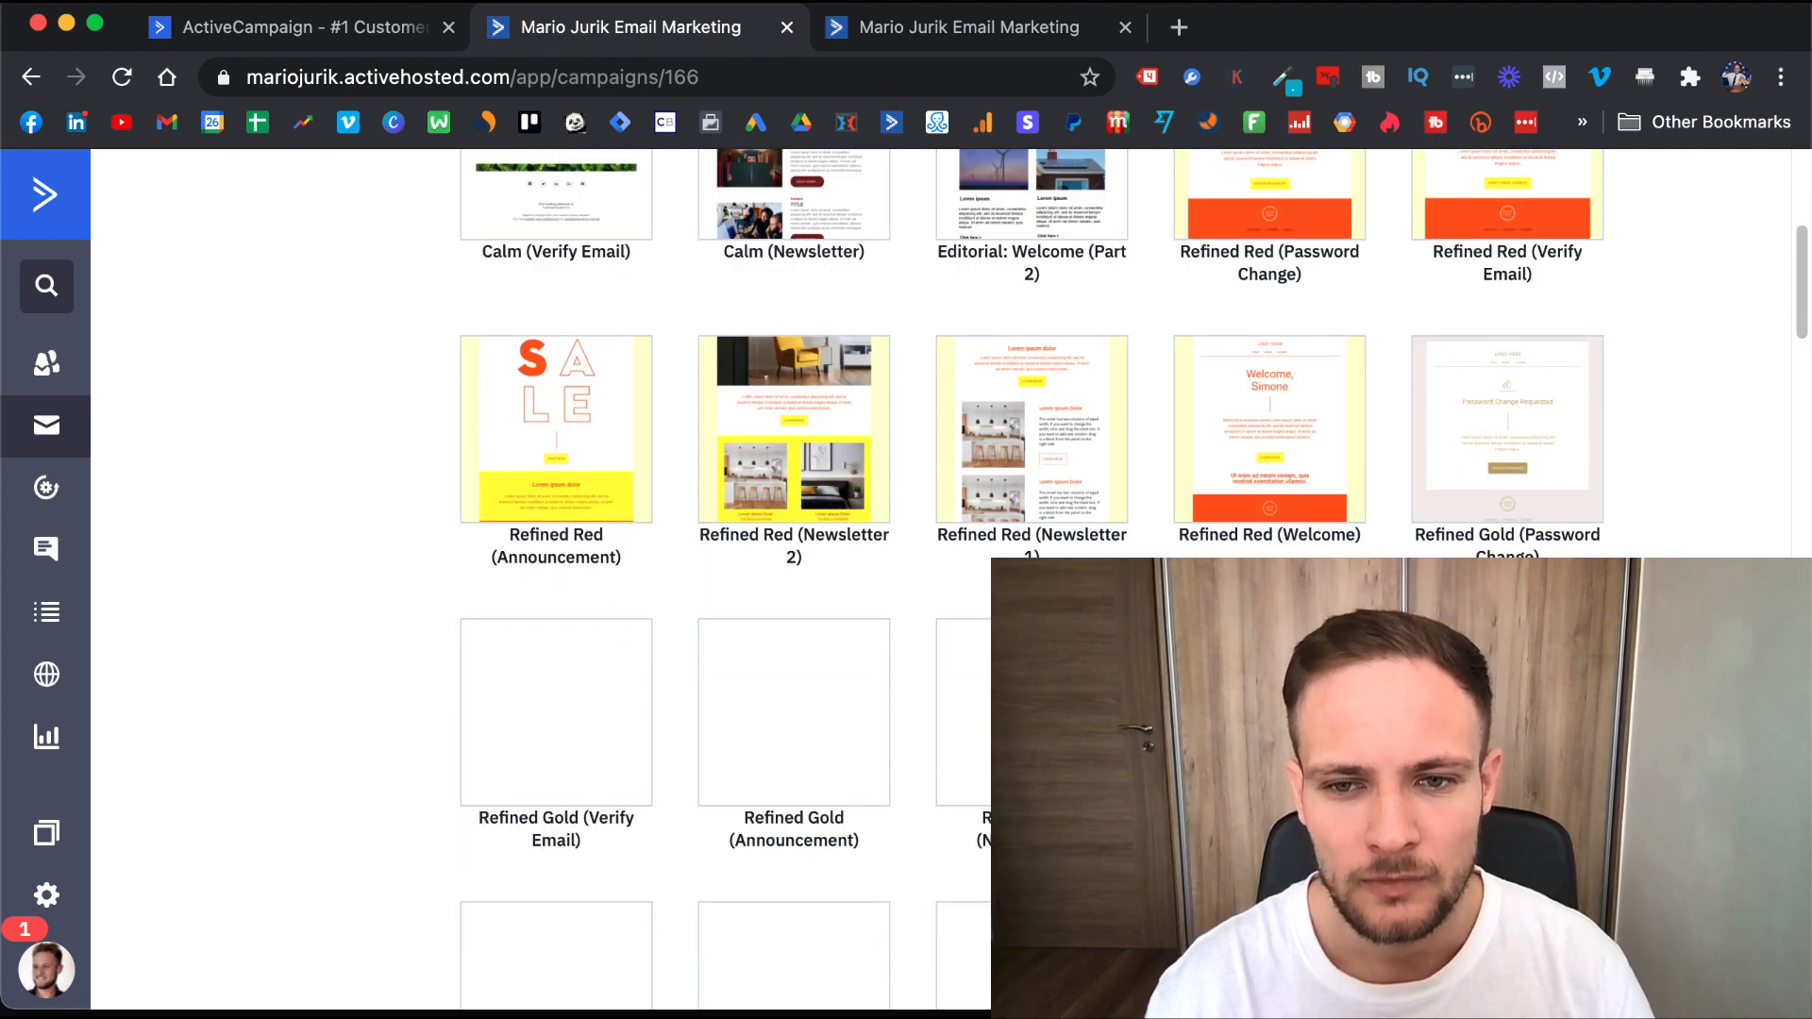
scroll("up", 3)
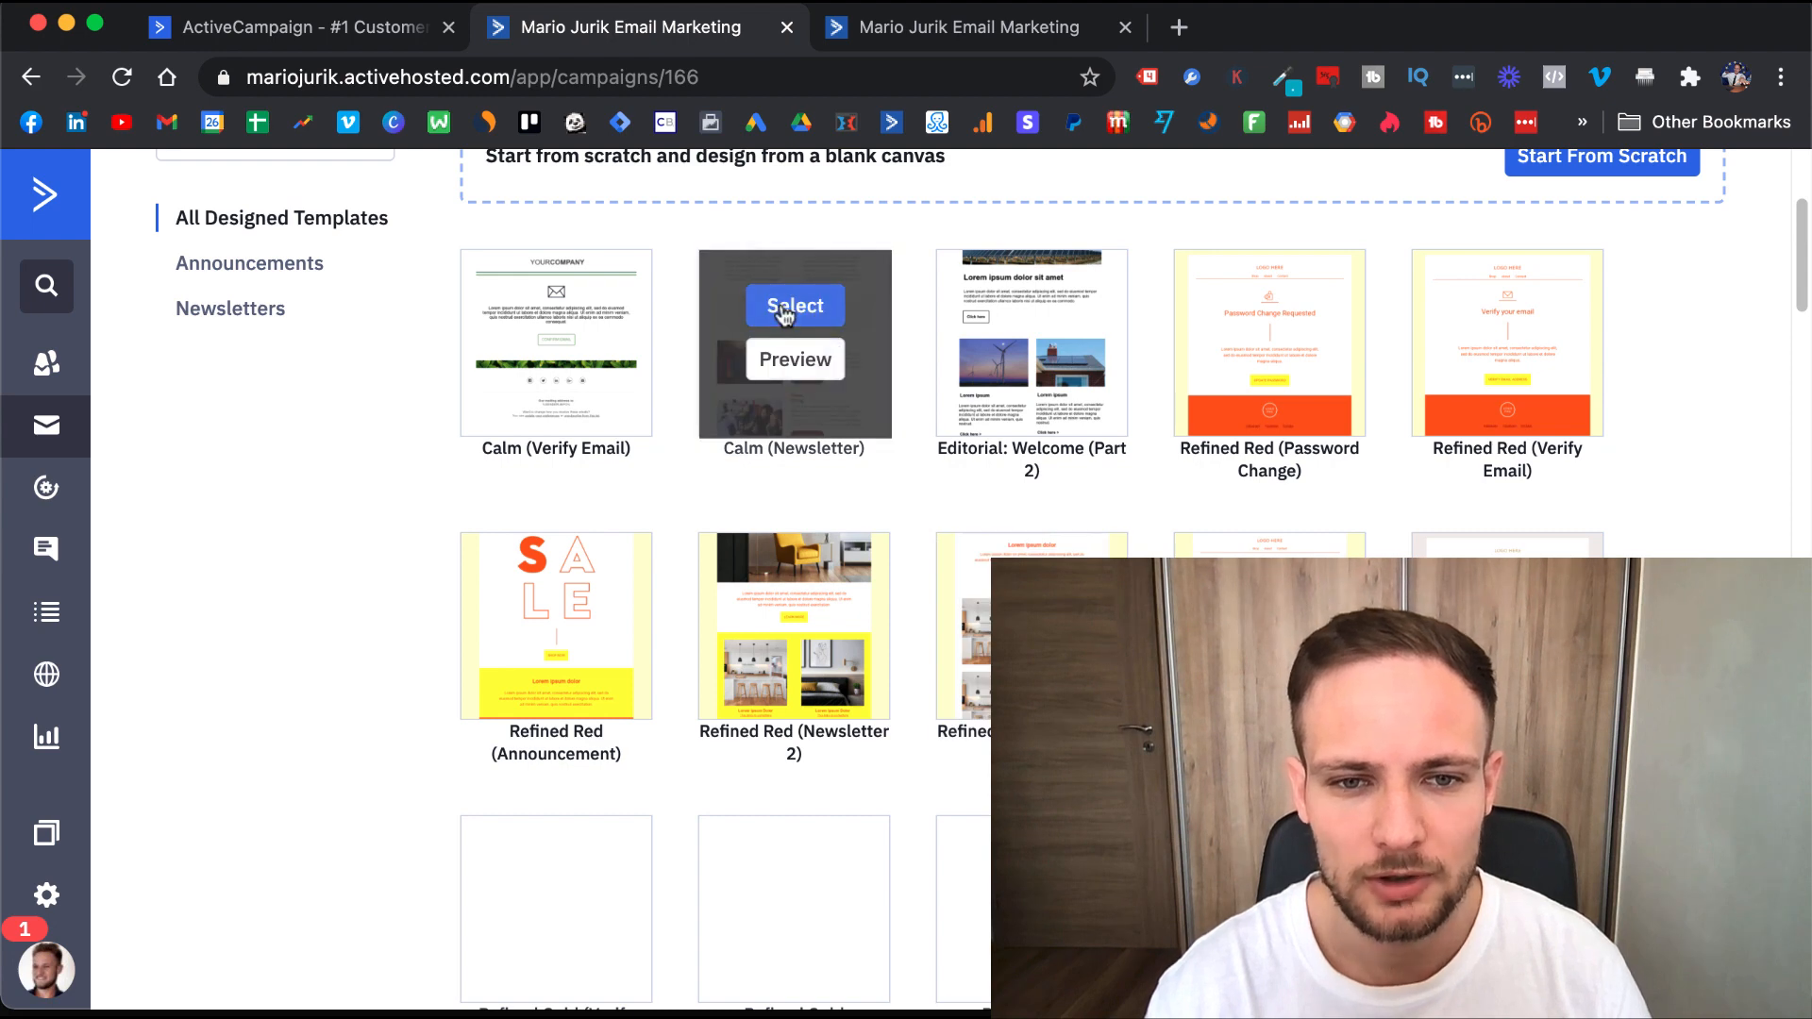
left_click(793, 304)
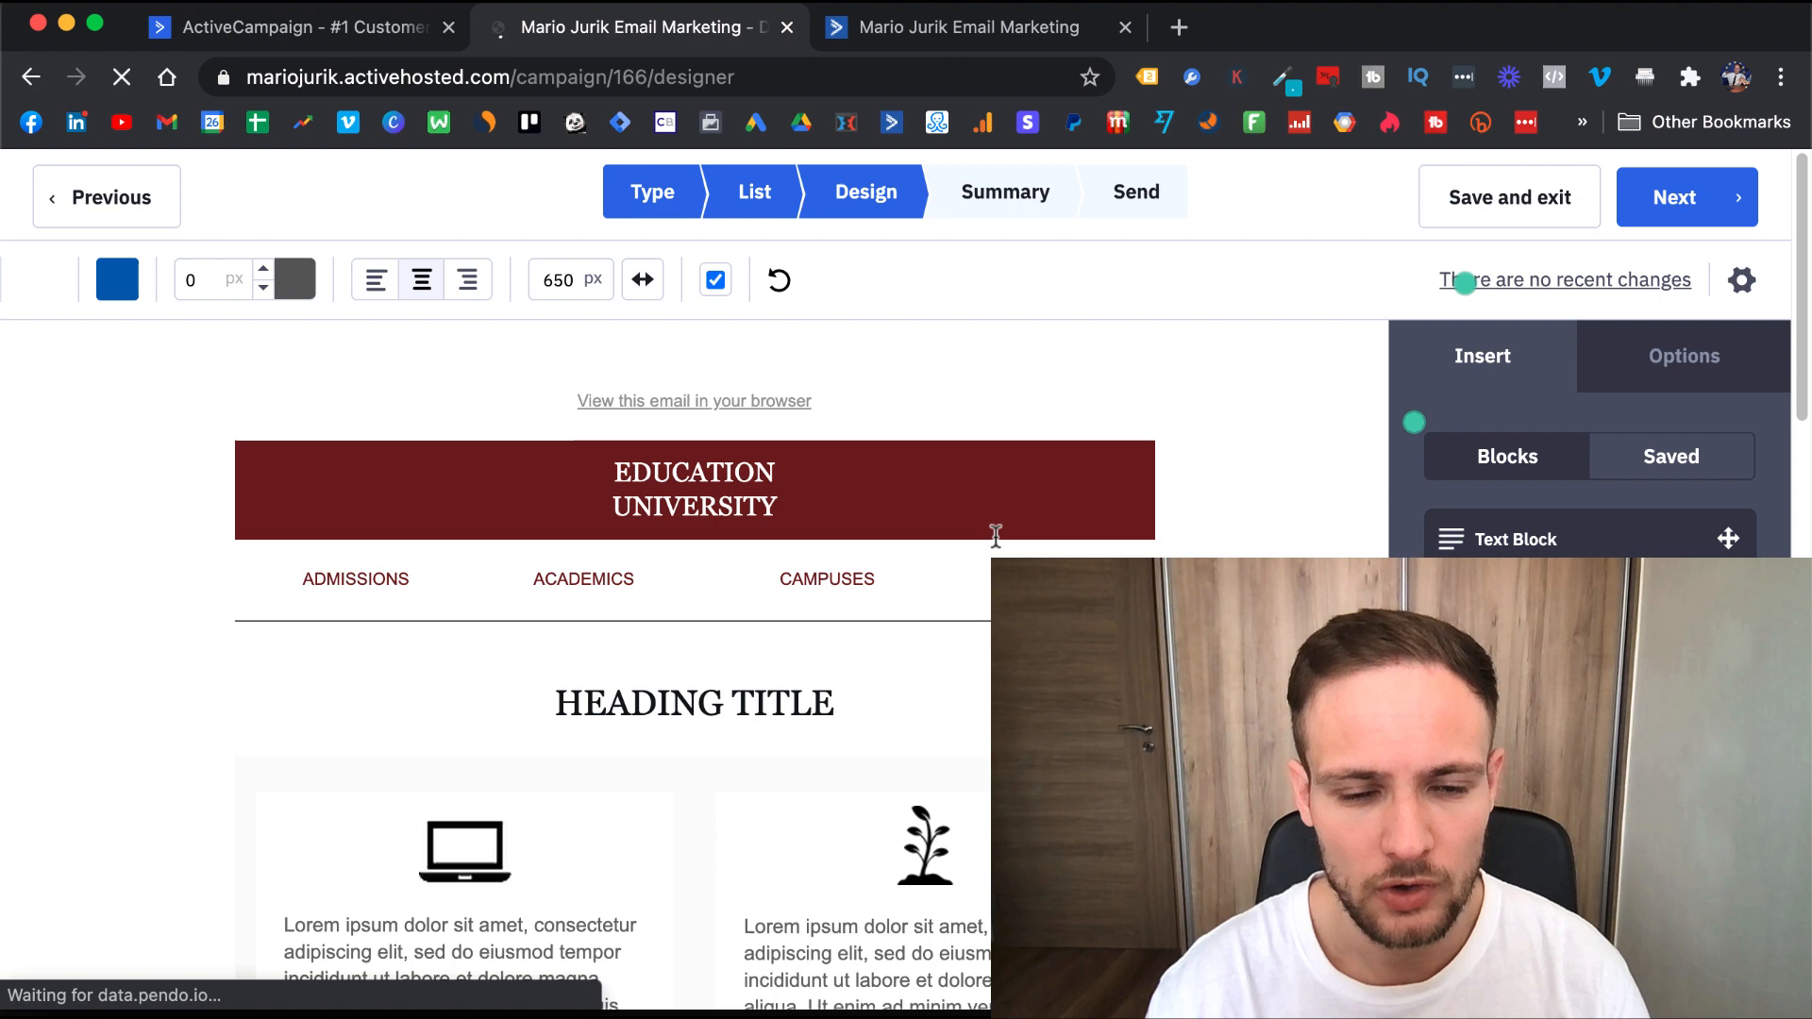
left_click(693, 702)
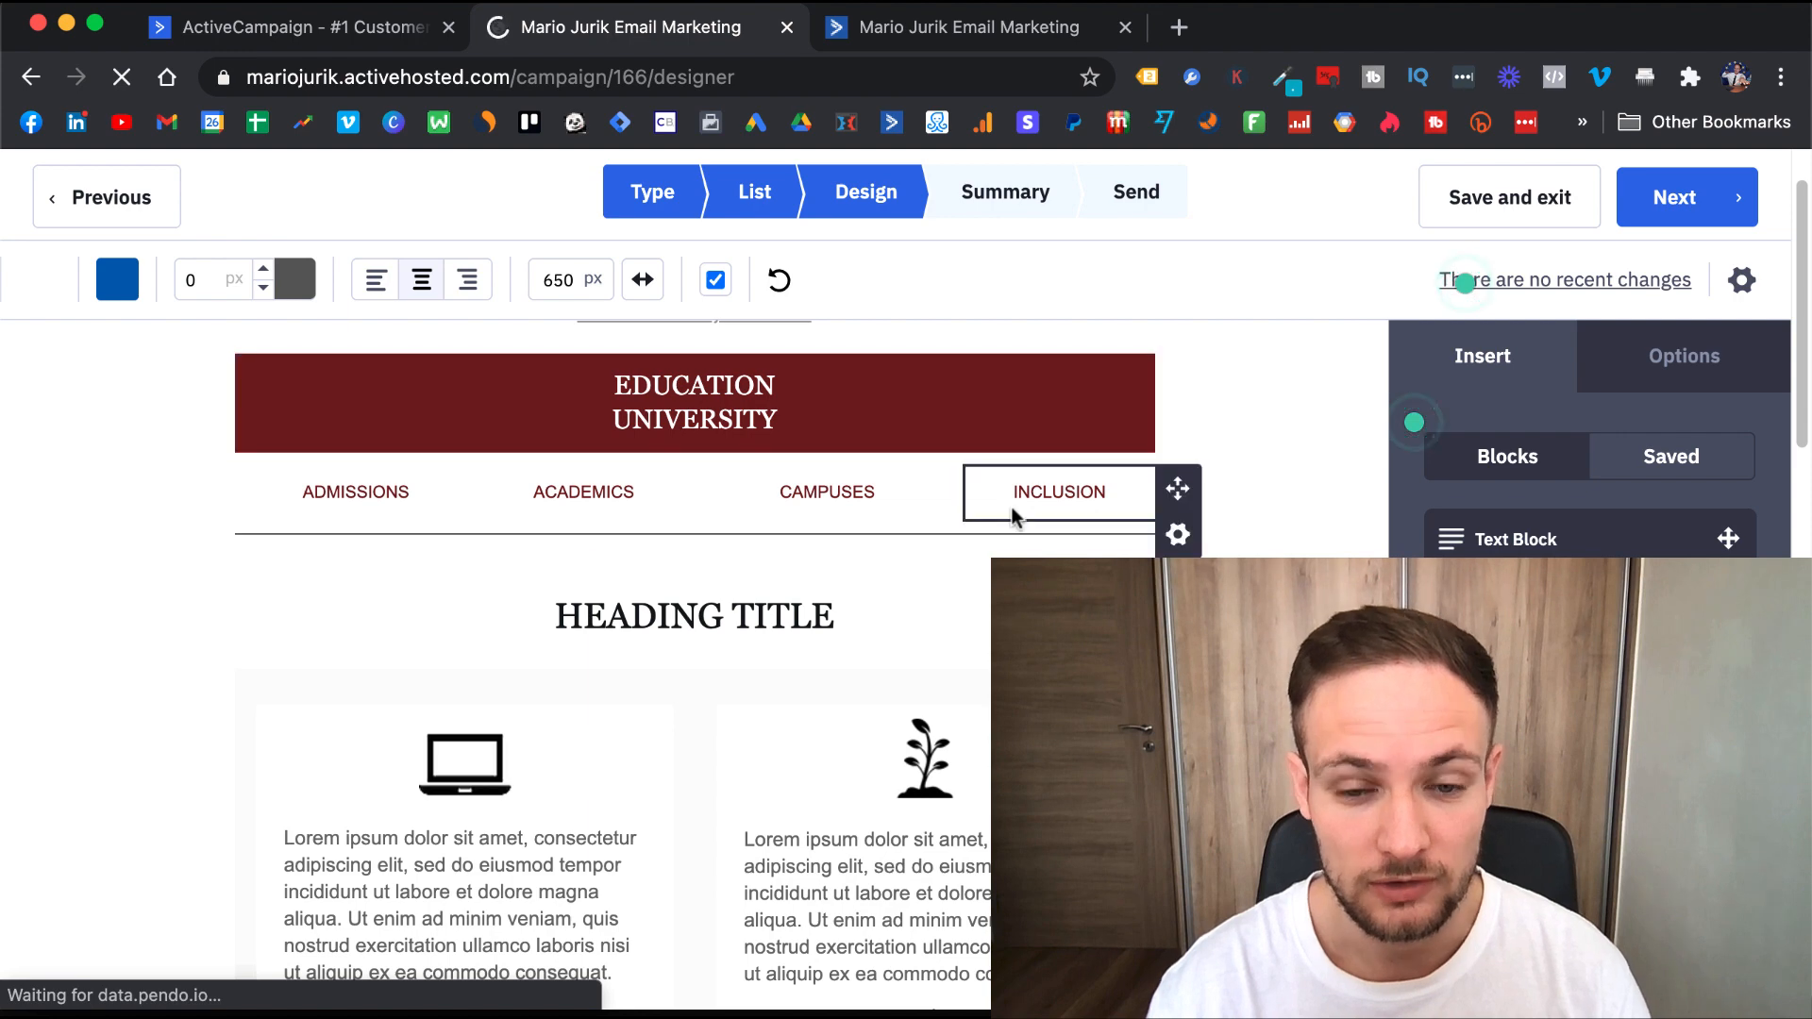
scroll("down", 3)
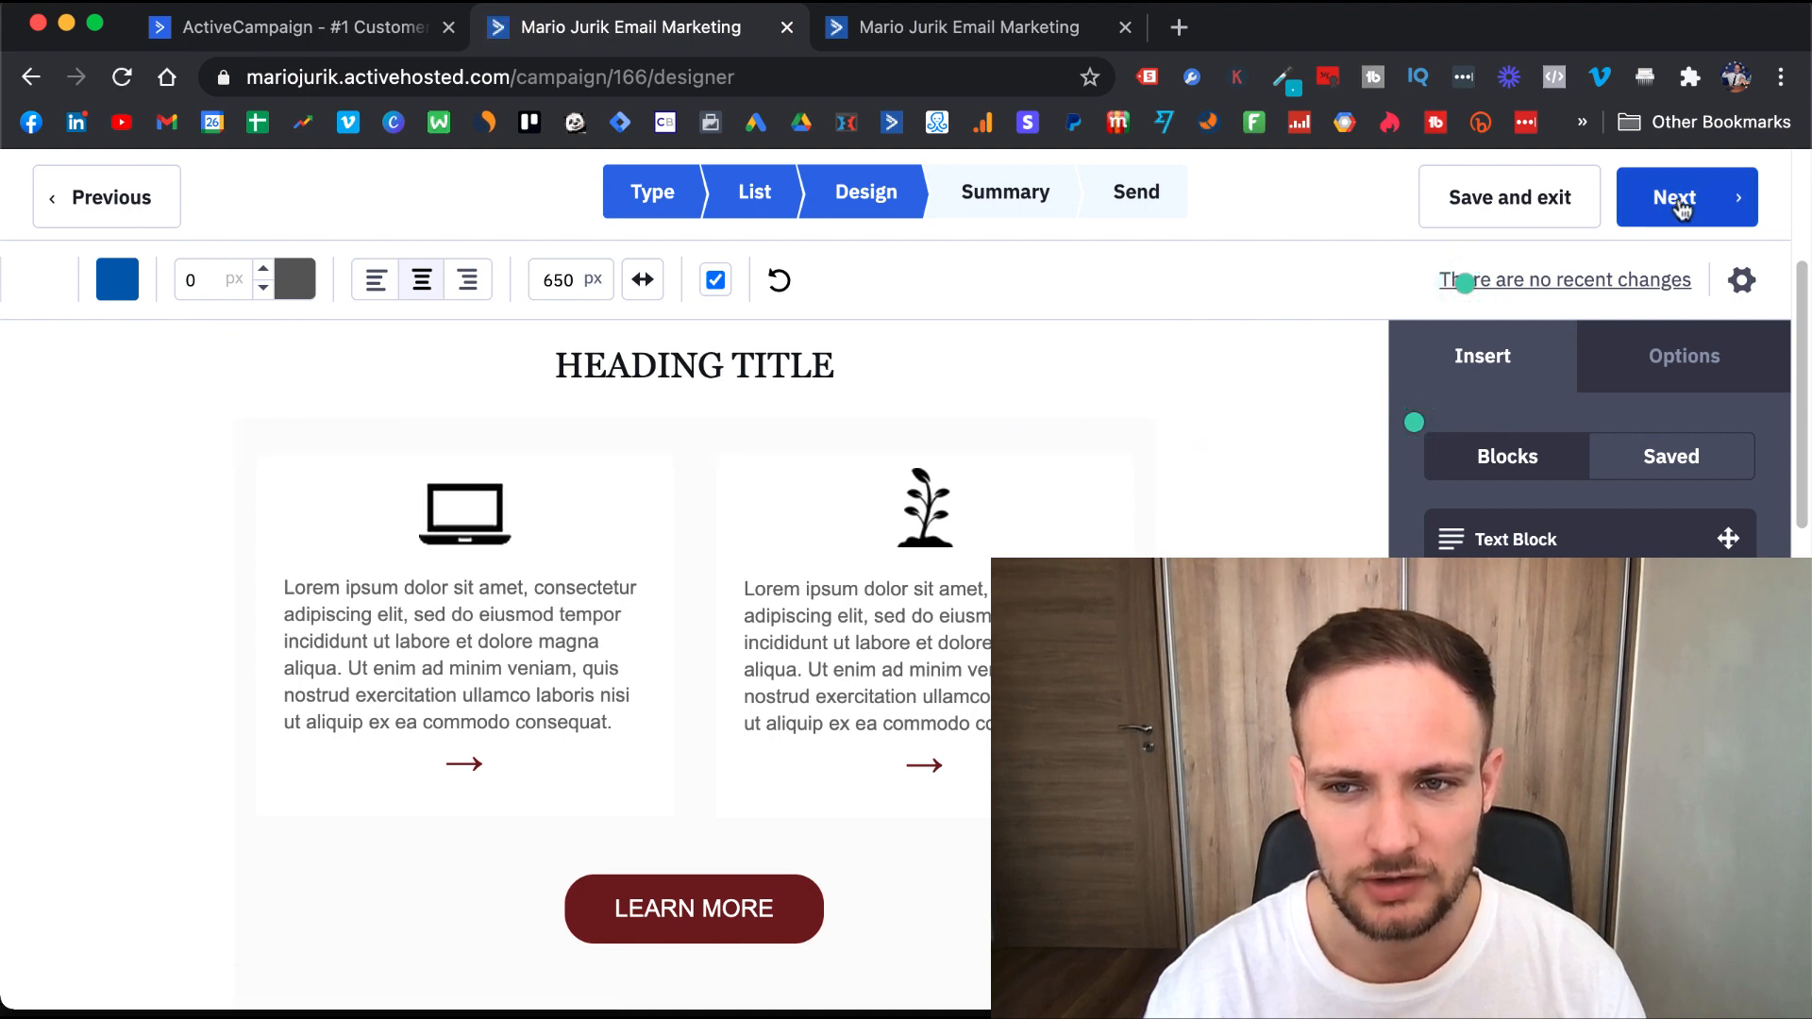
mouse_move(1542, 238)
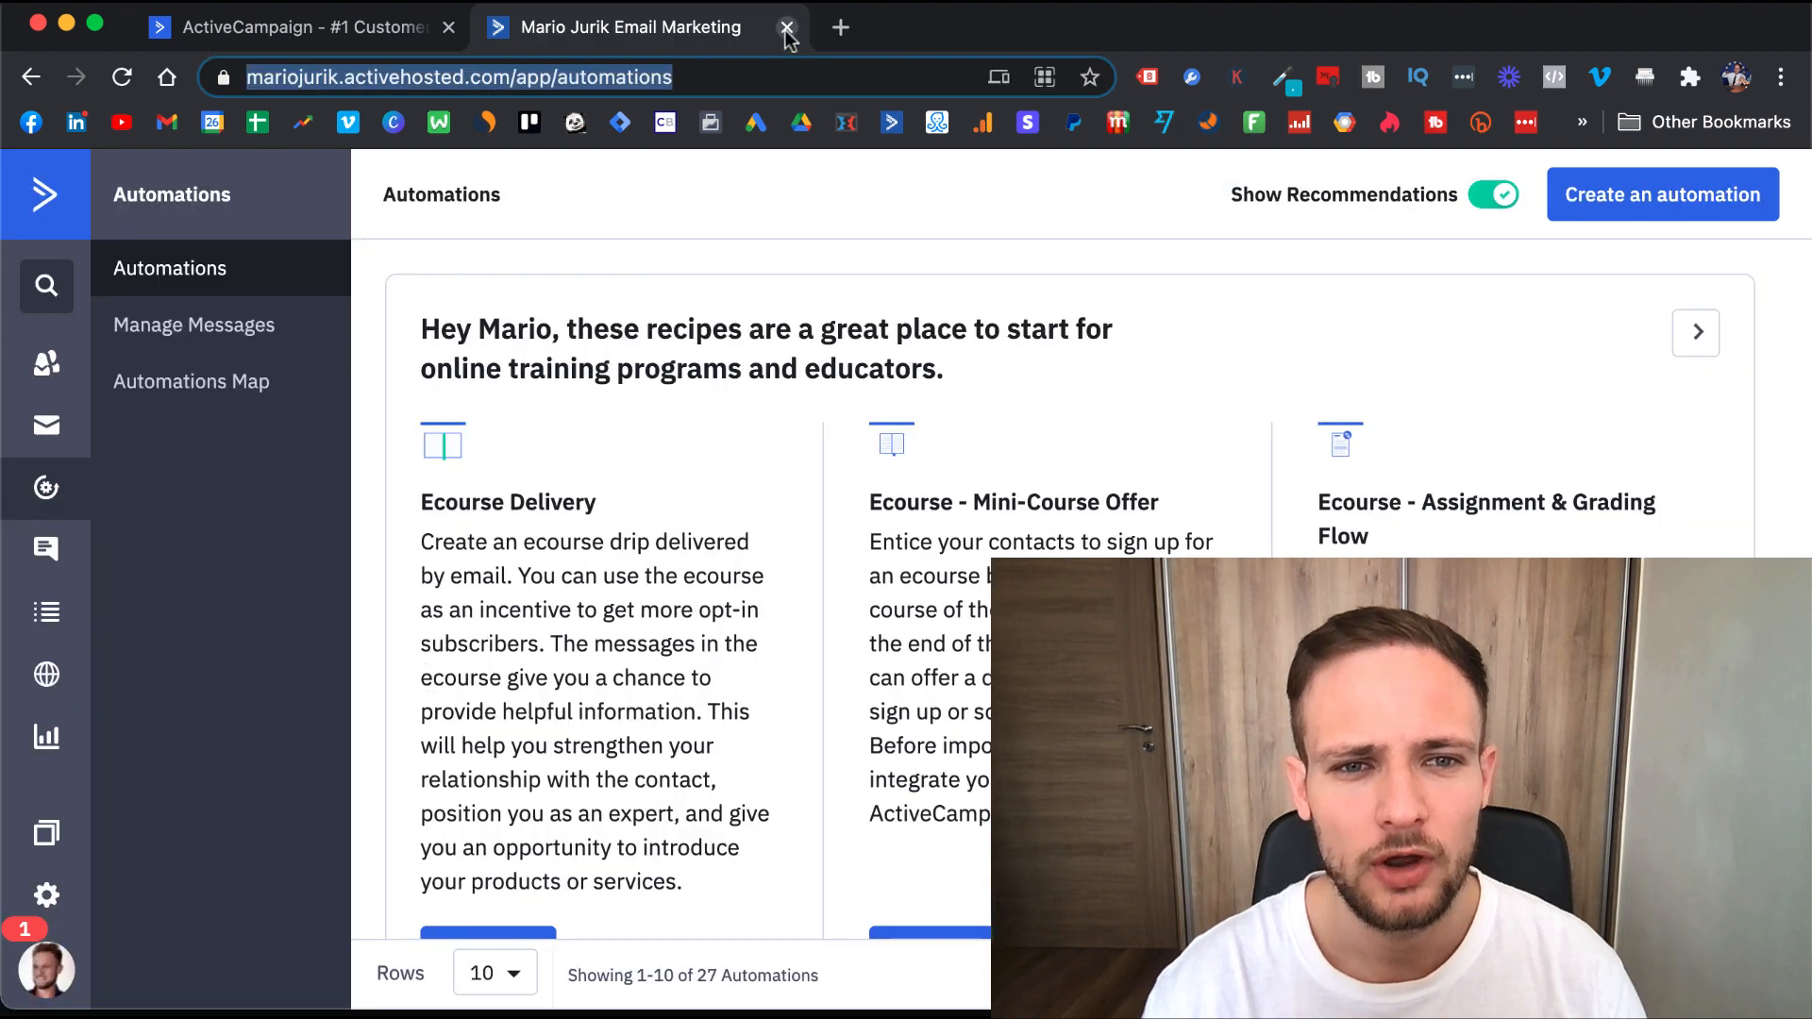
mouse_move(46, 487)
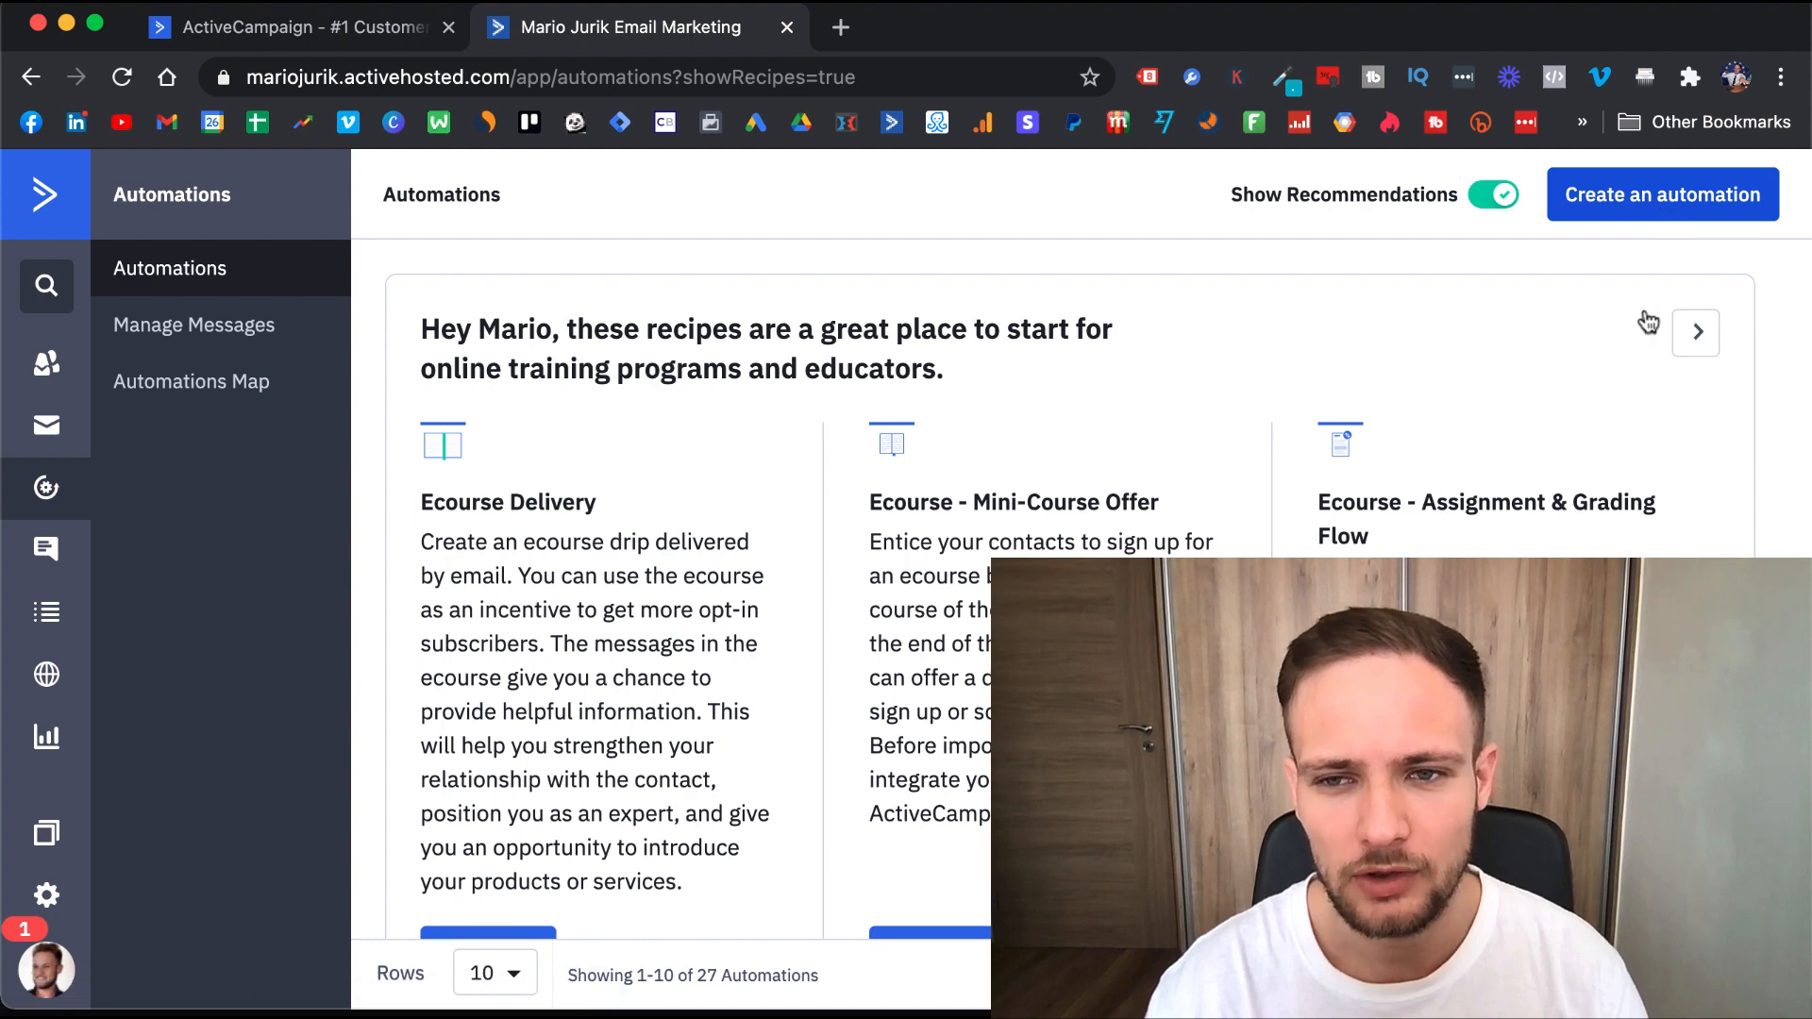
- Leave the campaign designer for the Automations page's recipe chooser
left_click(1662, 195)
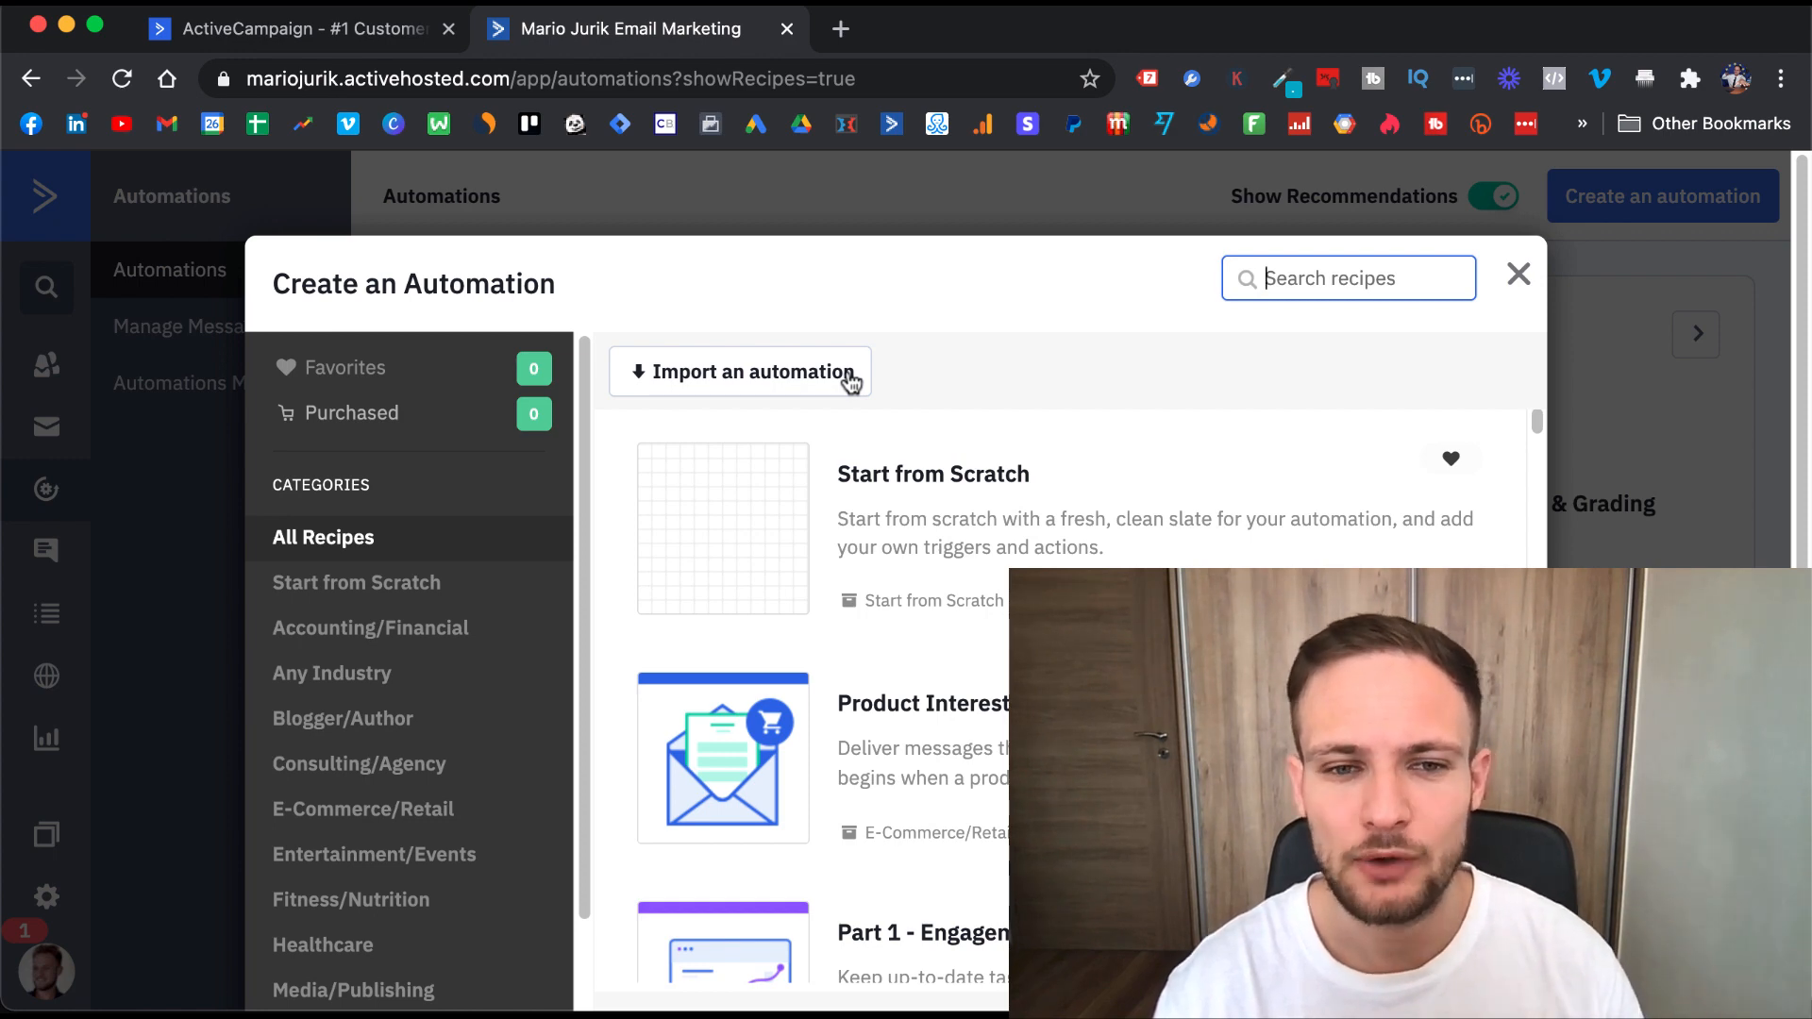
mouse_move(710, 386)
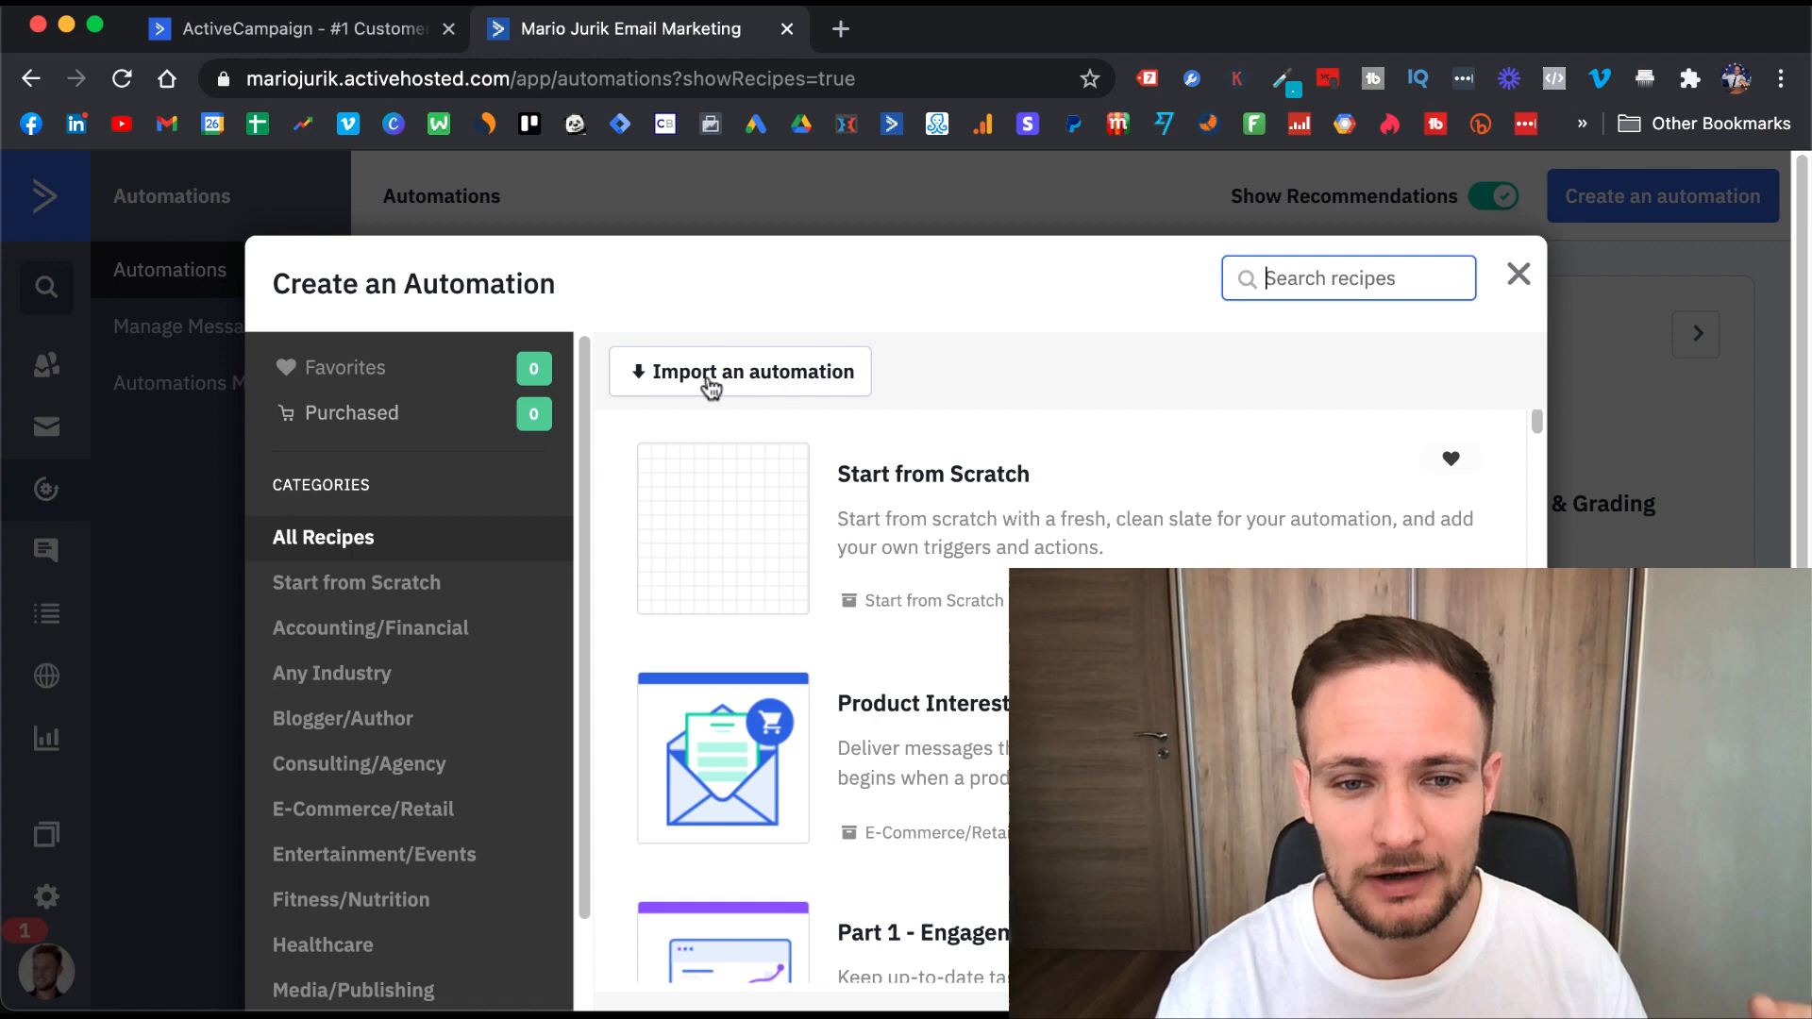
left_click(740, 371)
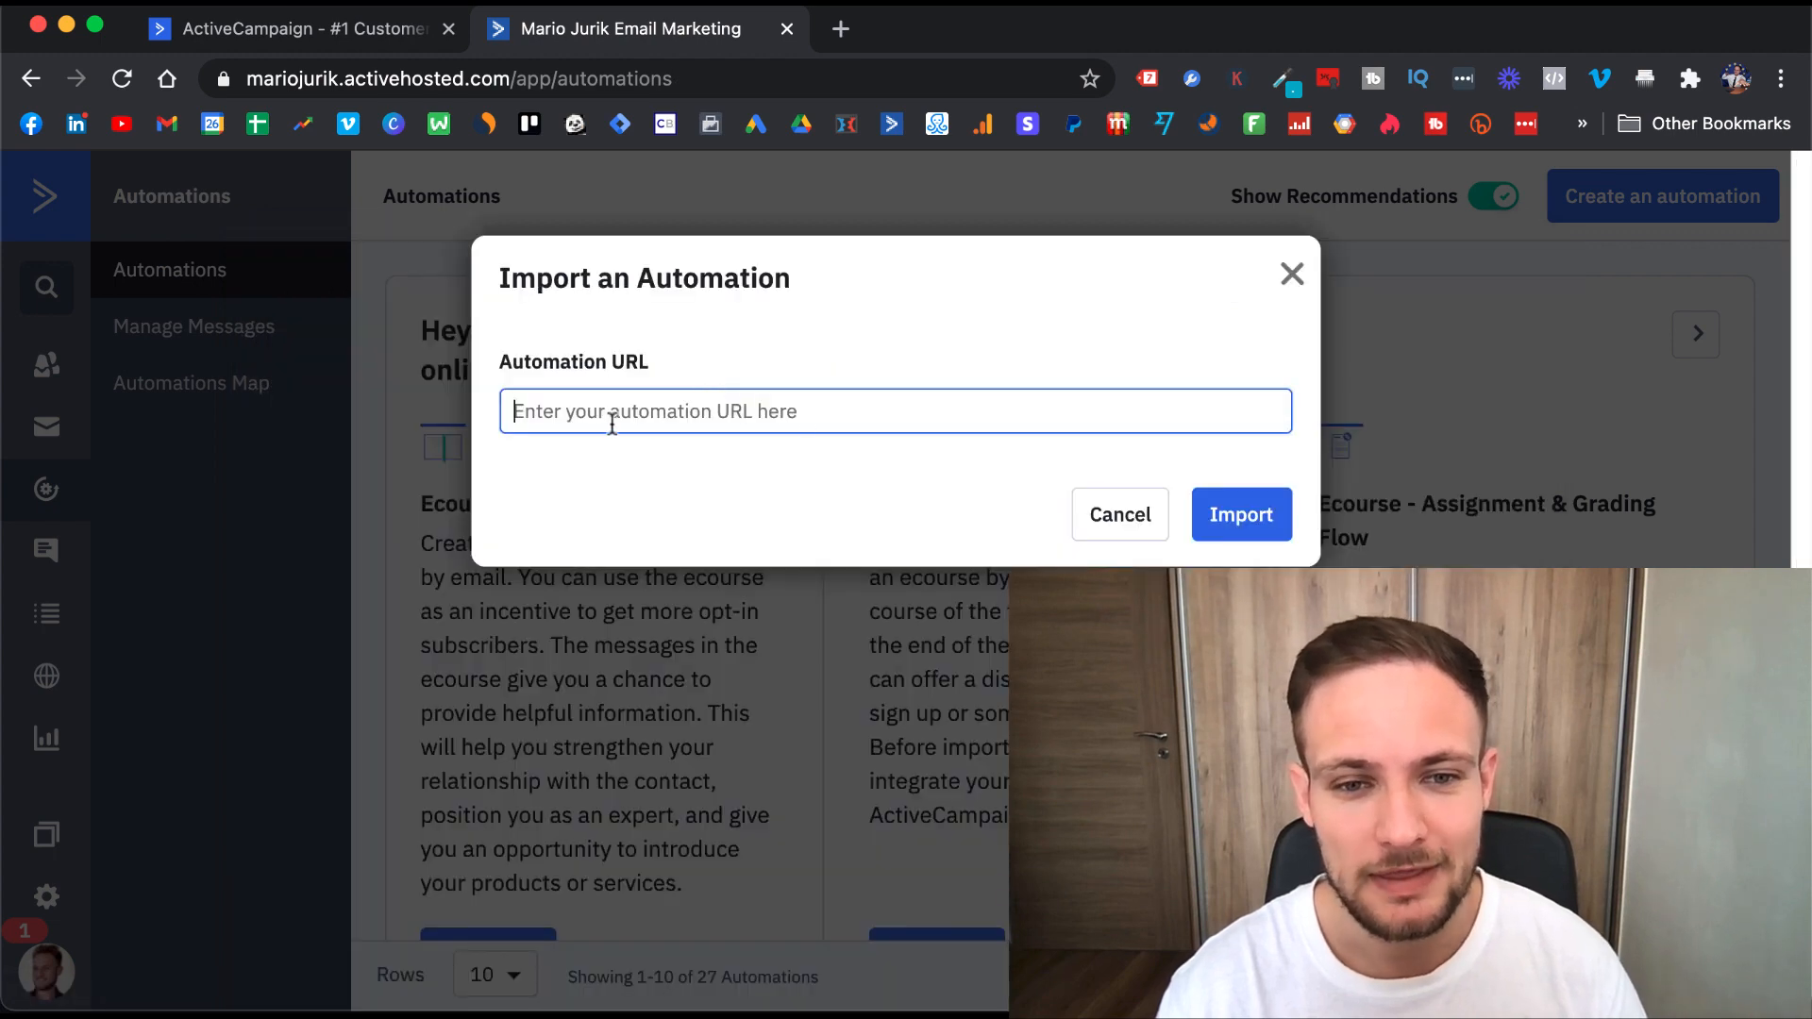
mouse_move(1055, 452)
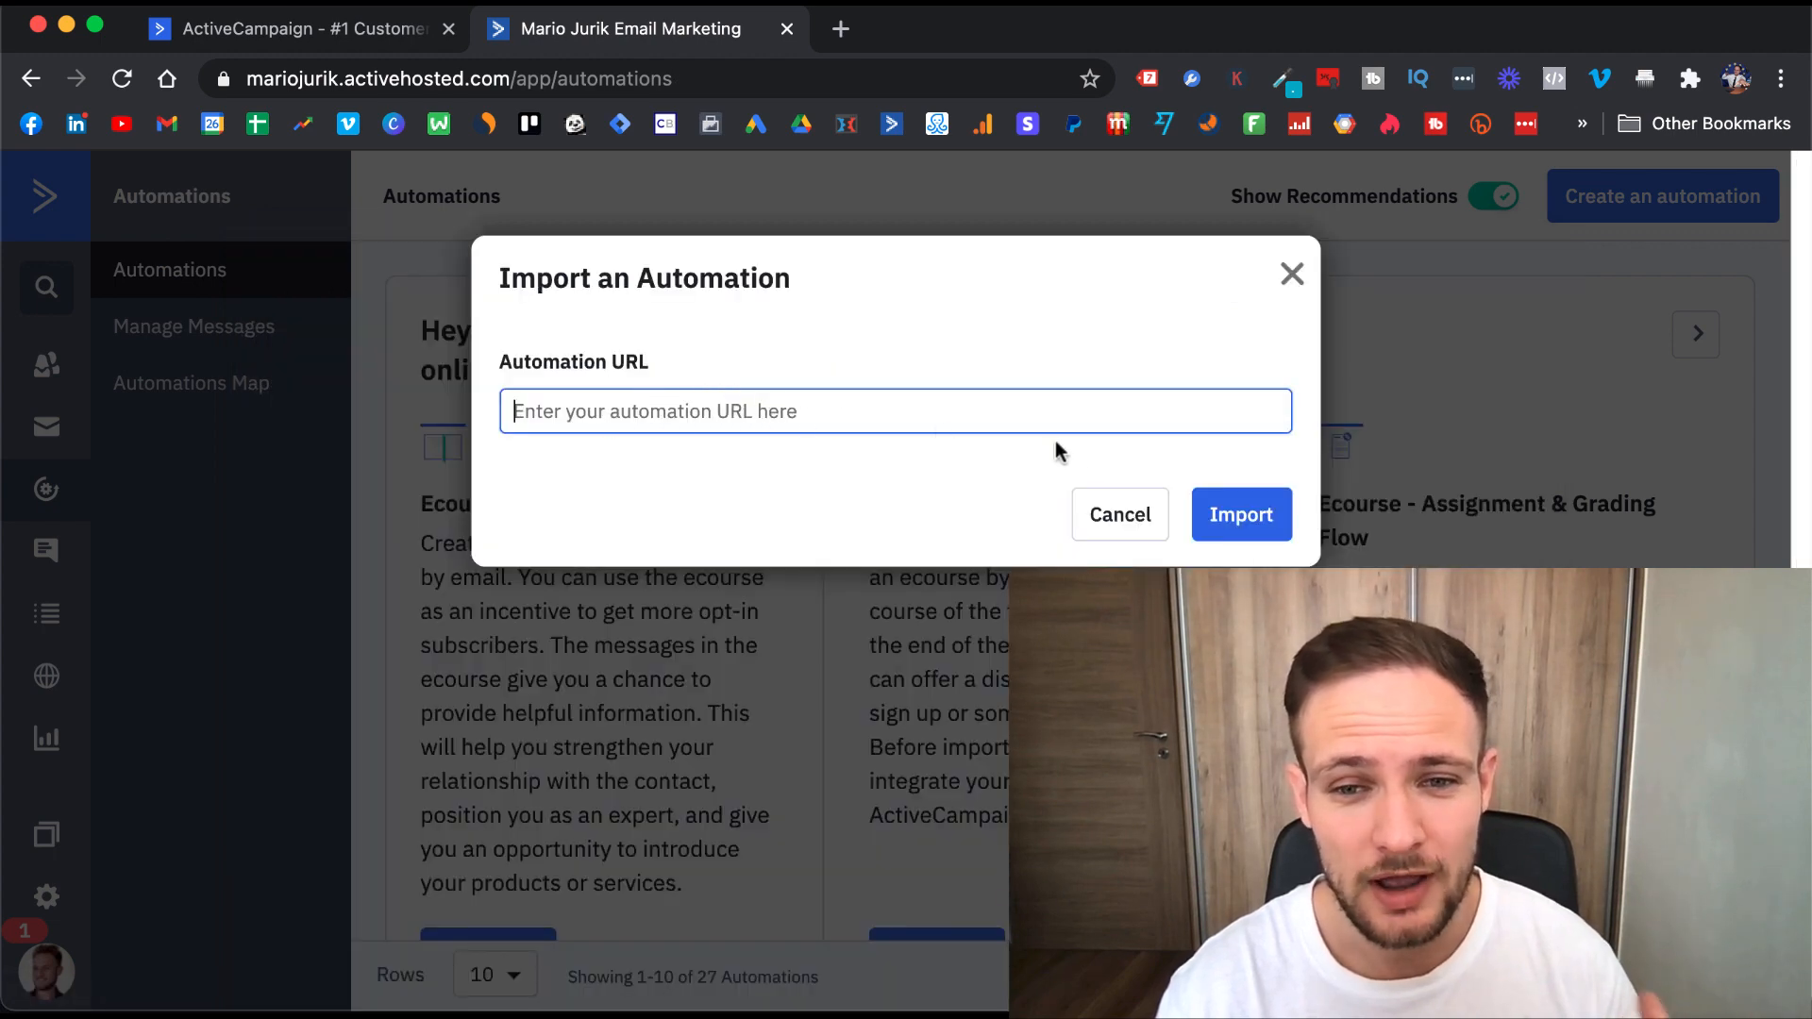
mouse_move(1118, 514)
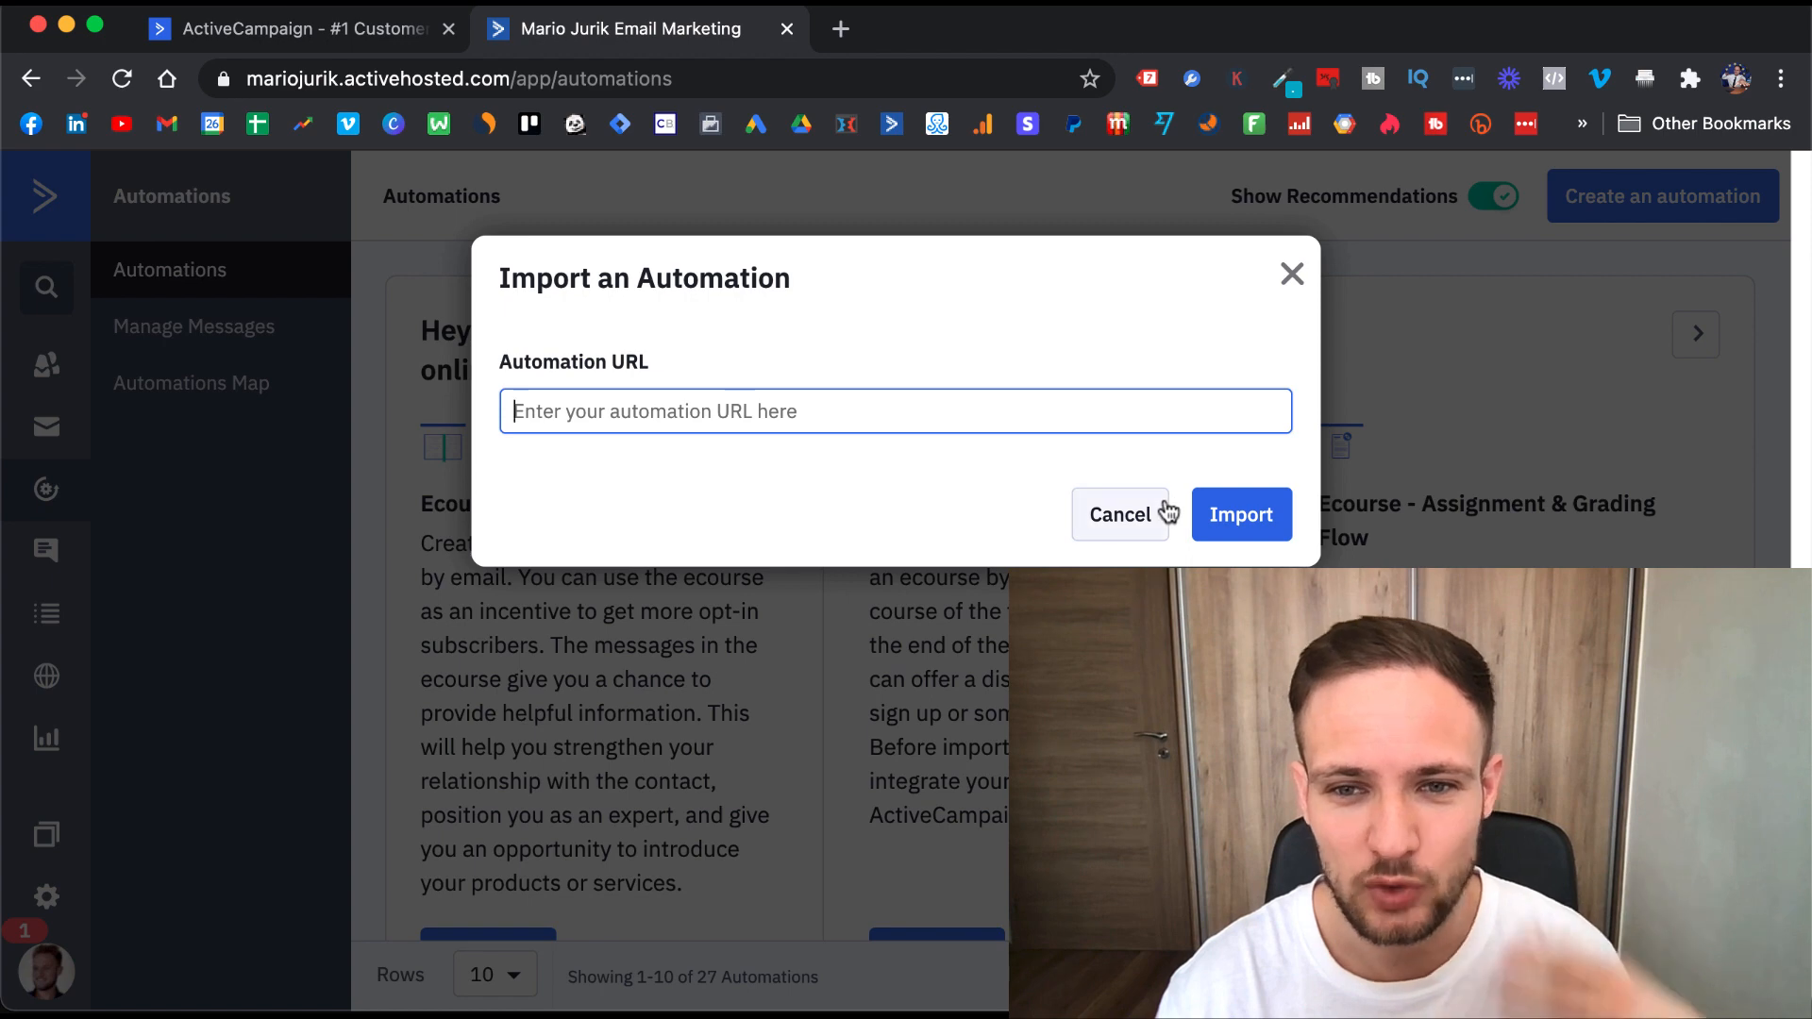
left_click(1118, 514)
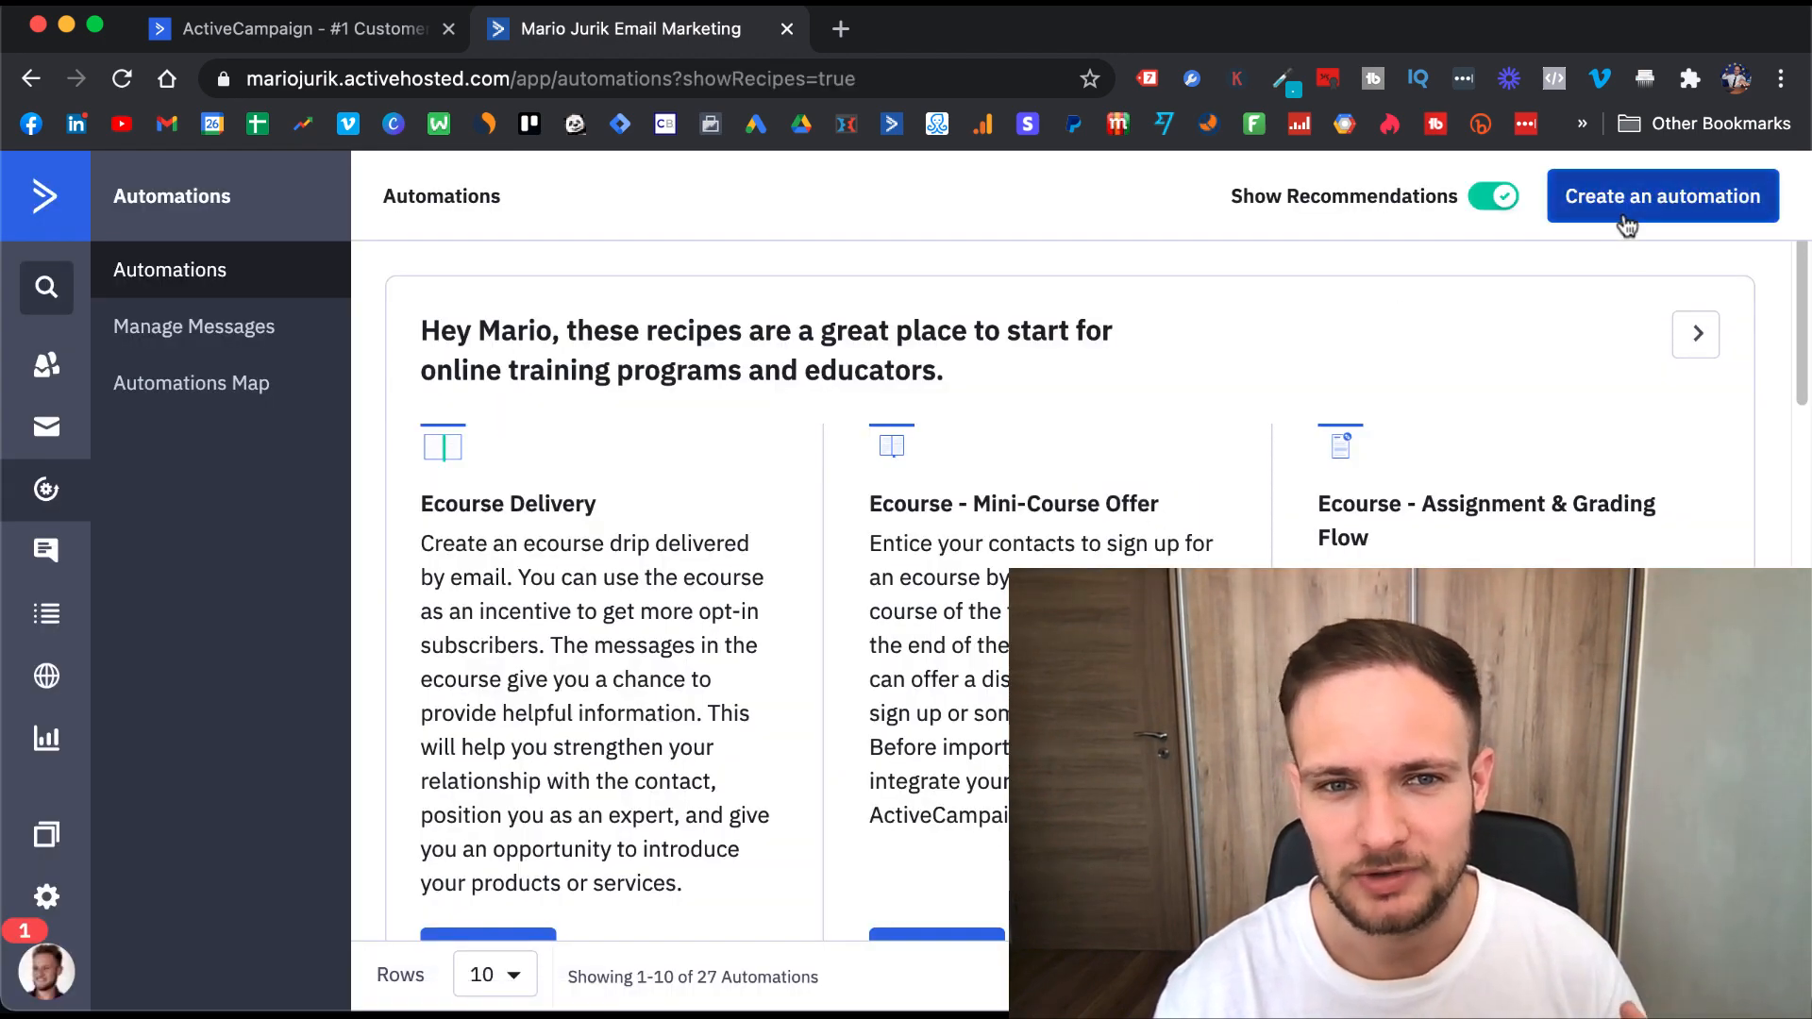
mouse_move(1542, 417)
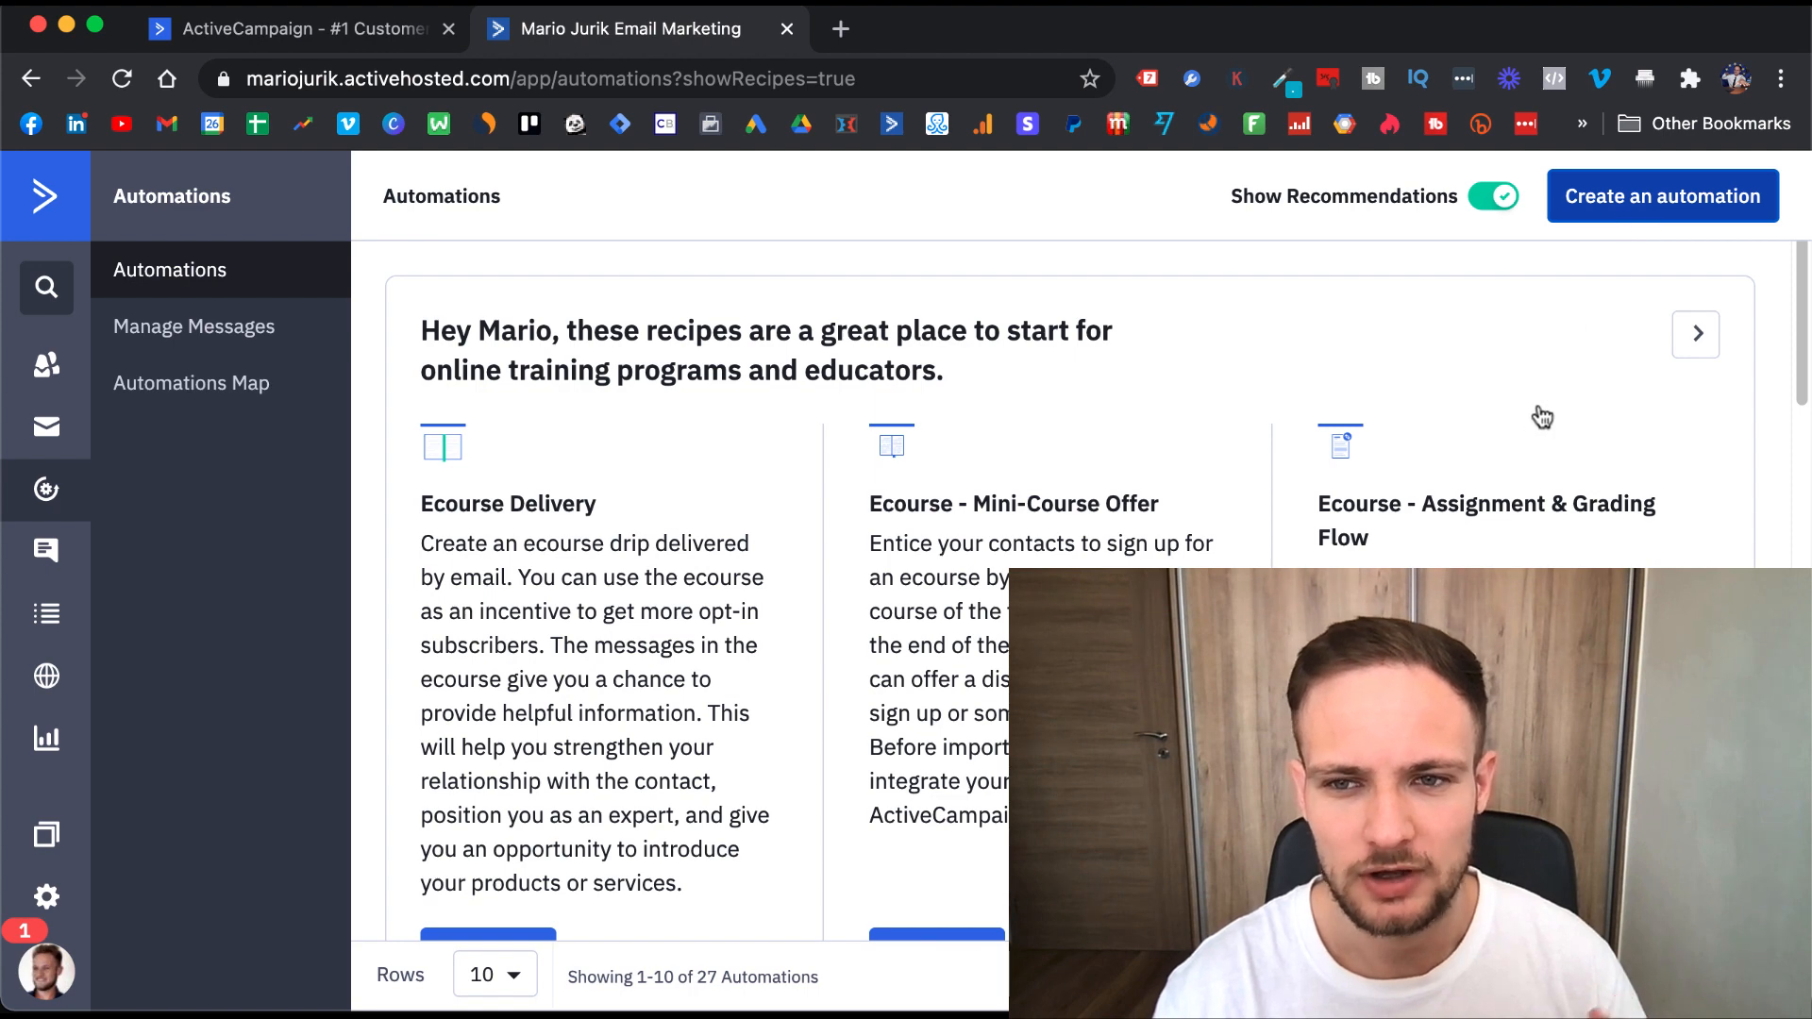
- Create a new automation from scratch, producing draft Automation 28
left_click(1662, 195)
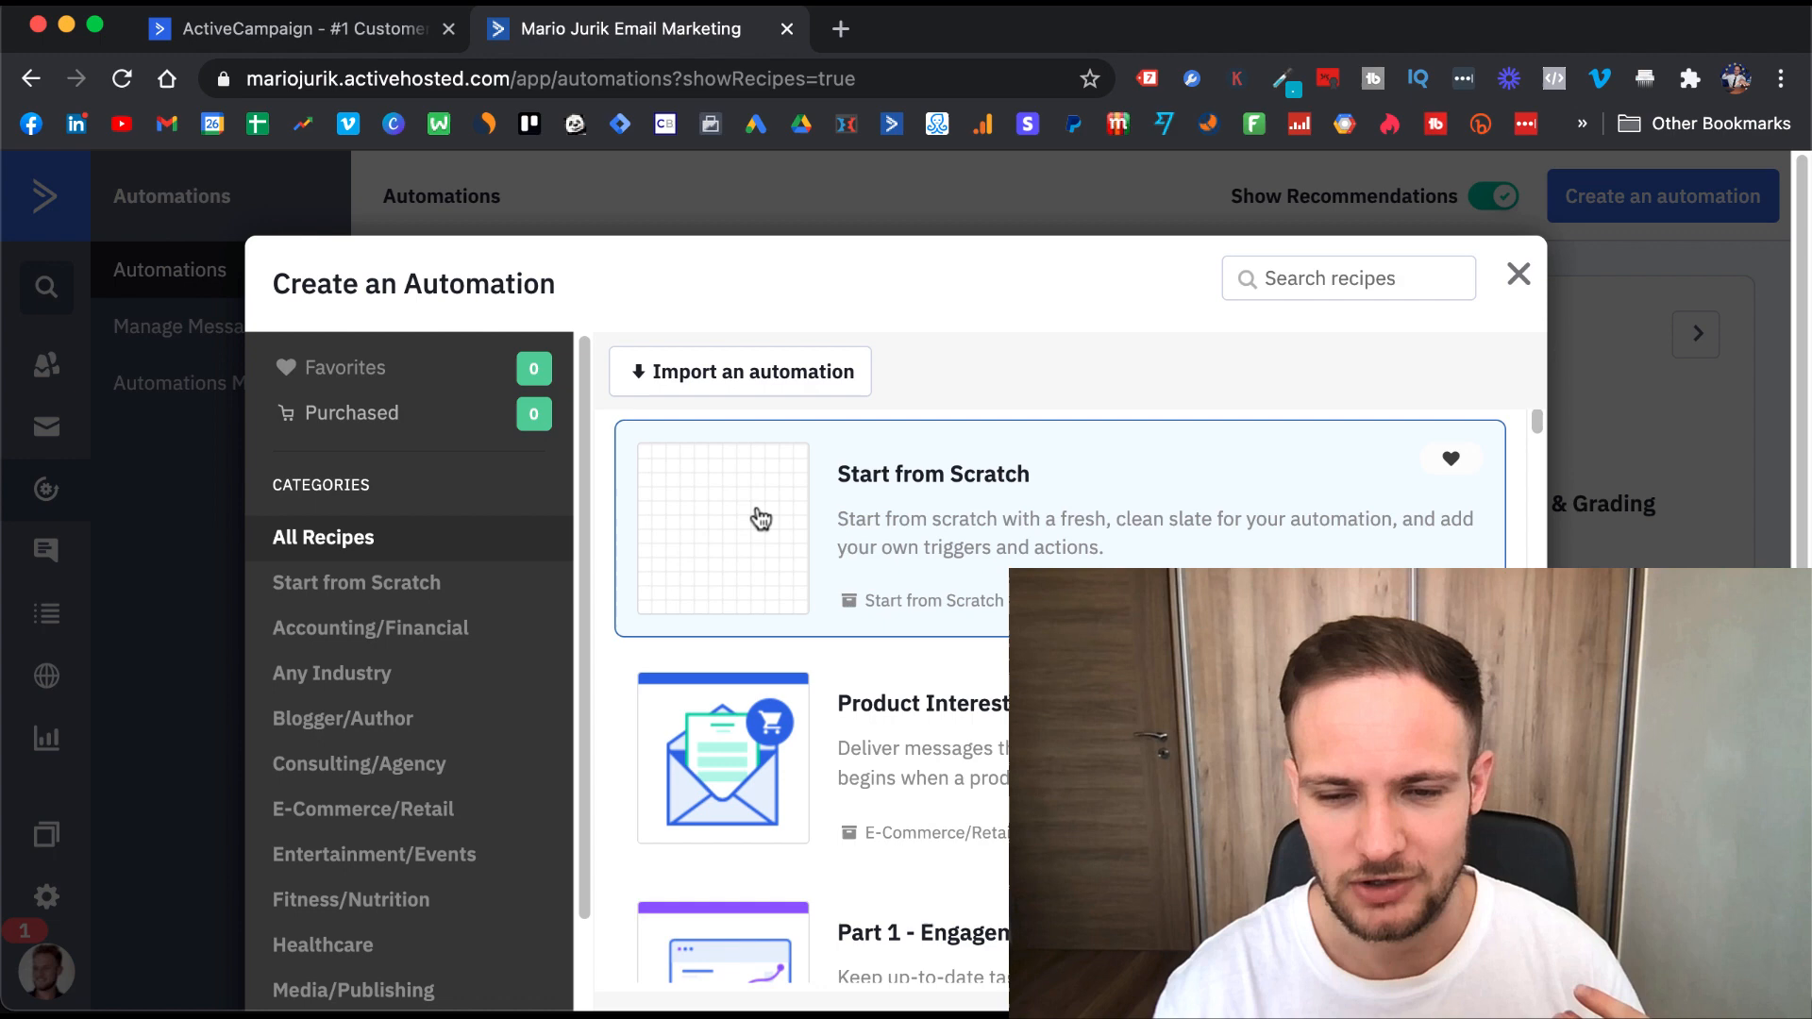
scroll("up", 3)
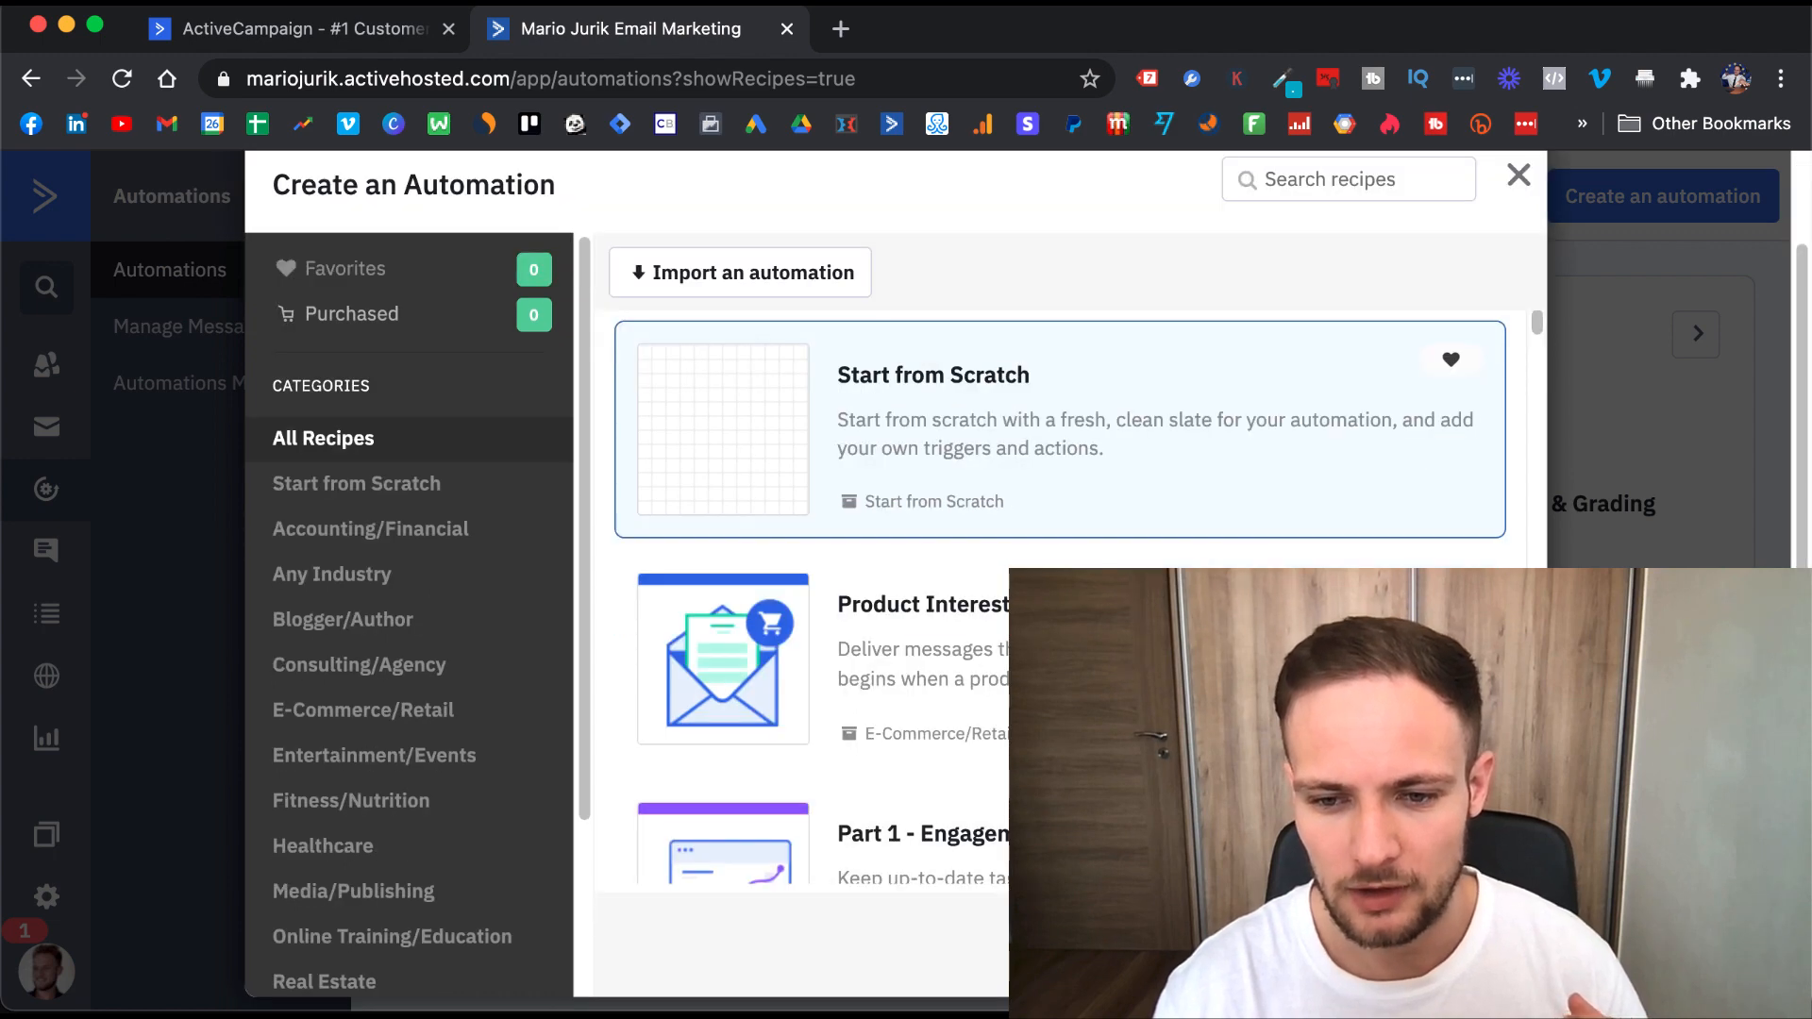
left_click(934, 500)
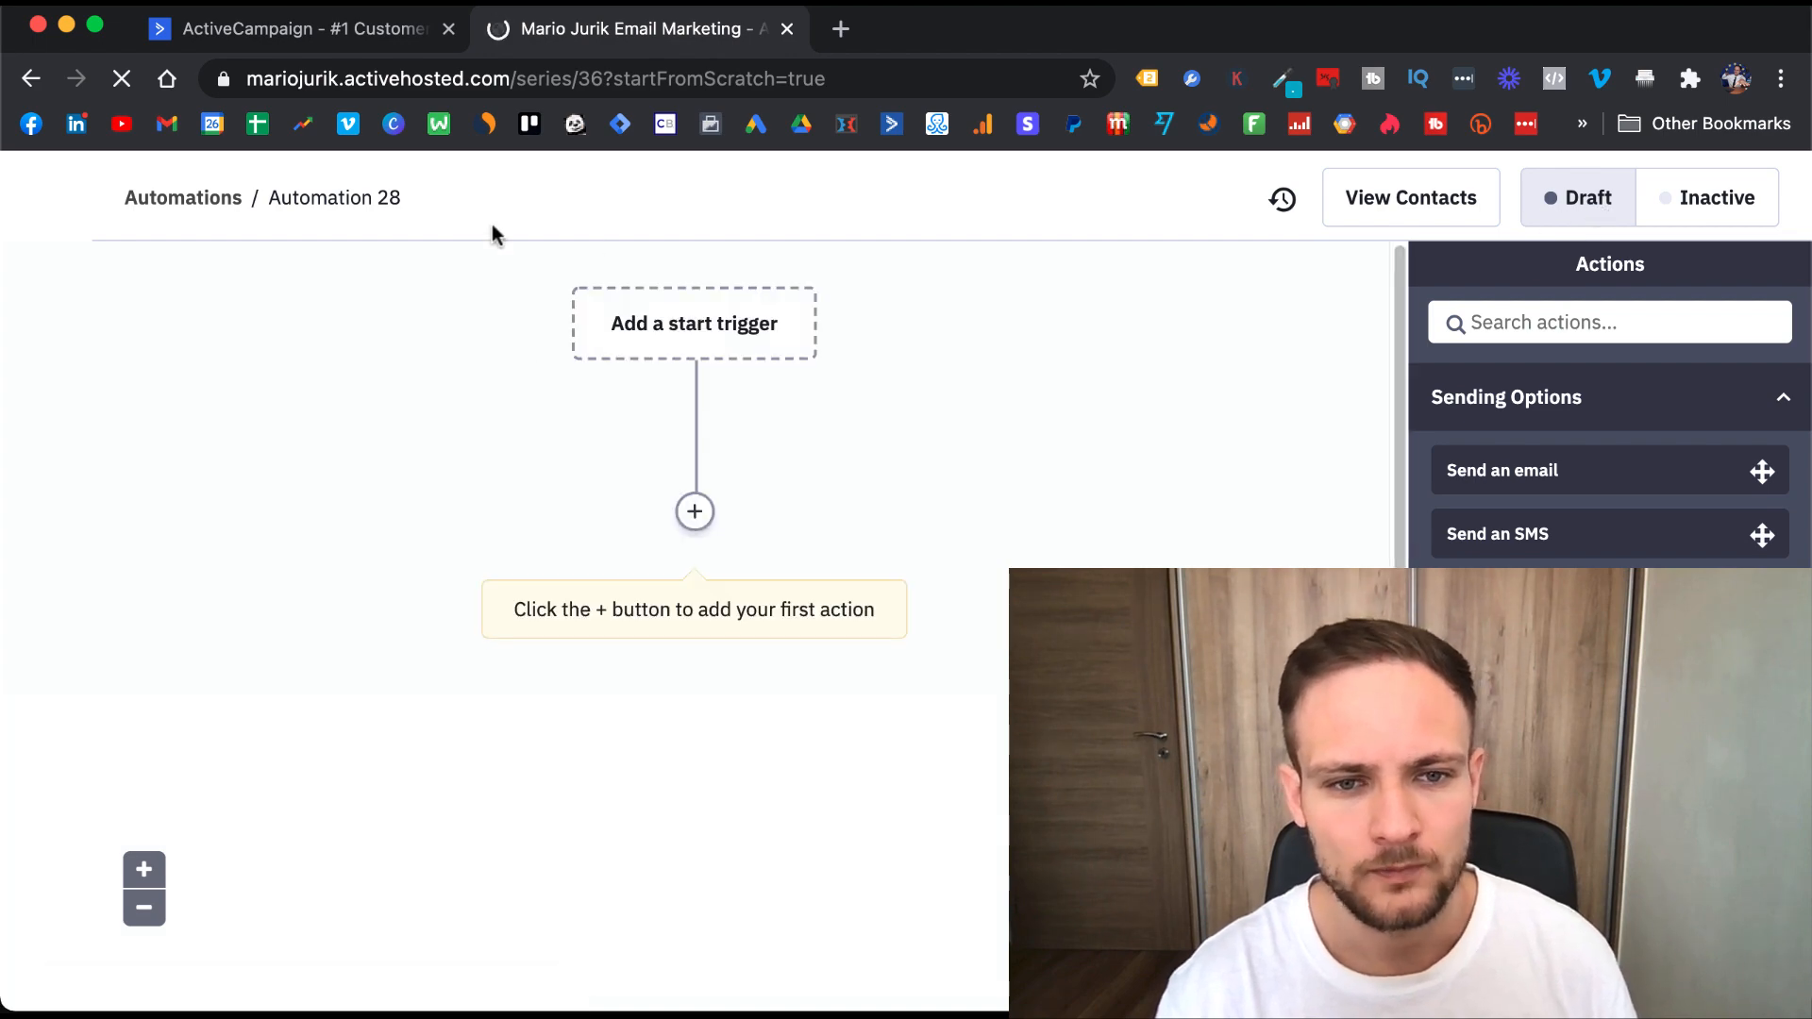
mouse_move(726, 346)
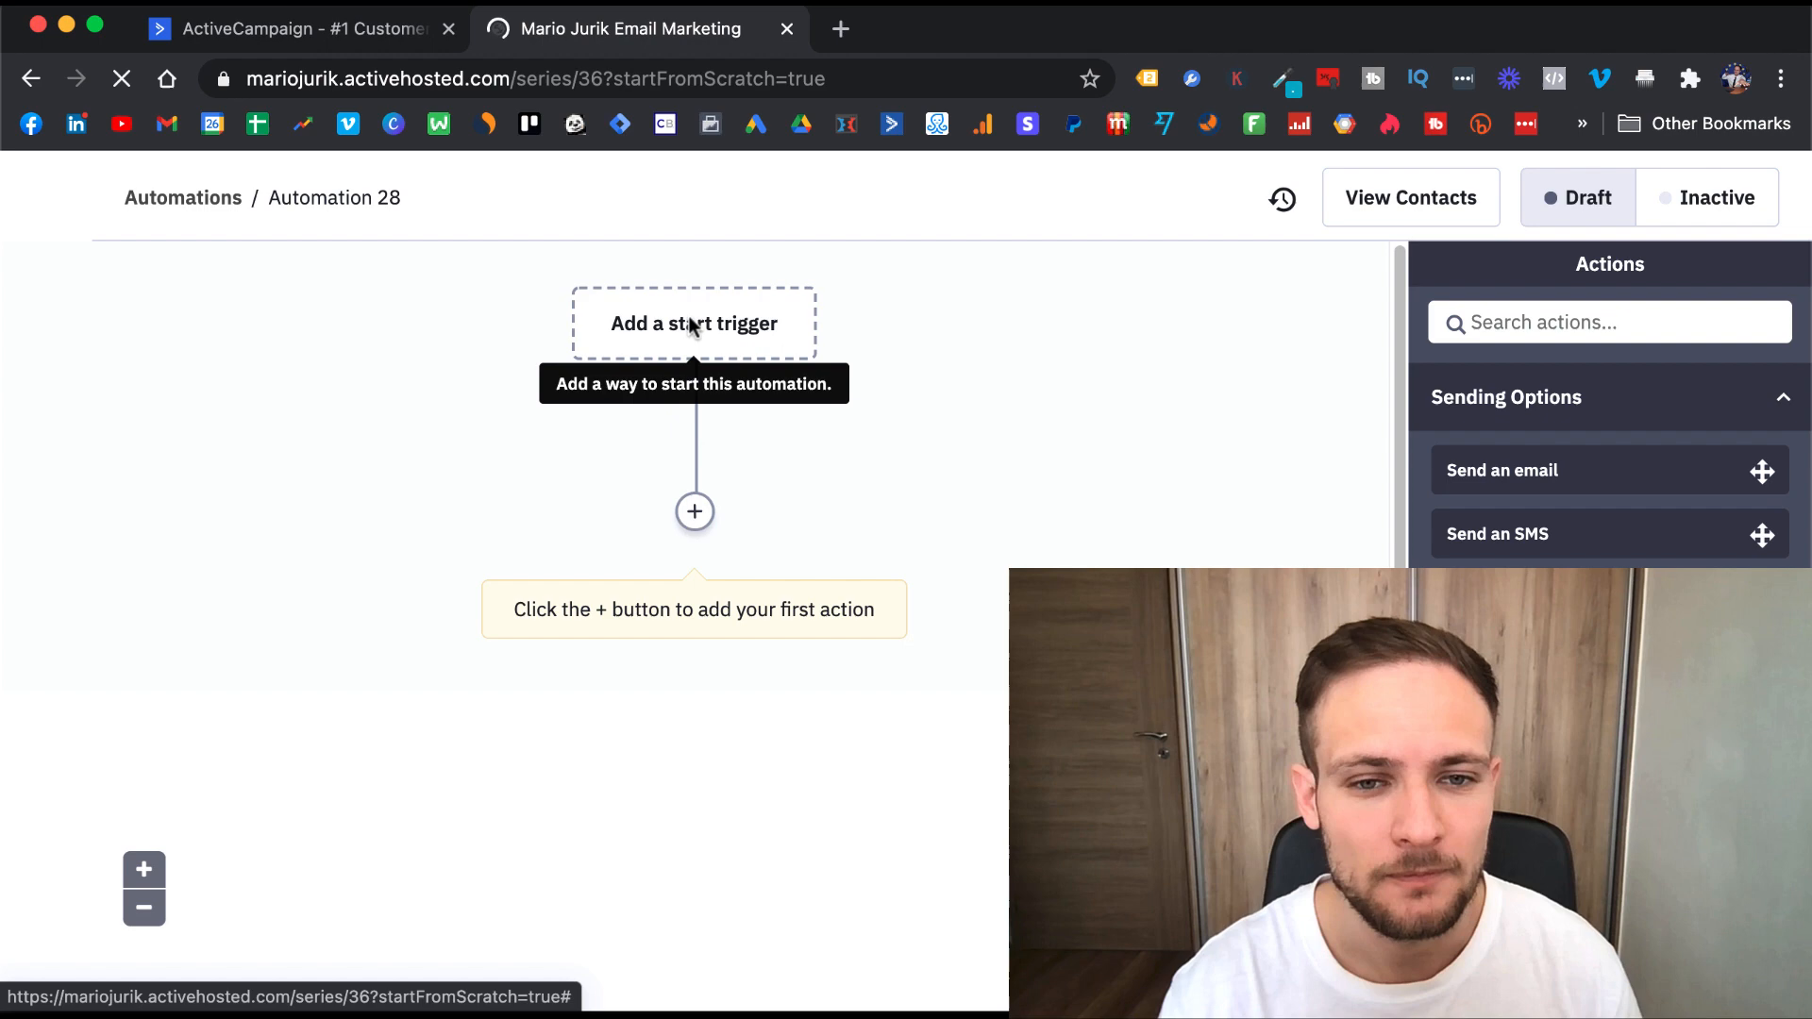
- Add a 'Tag is added' start trigger with tag 'test'
left_click(693, 324)
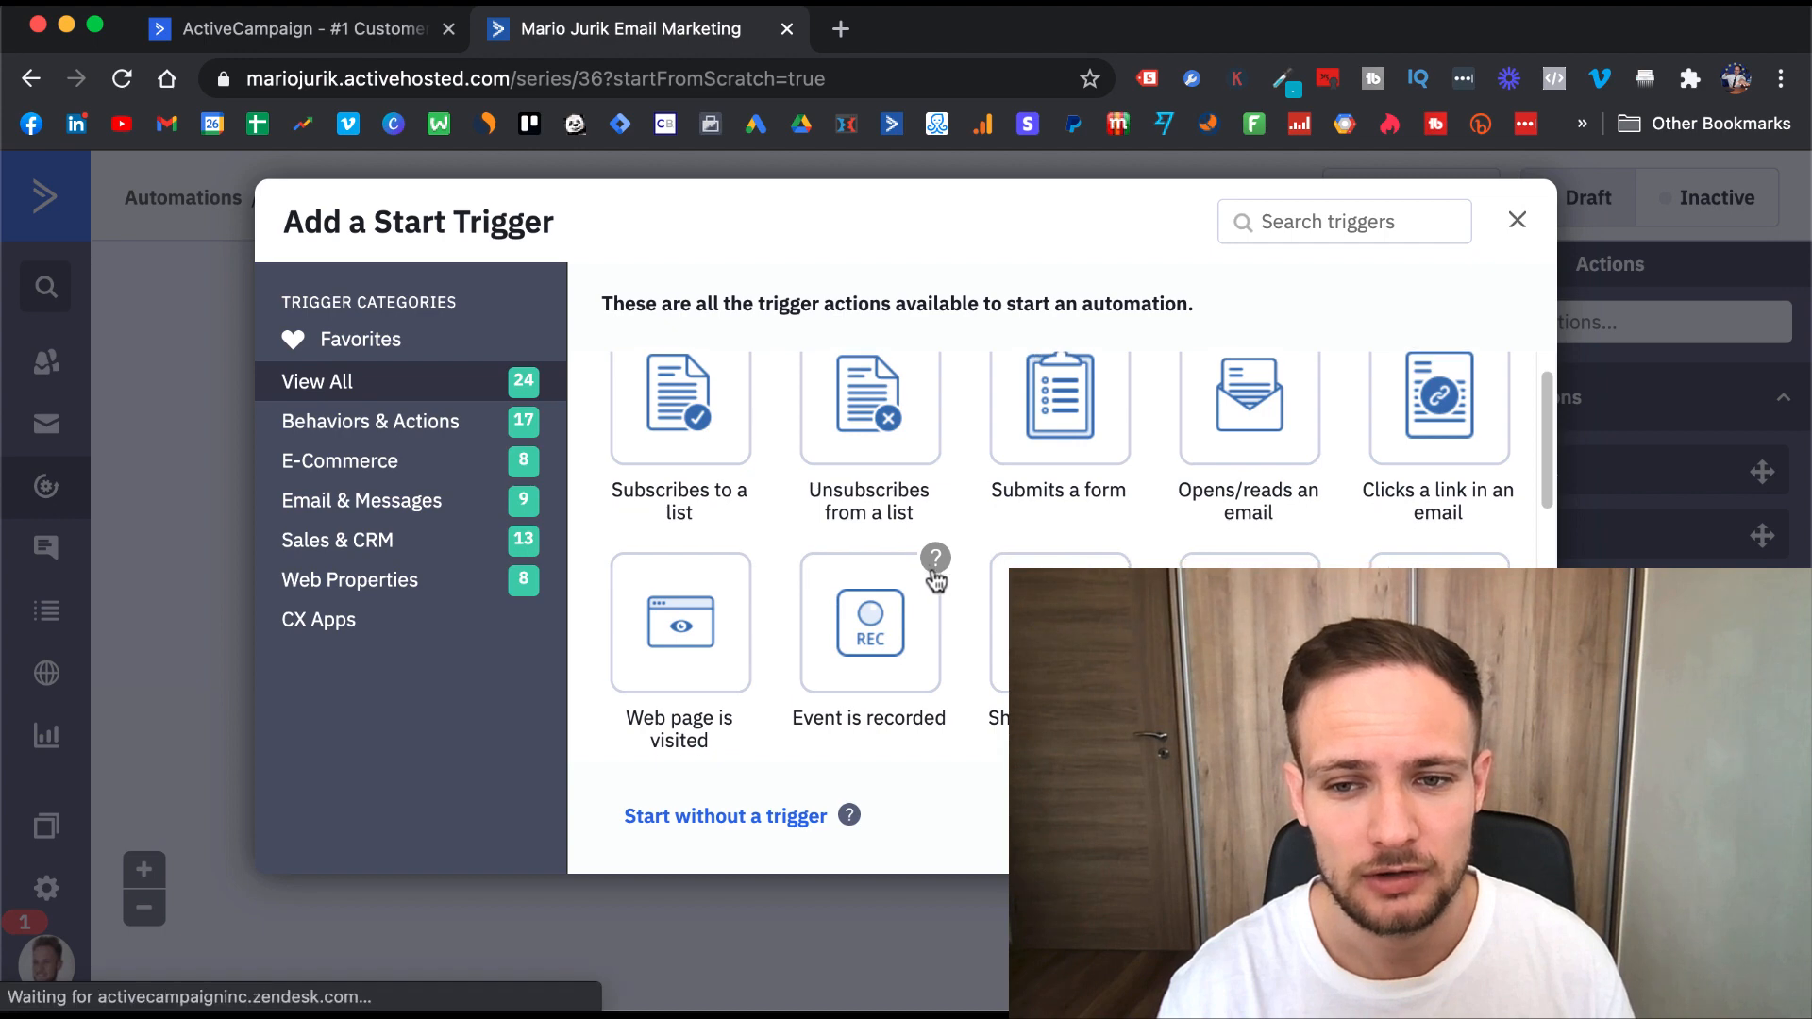
scroll("down", 3)
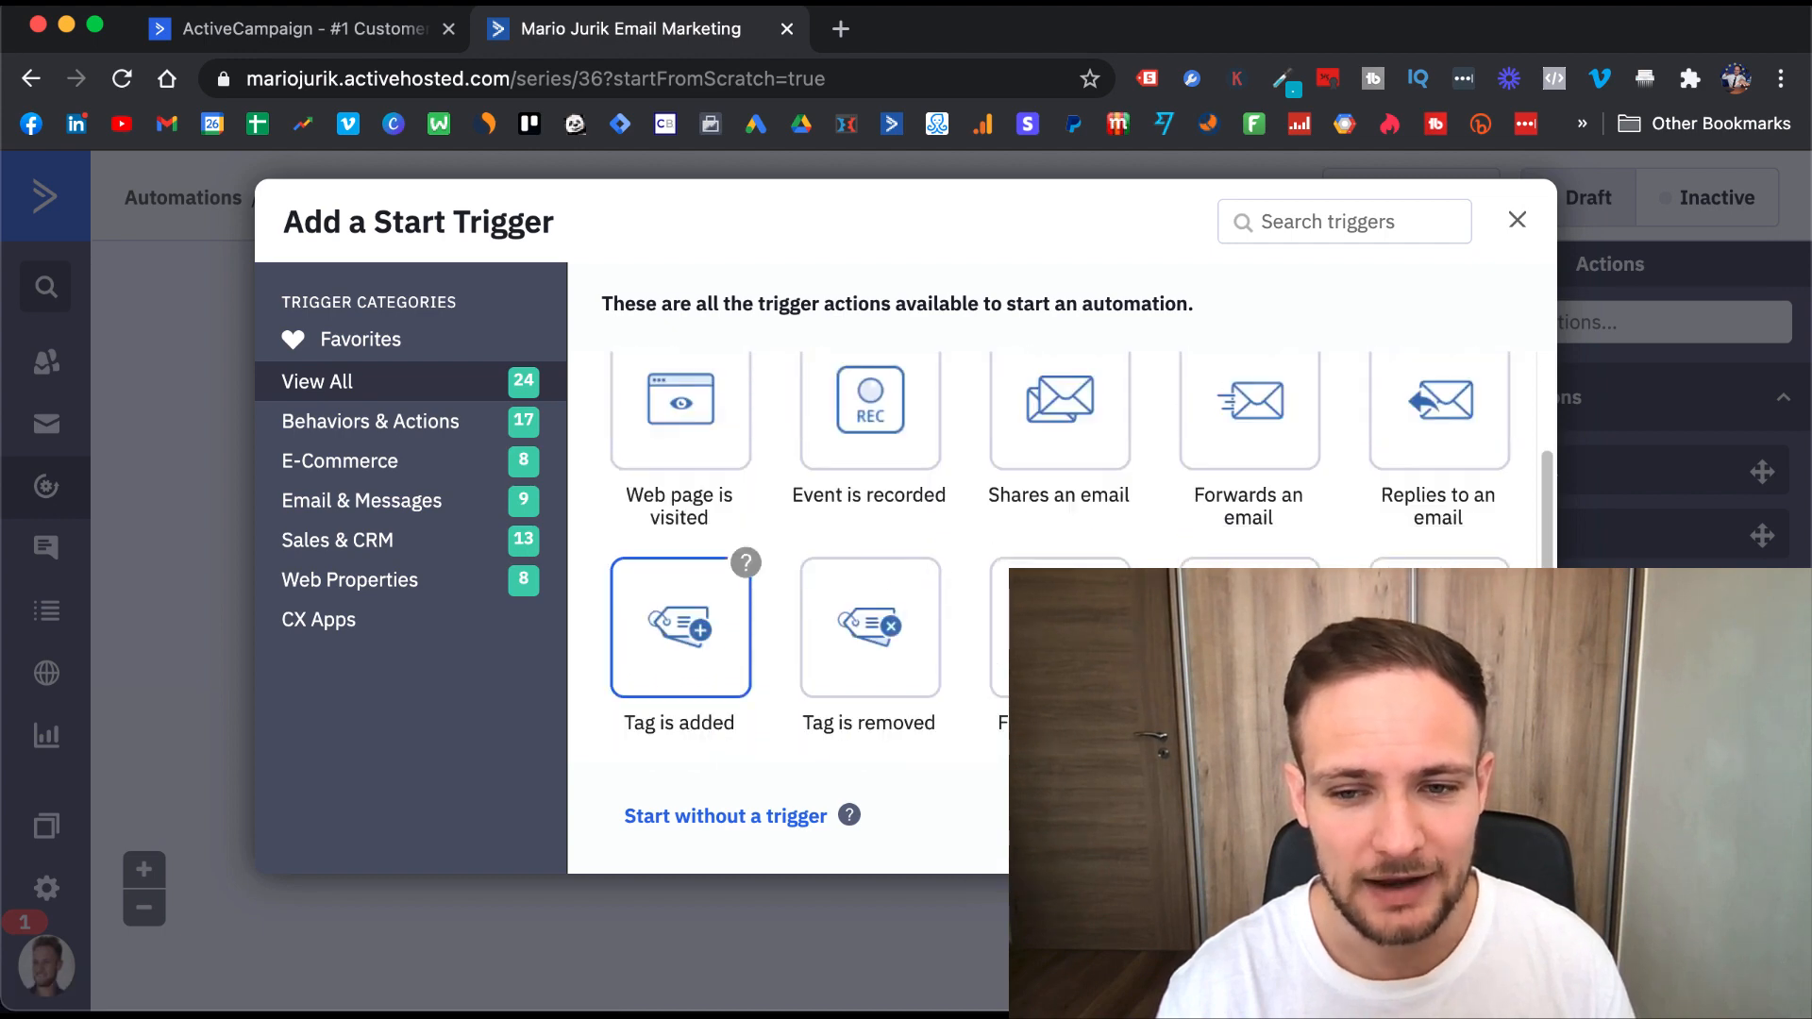
left_click(679, 628)
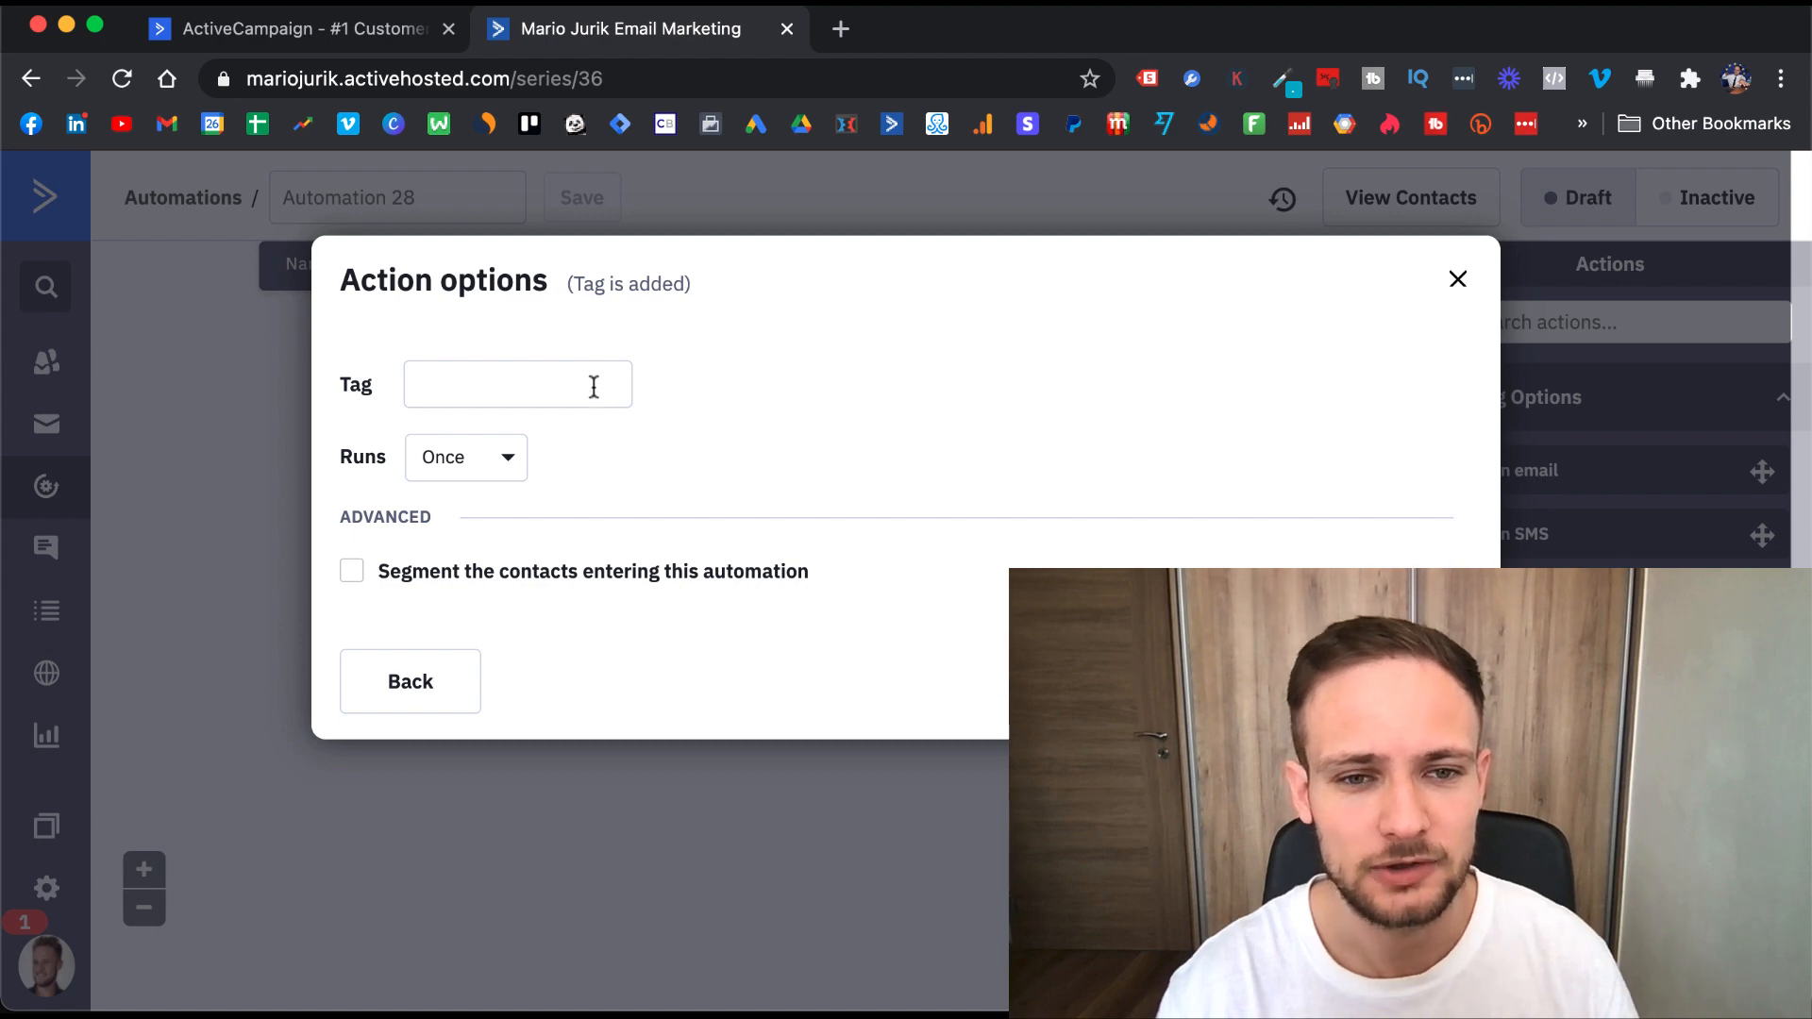
left_click(516, 384)
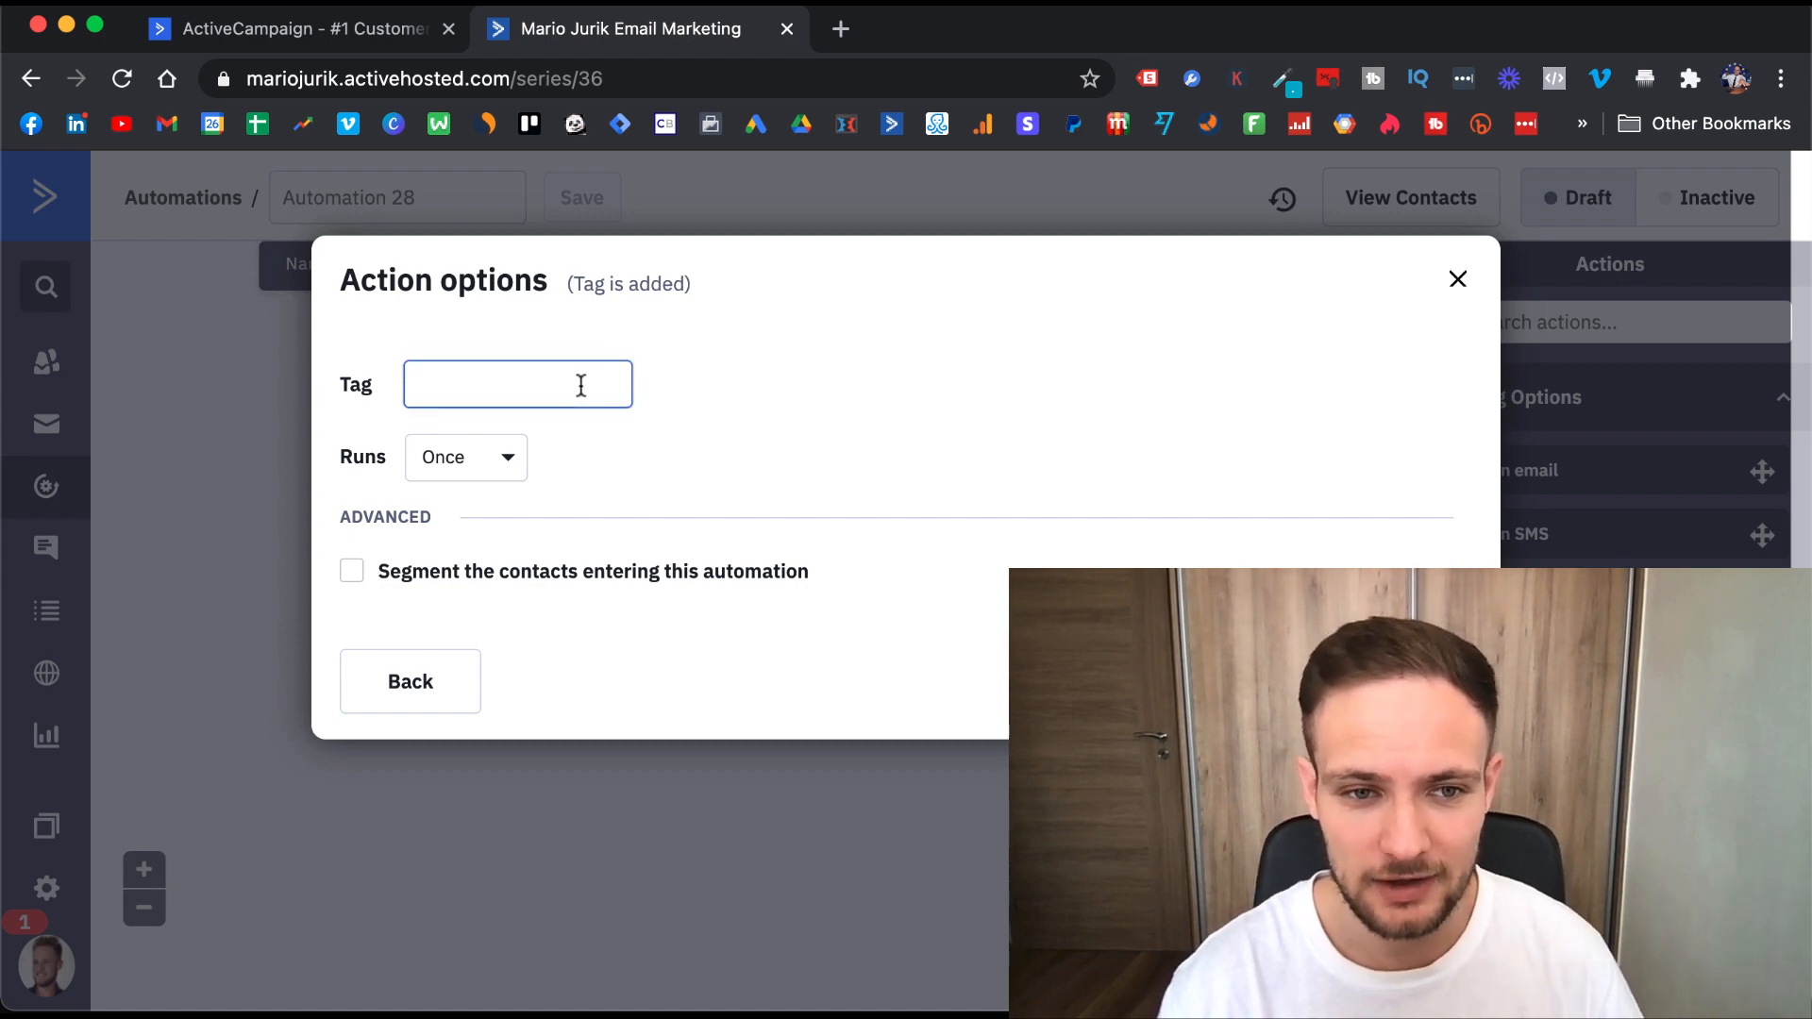
type("tes")
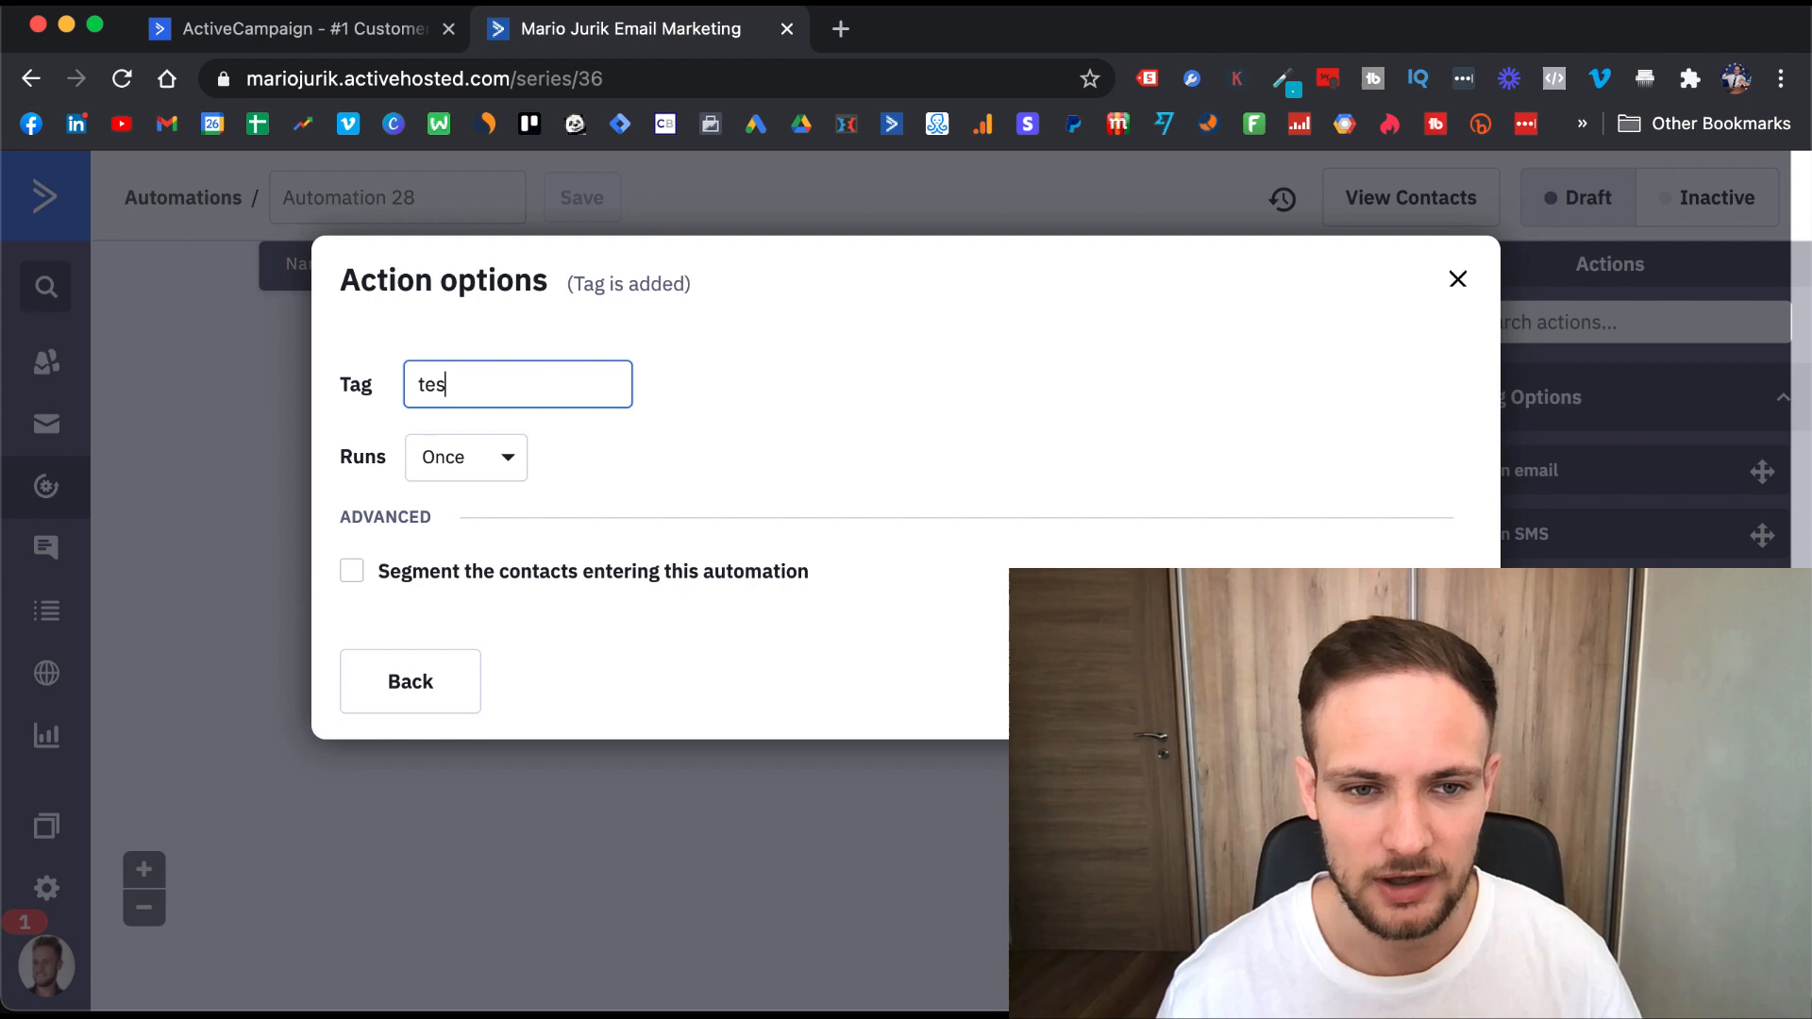
type("t")
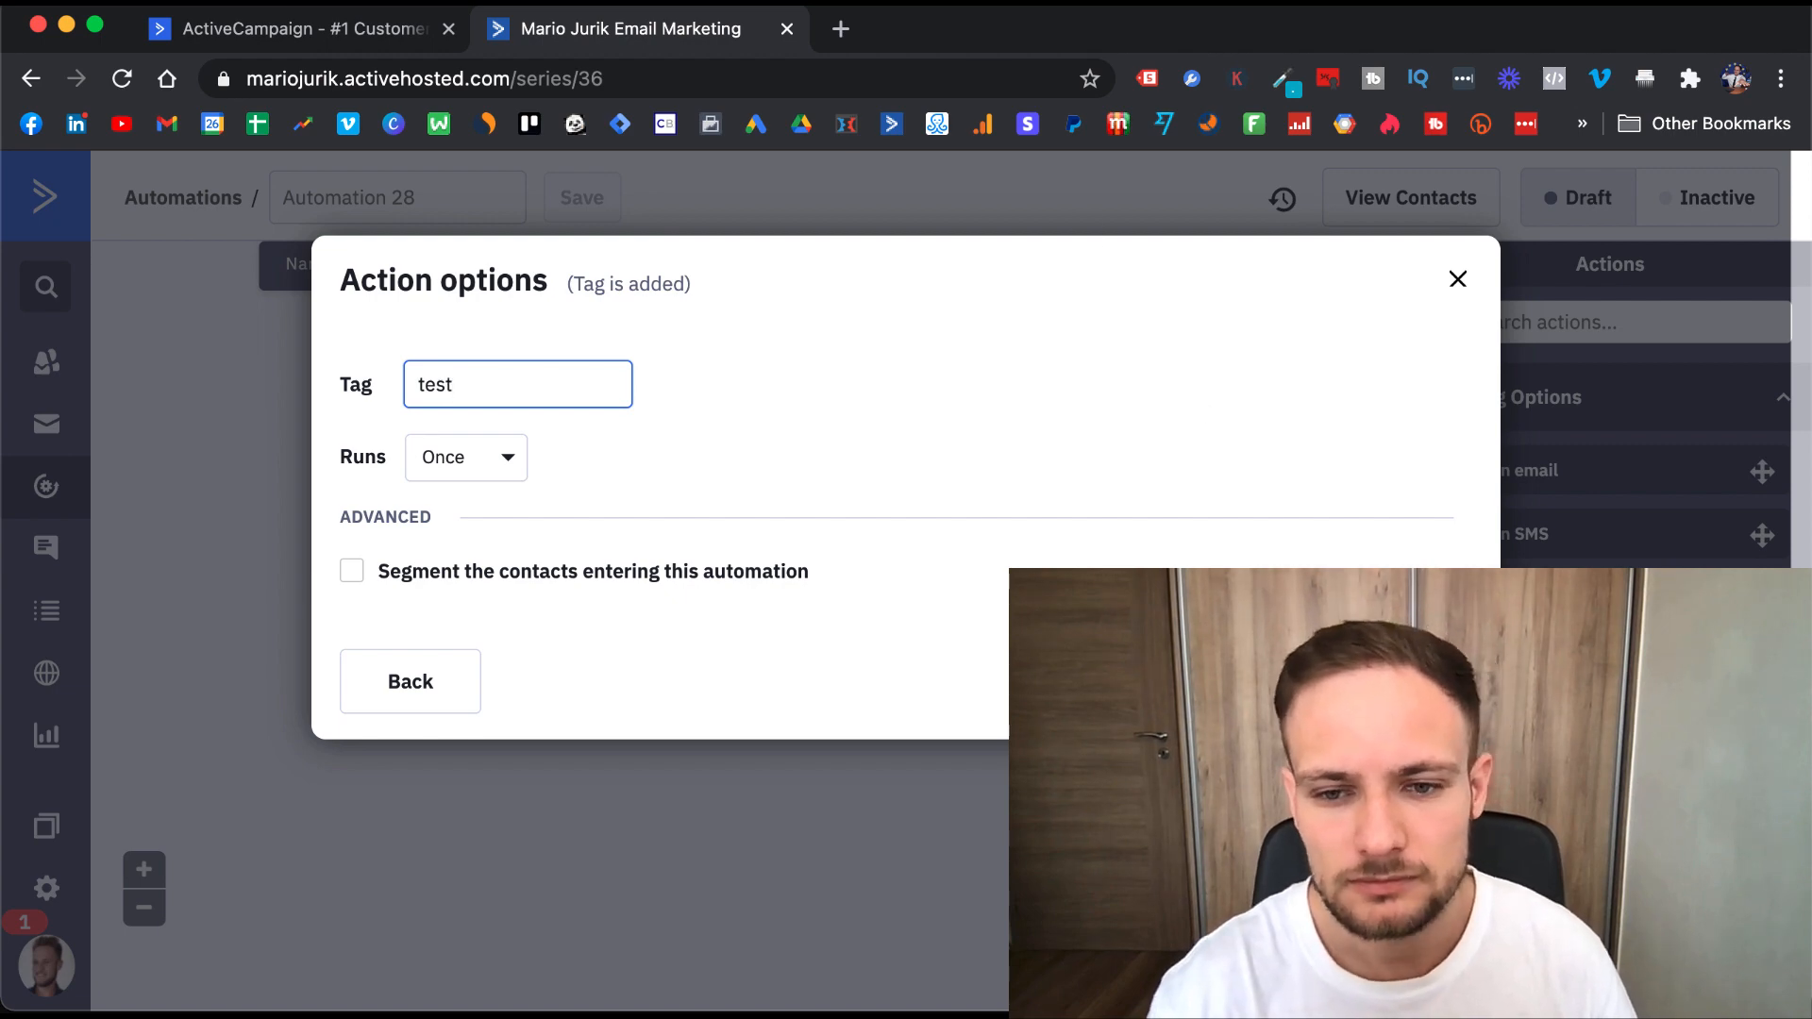
left_click(582, 197)
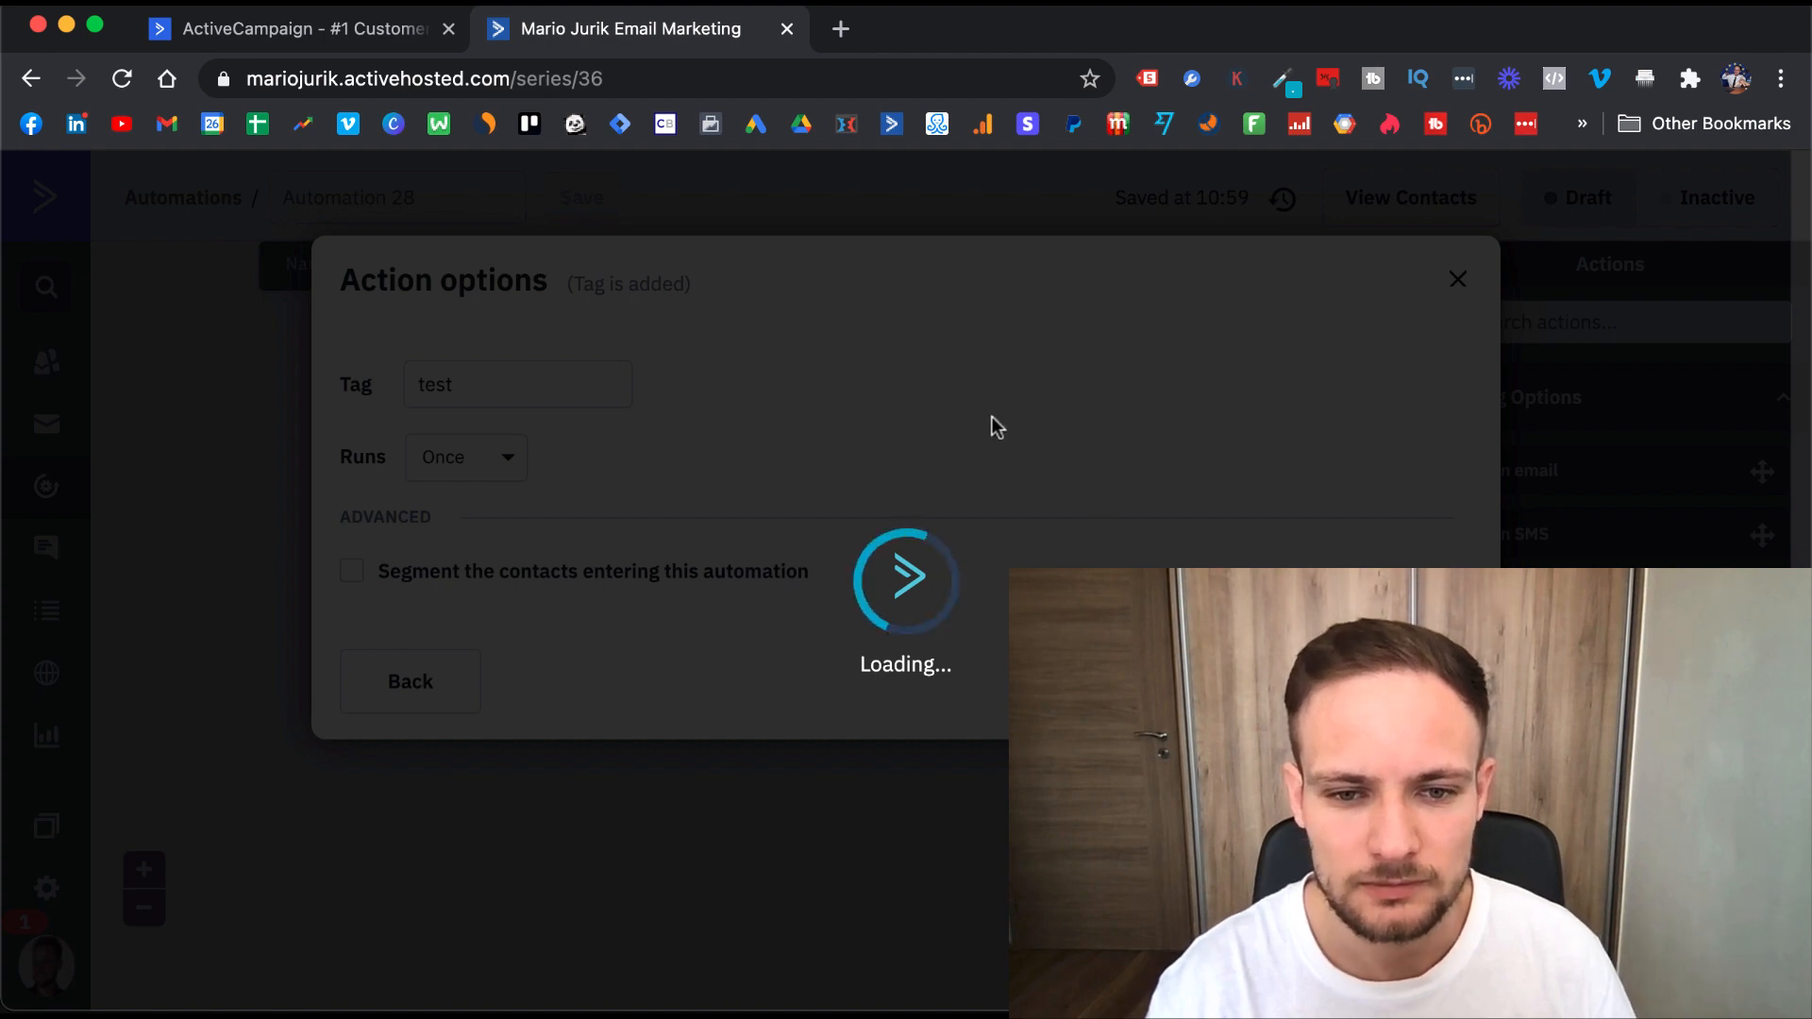
mouse_move(808, 308)
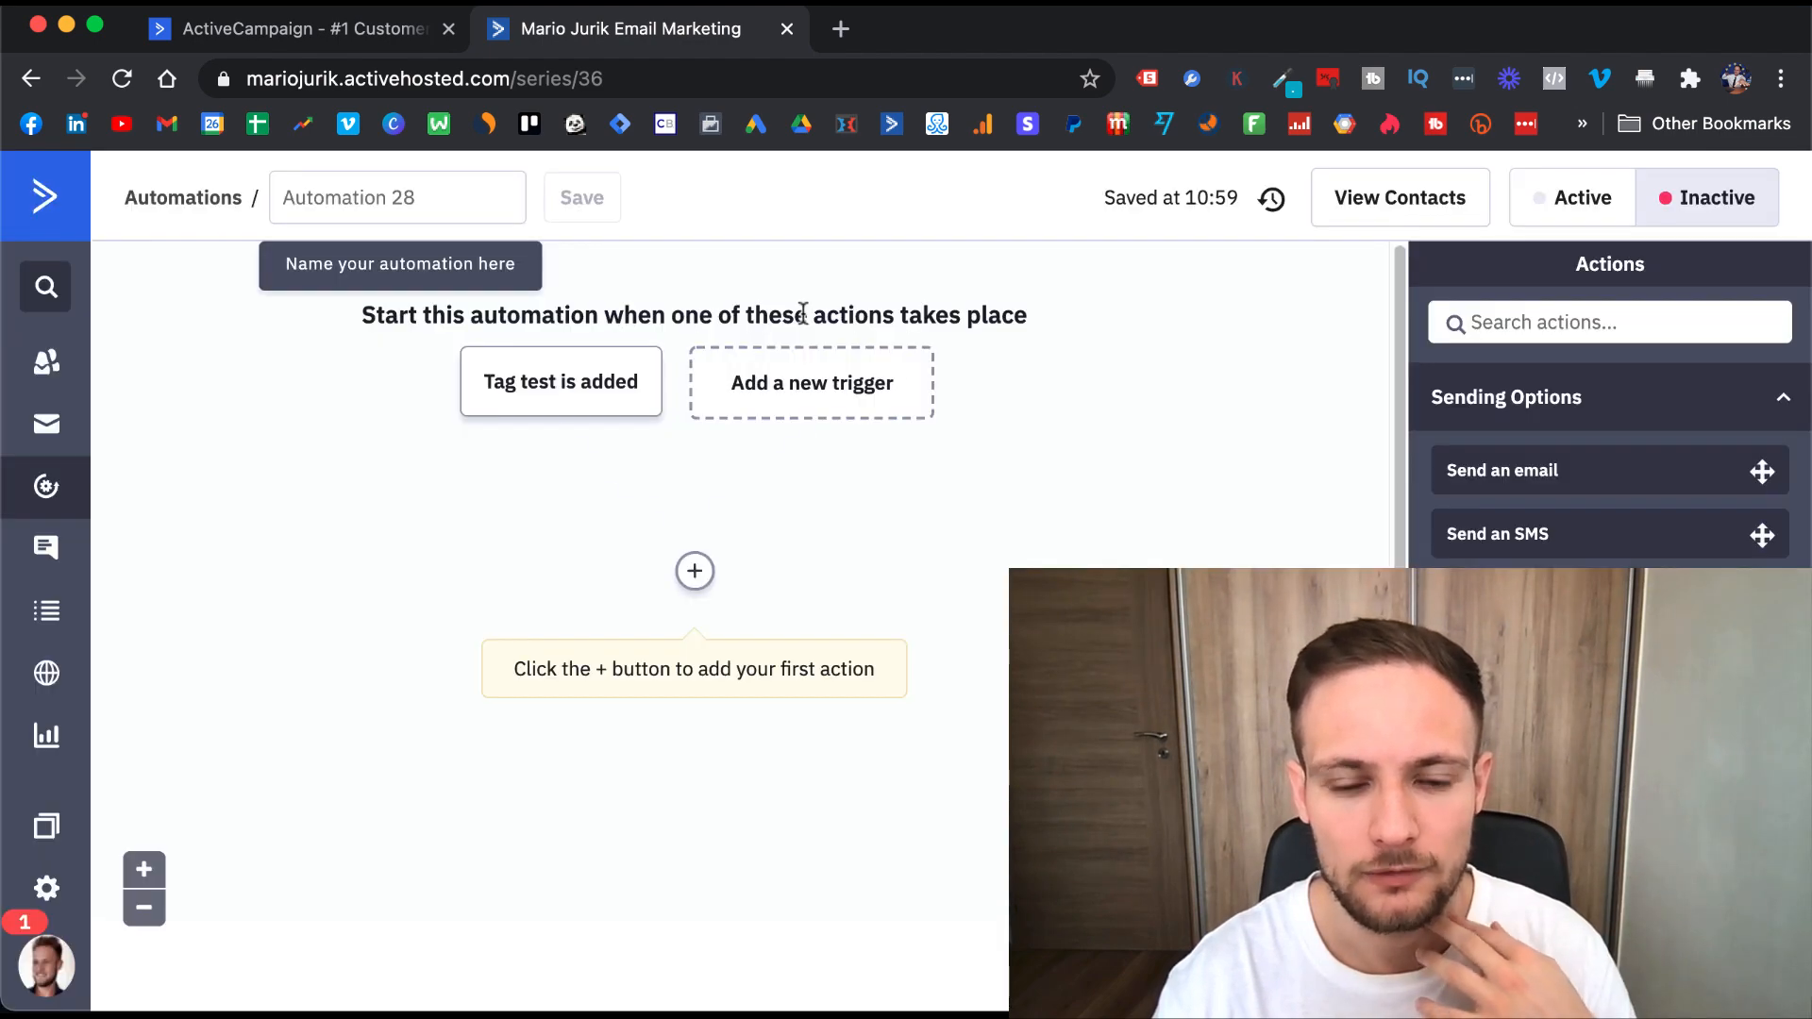
- Add a Send an email action with a new email named 'test'
left_click(694, 570)
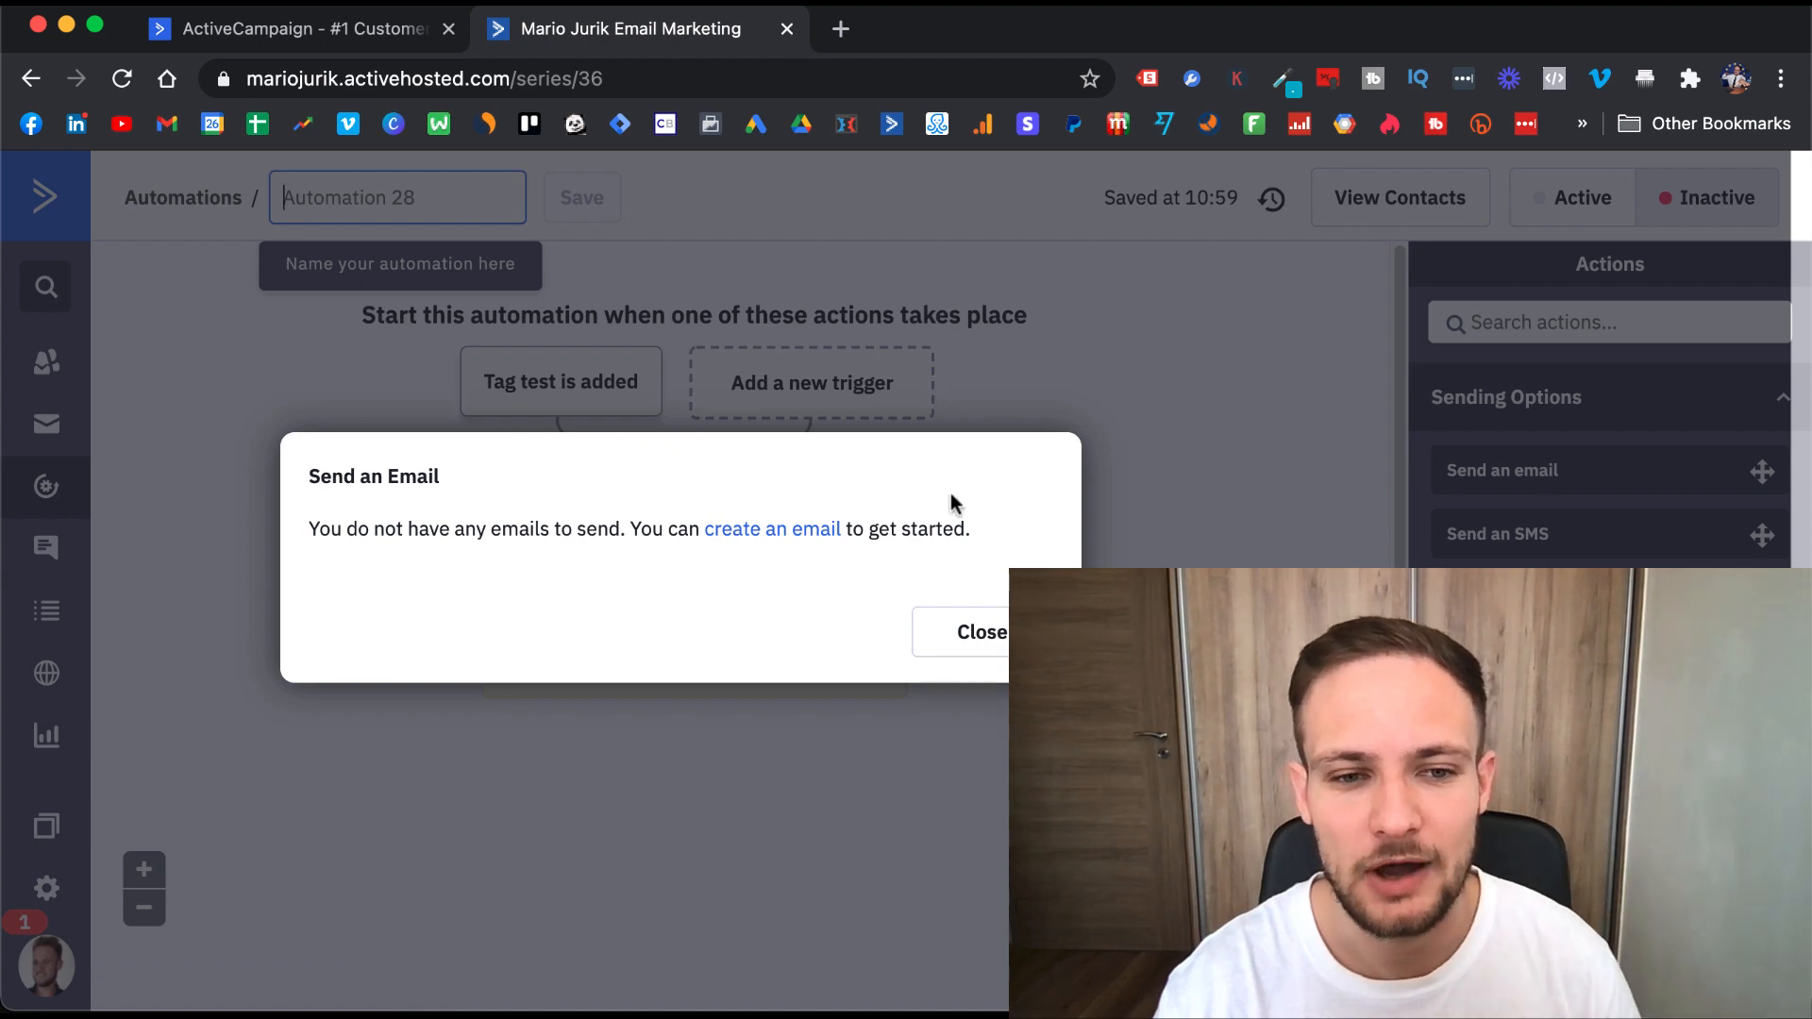
mouse_move(827, 552)
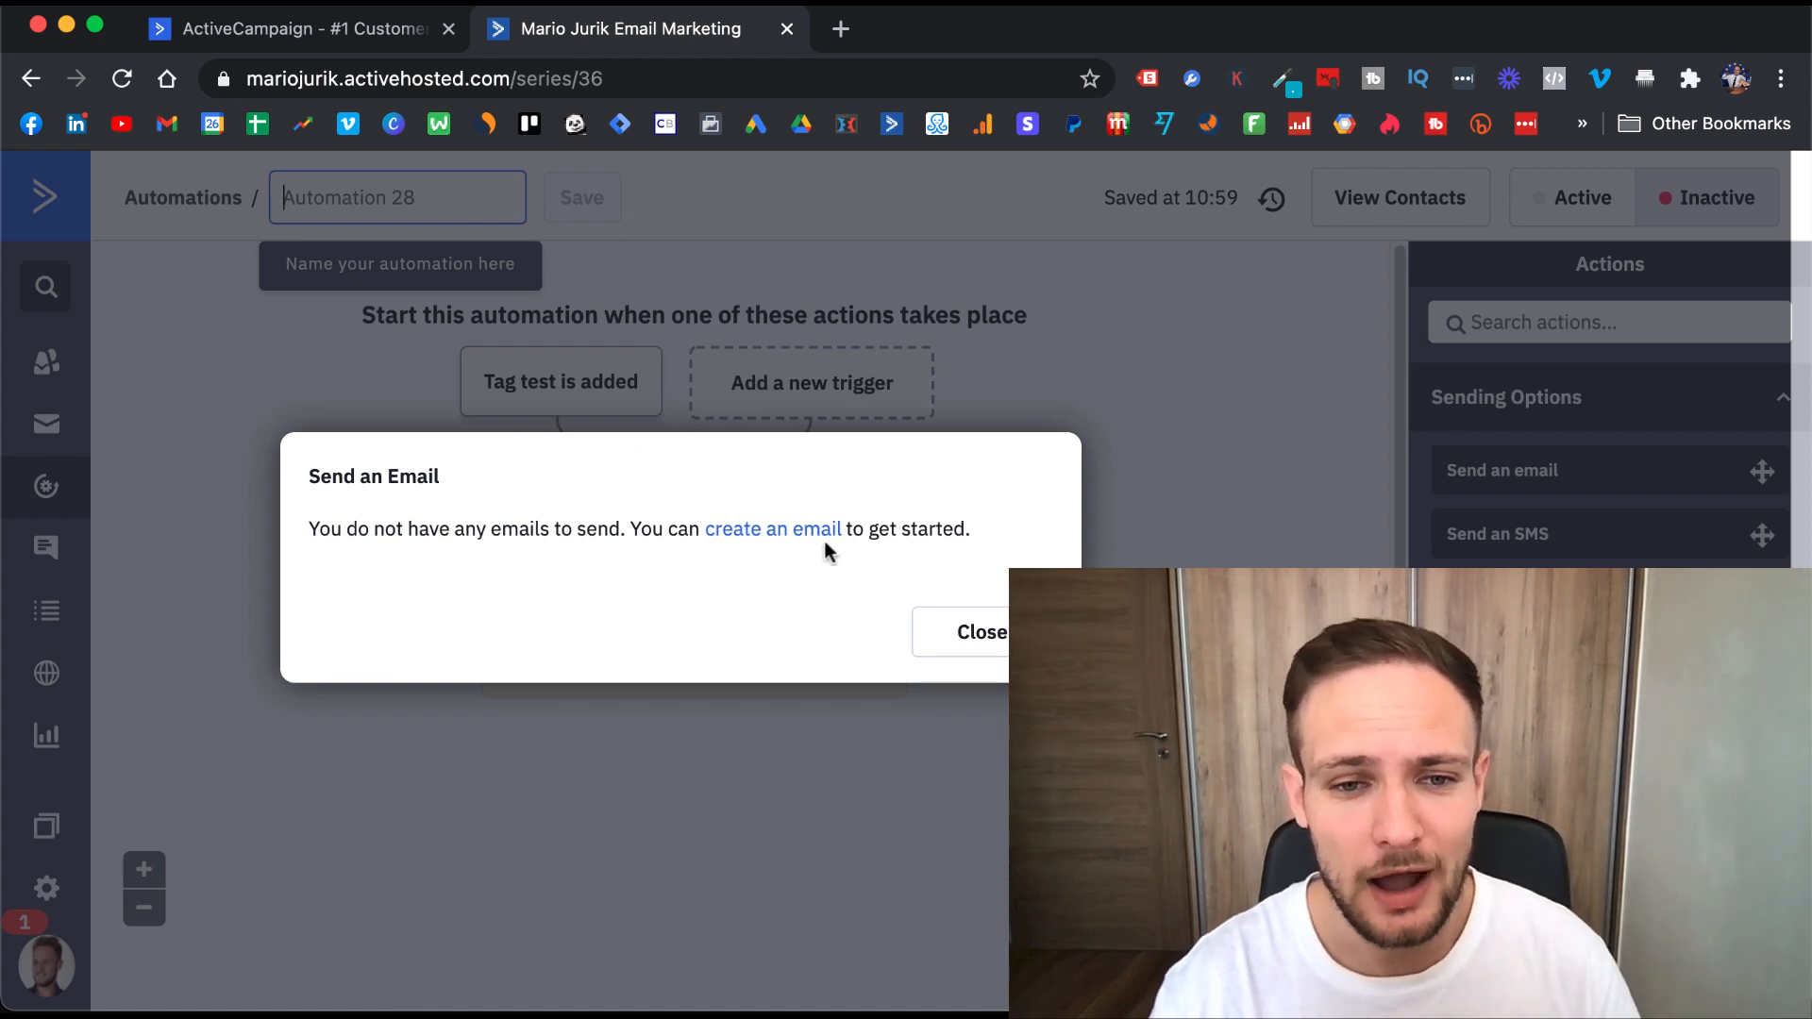
left_click(772, 528)
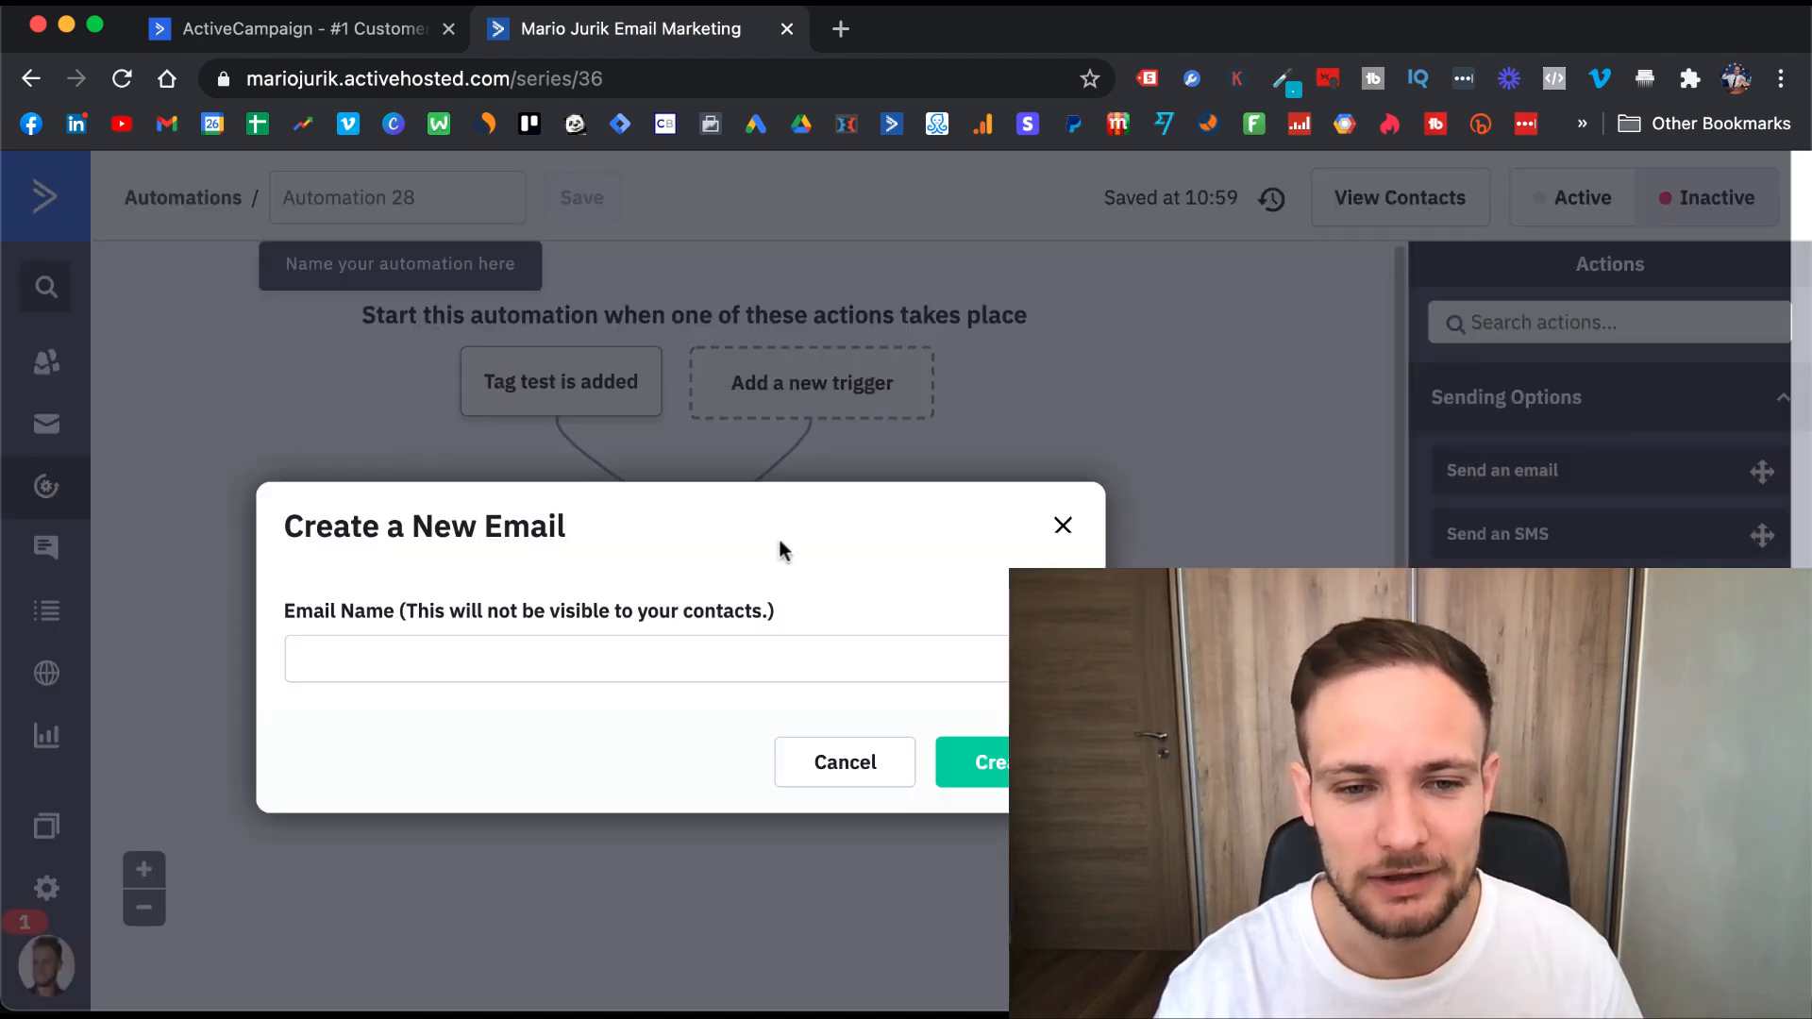
type("test")
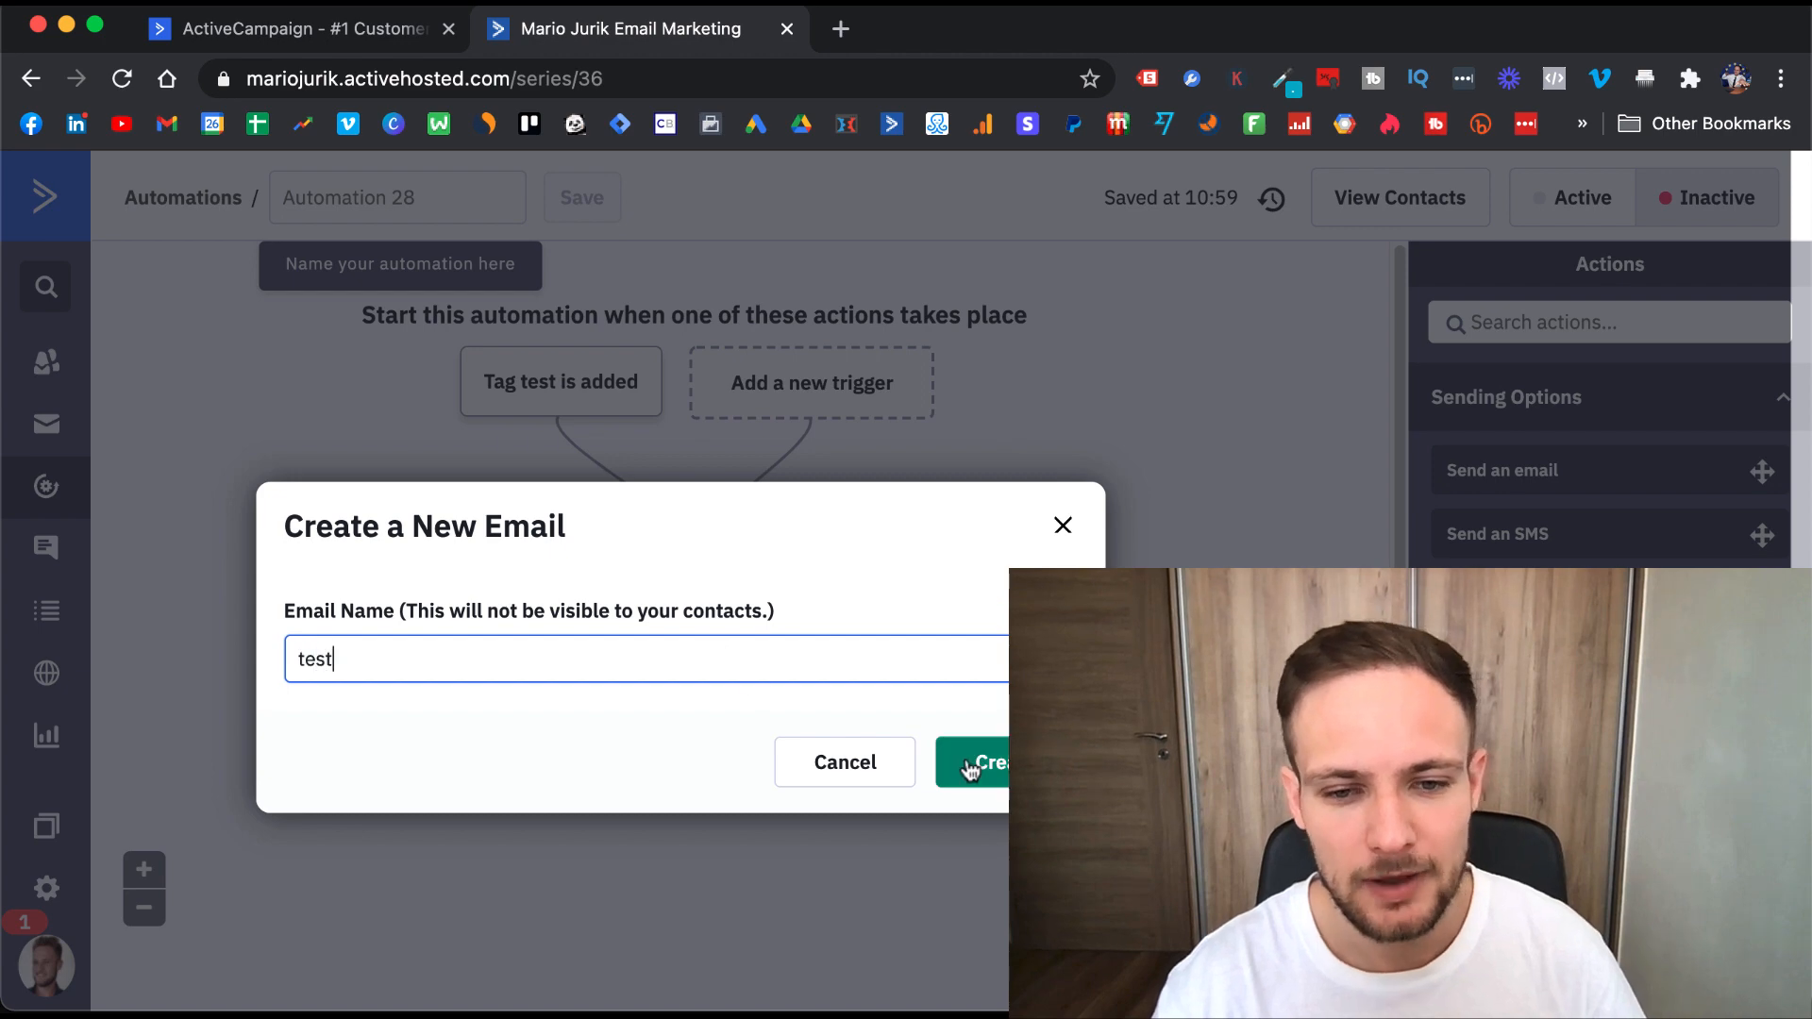
left_click(982, 762)
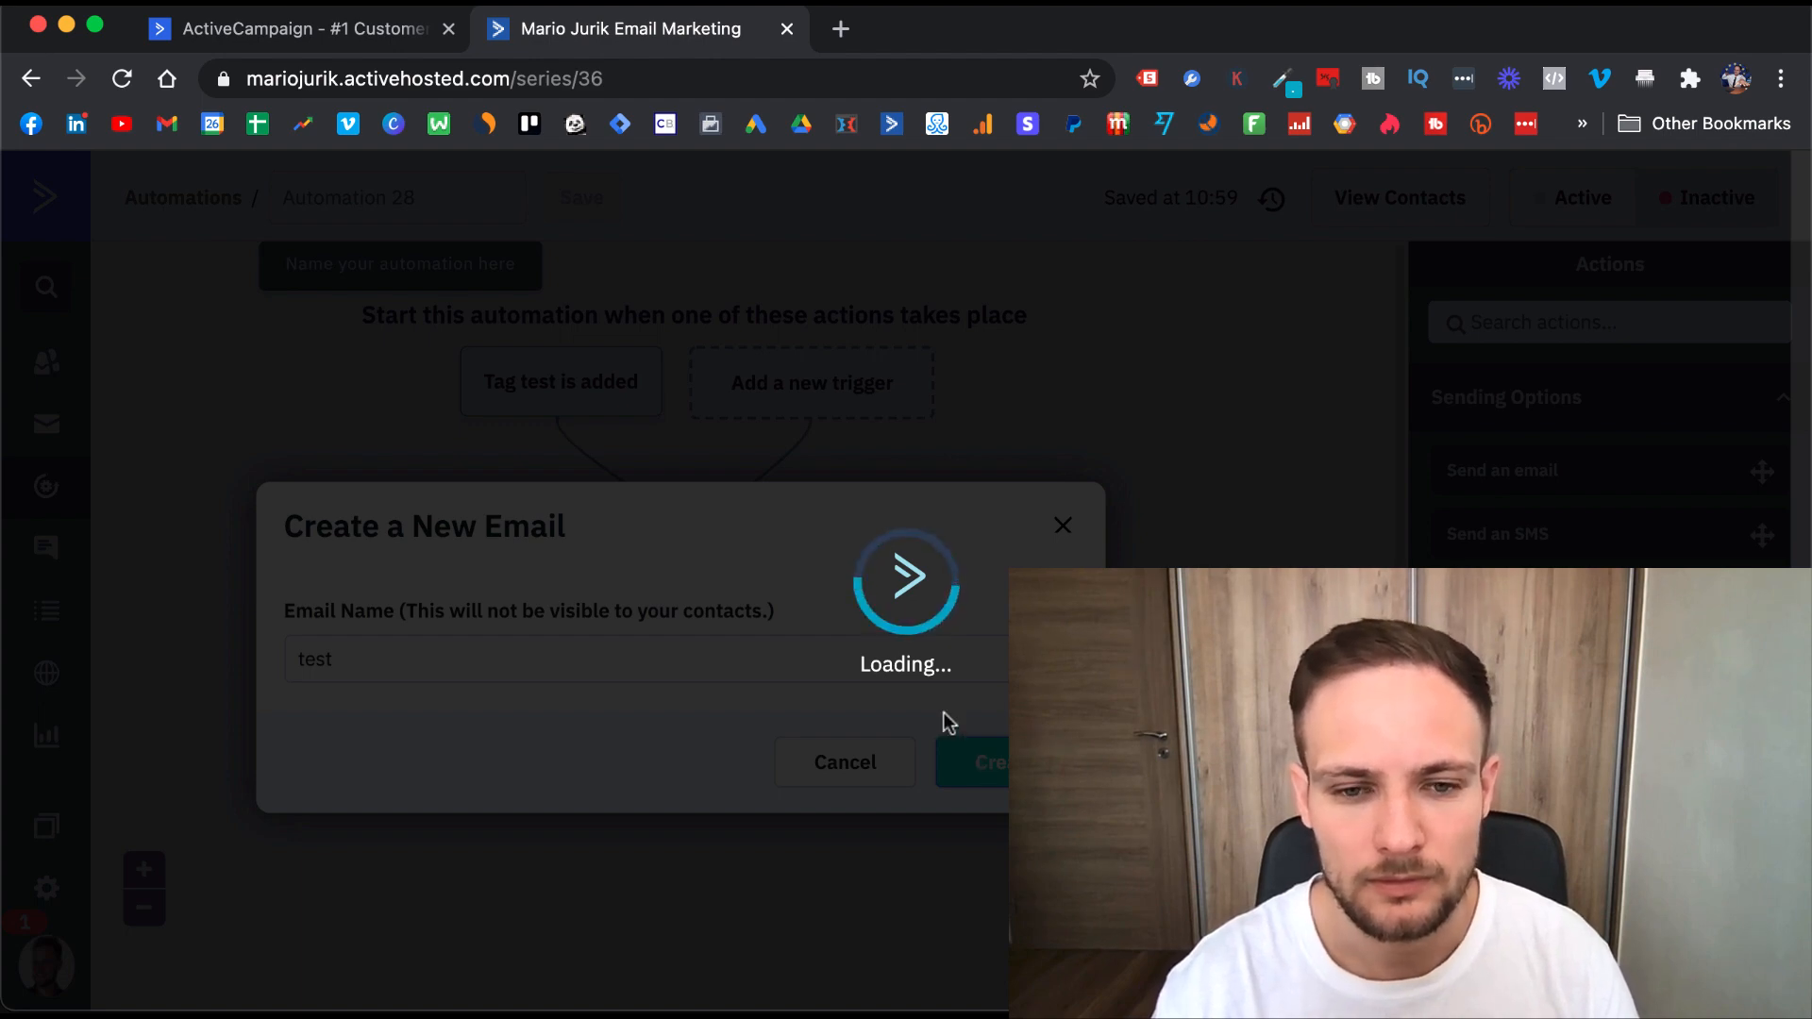
left_click(987, 761)
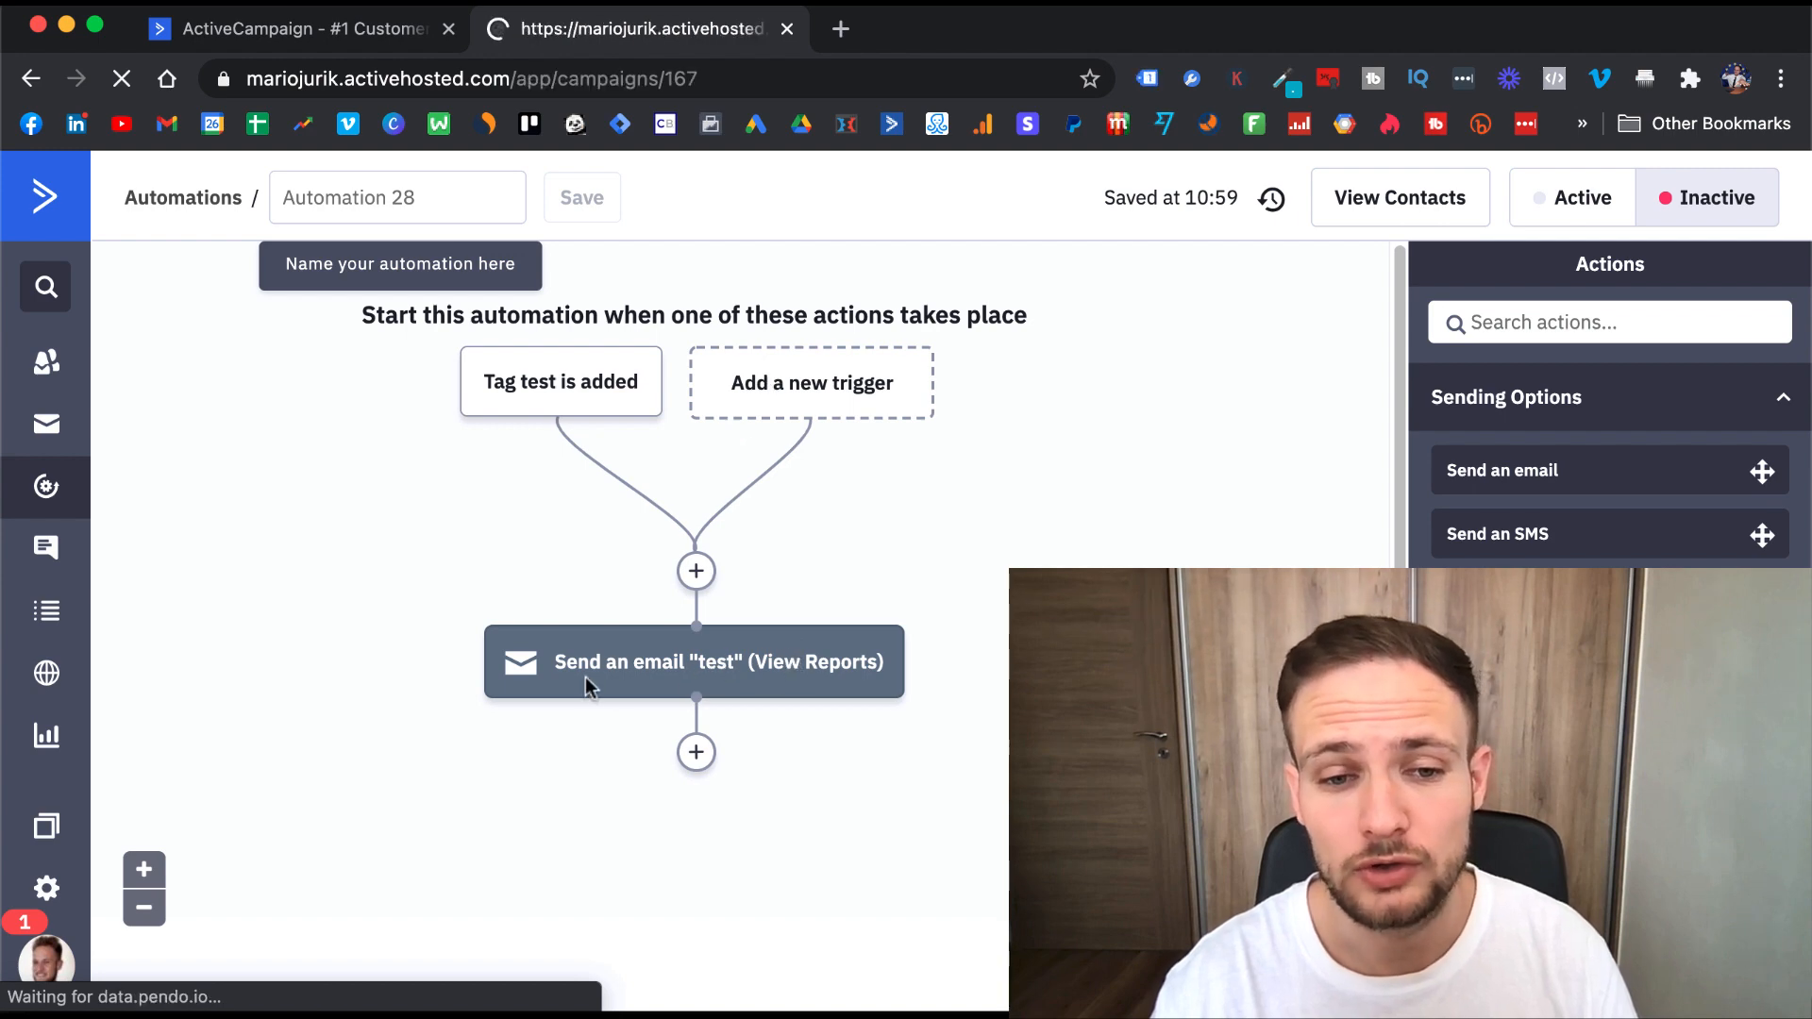
mouse_move(726, 669)
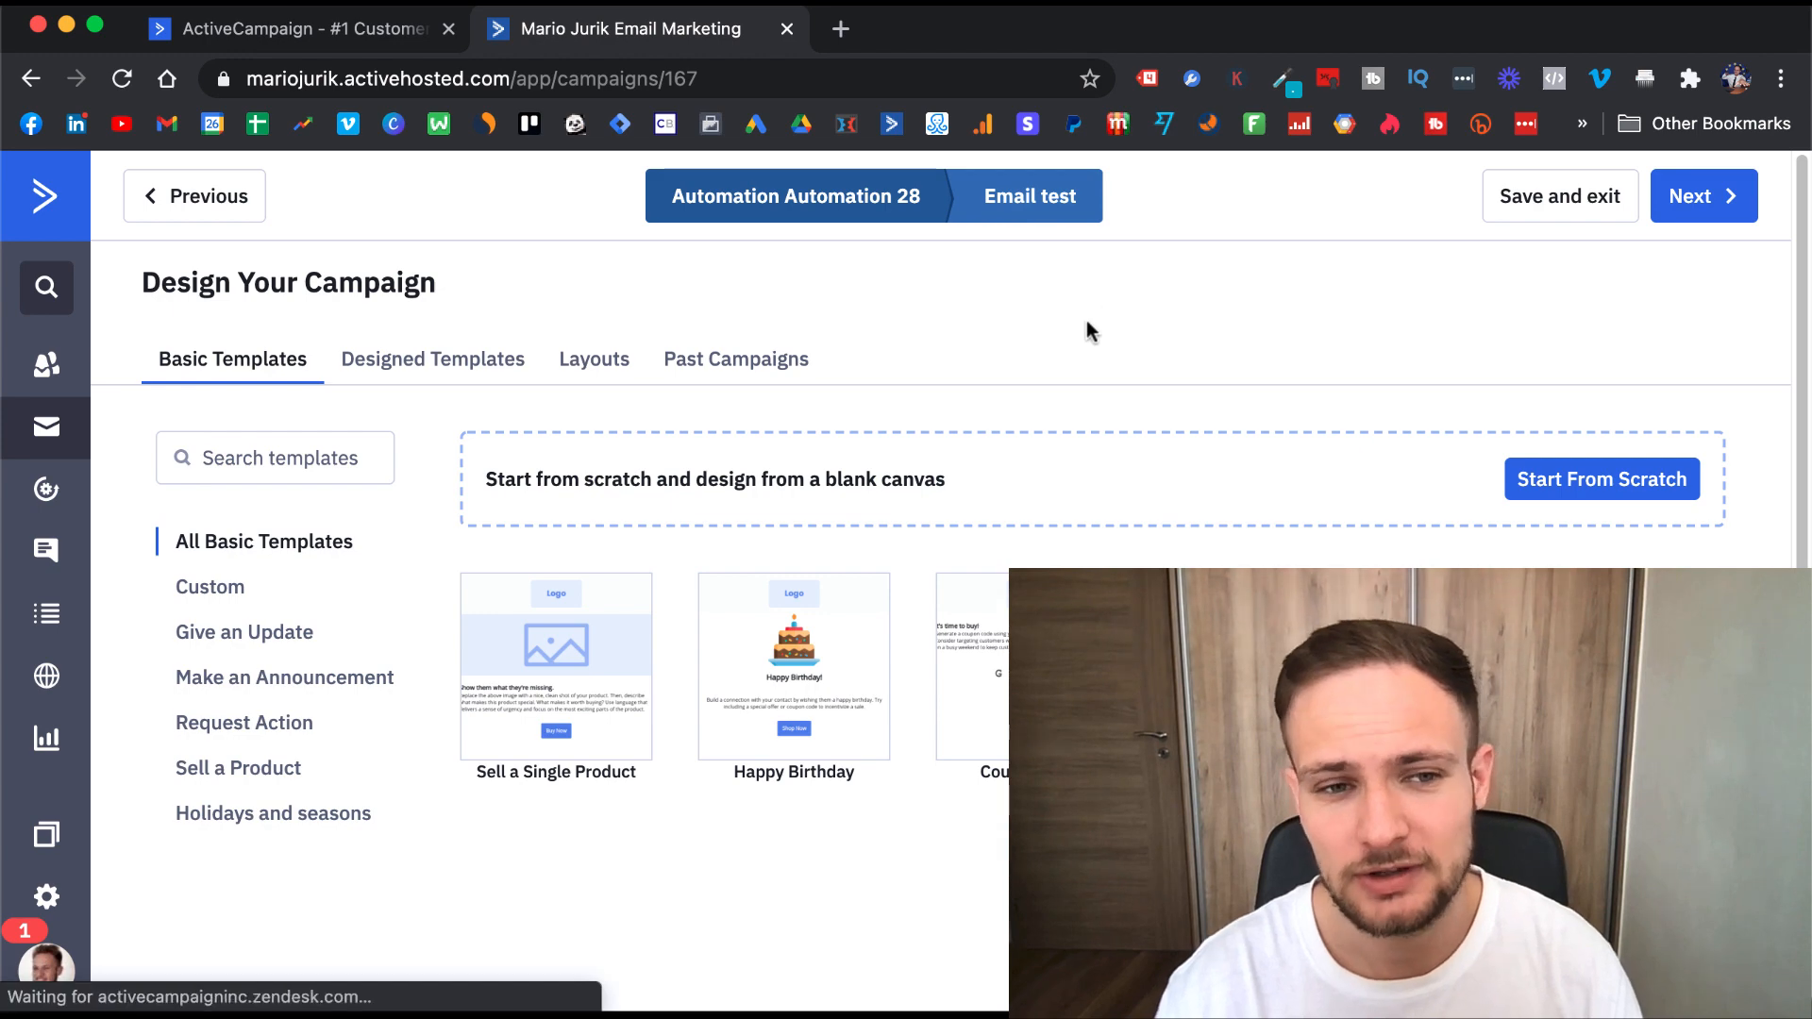
mouse_move(1432, 350)
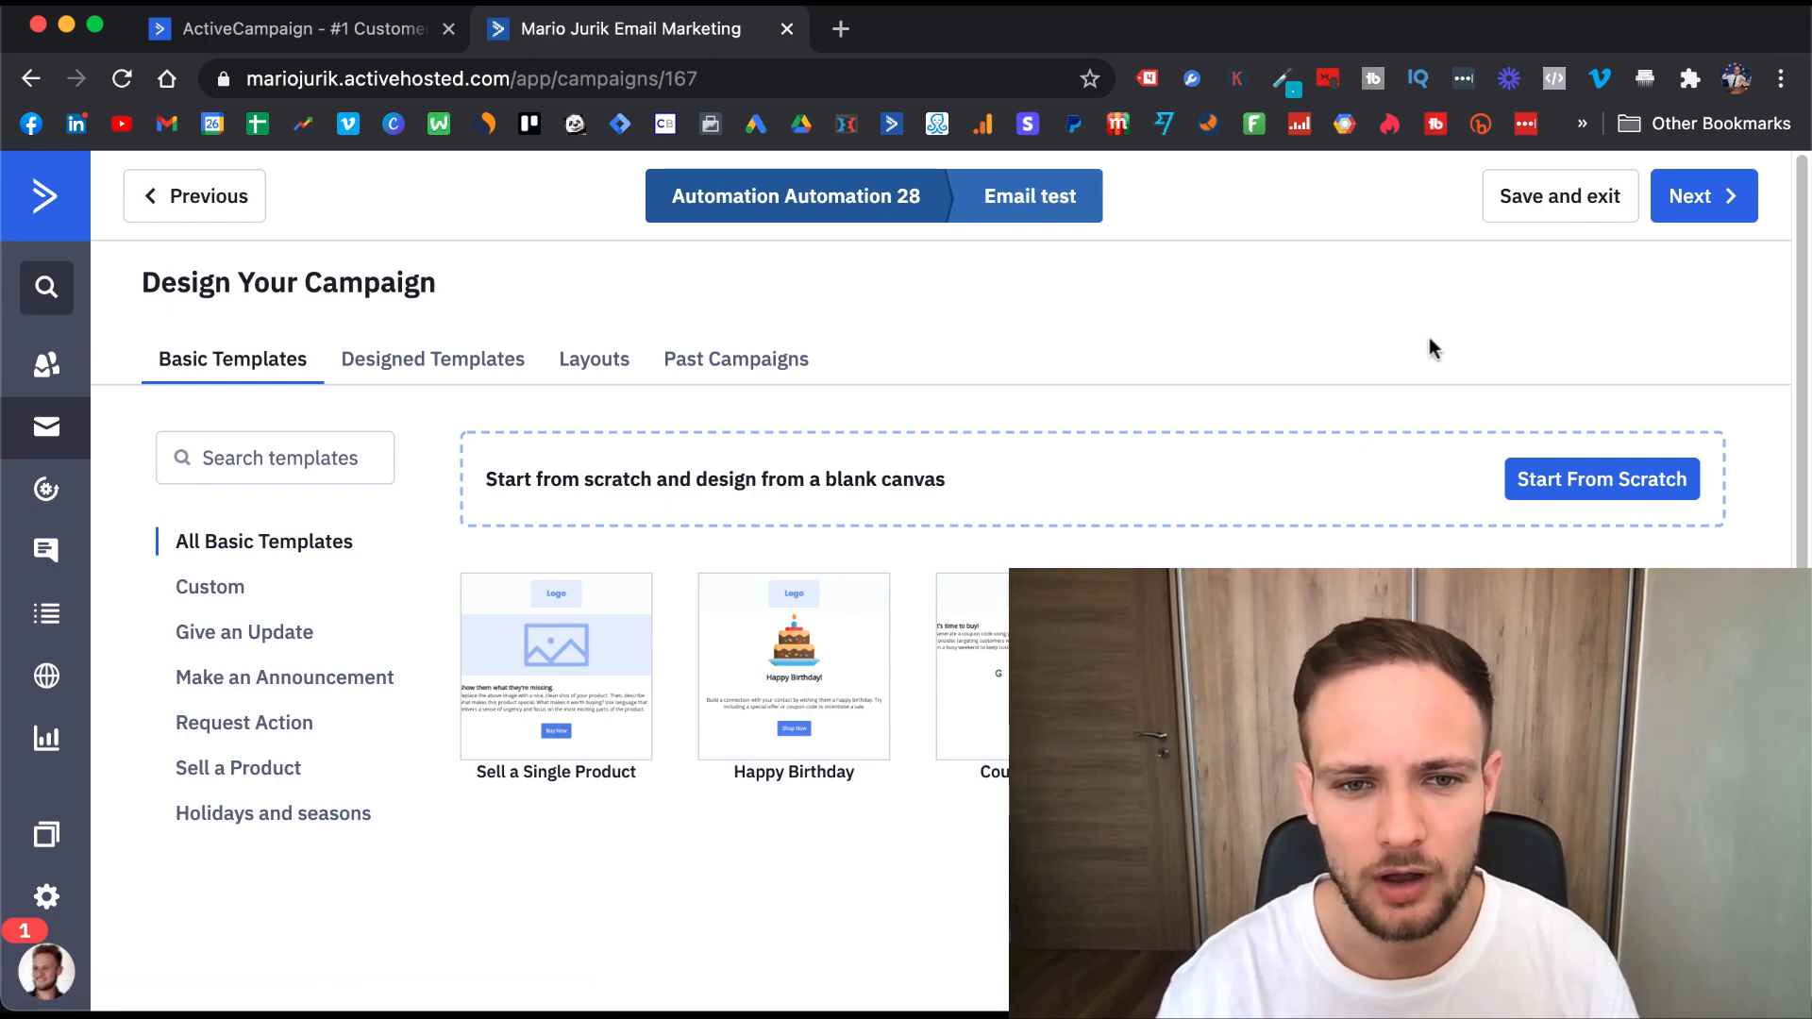
mouse_move(1215, 360)
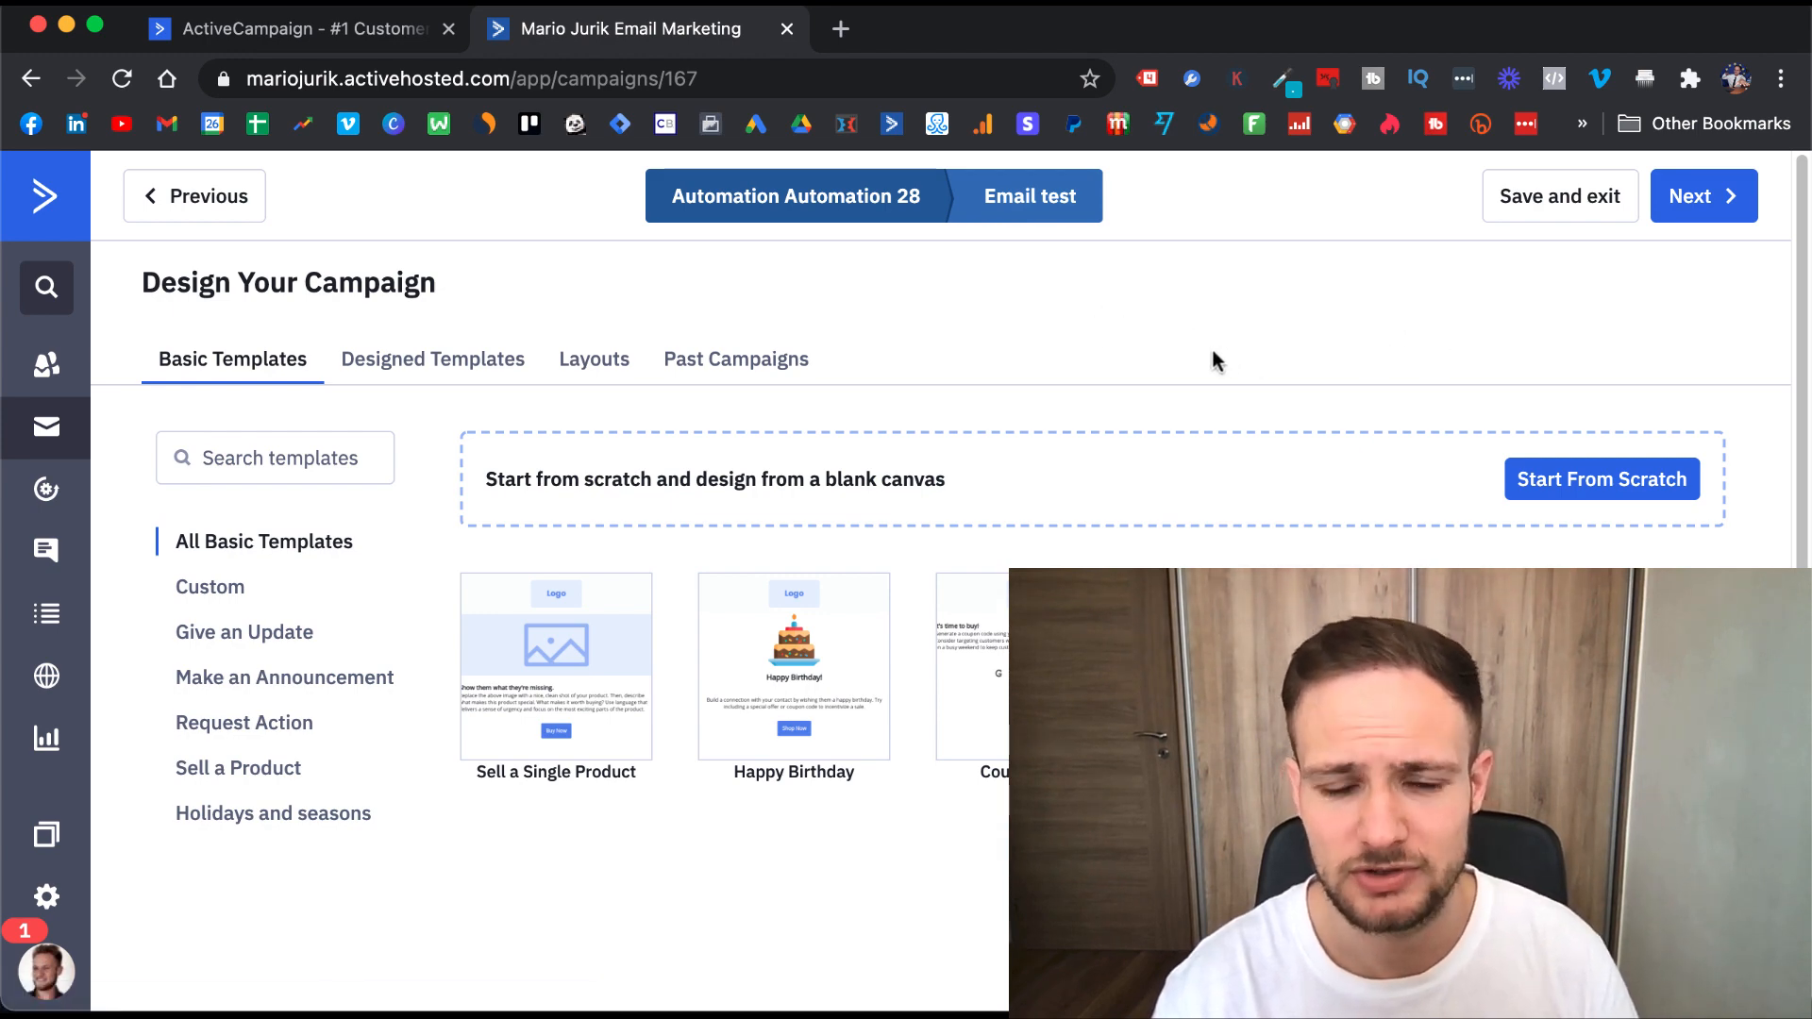
mouse_move(1170, 366)
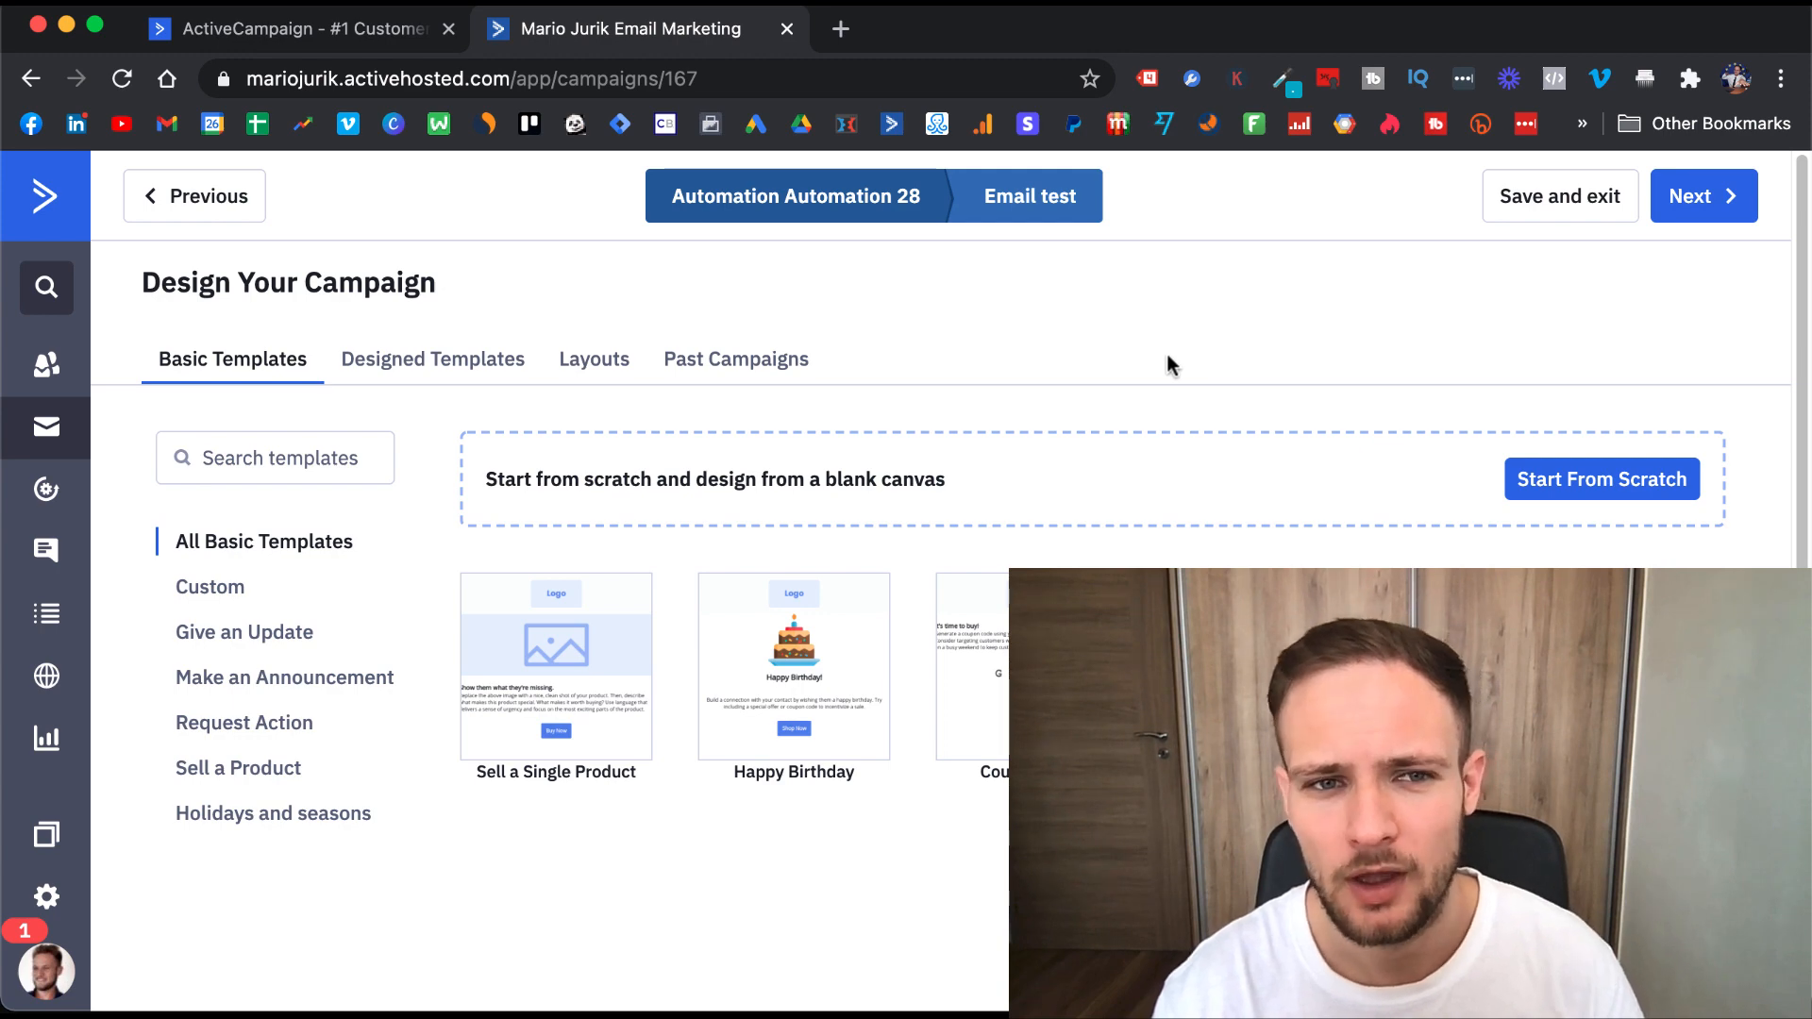
mouse_move(238, 296)
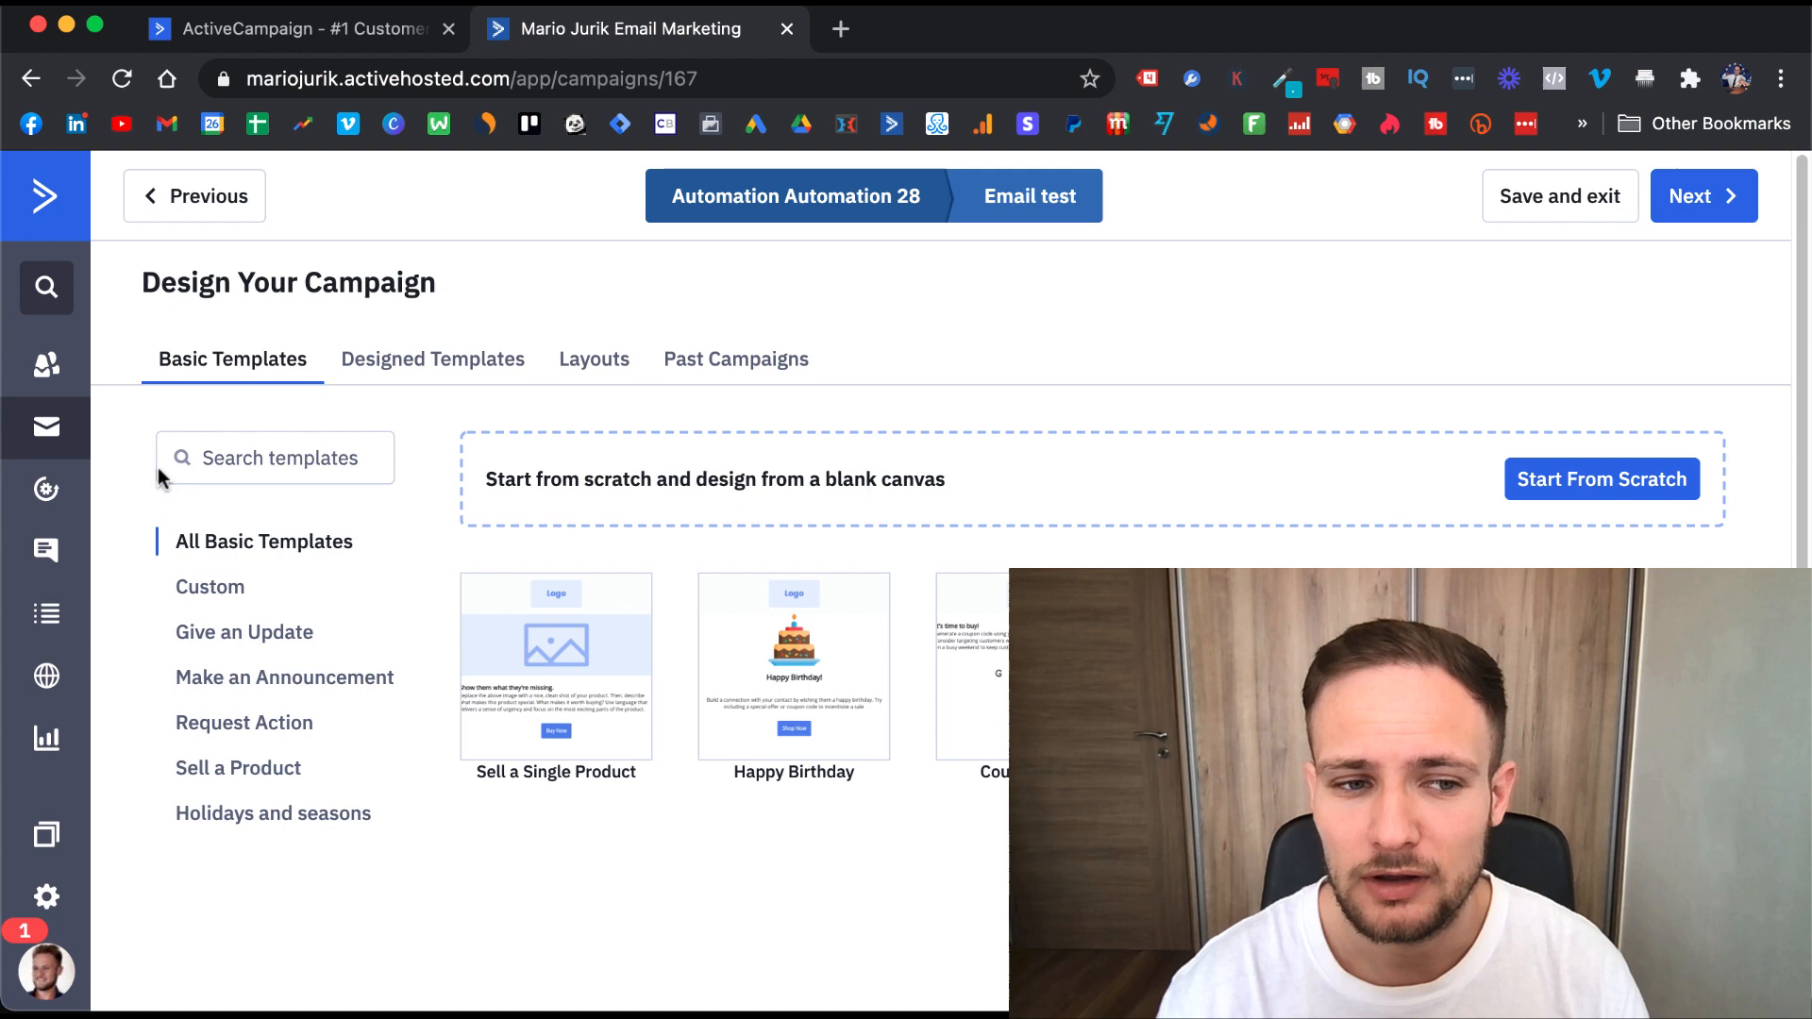
mouse_move(45, 488)
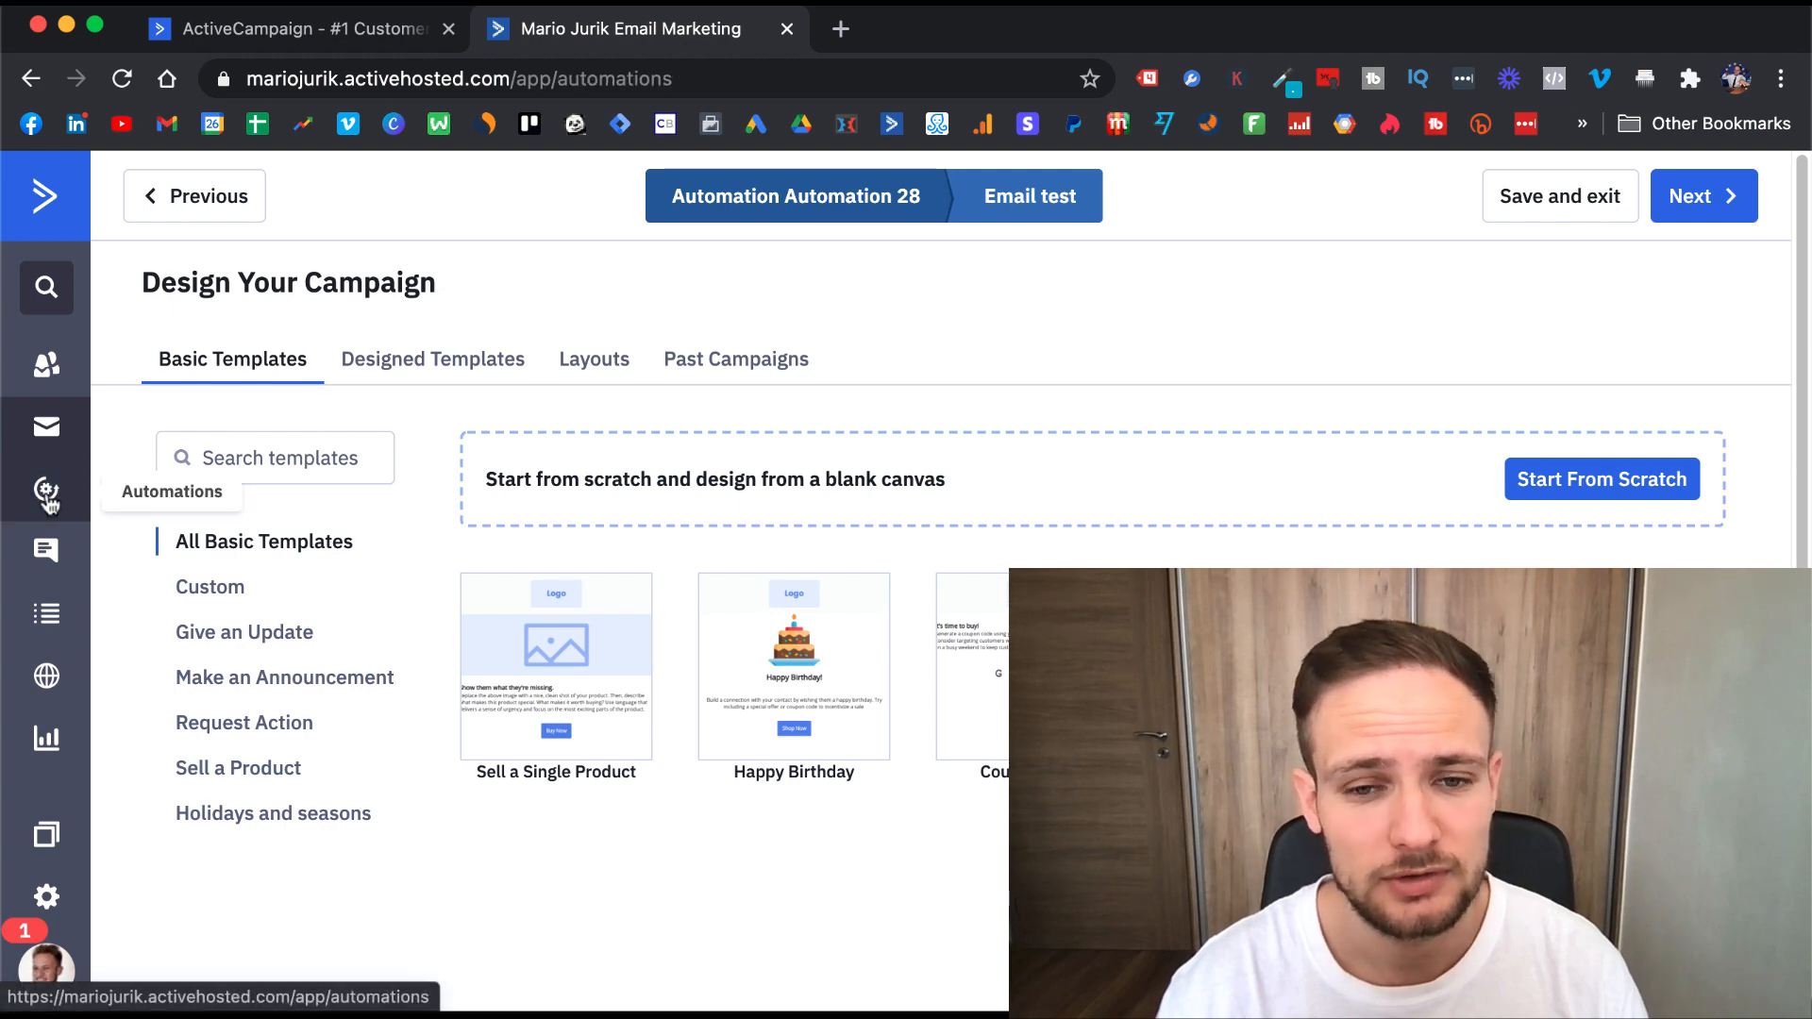
- Return from the test email's designer to the Automations list
left_click(46, 488)
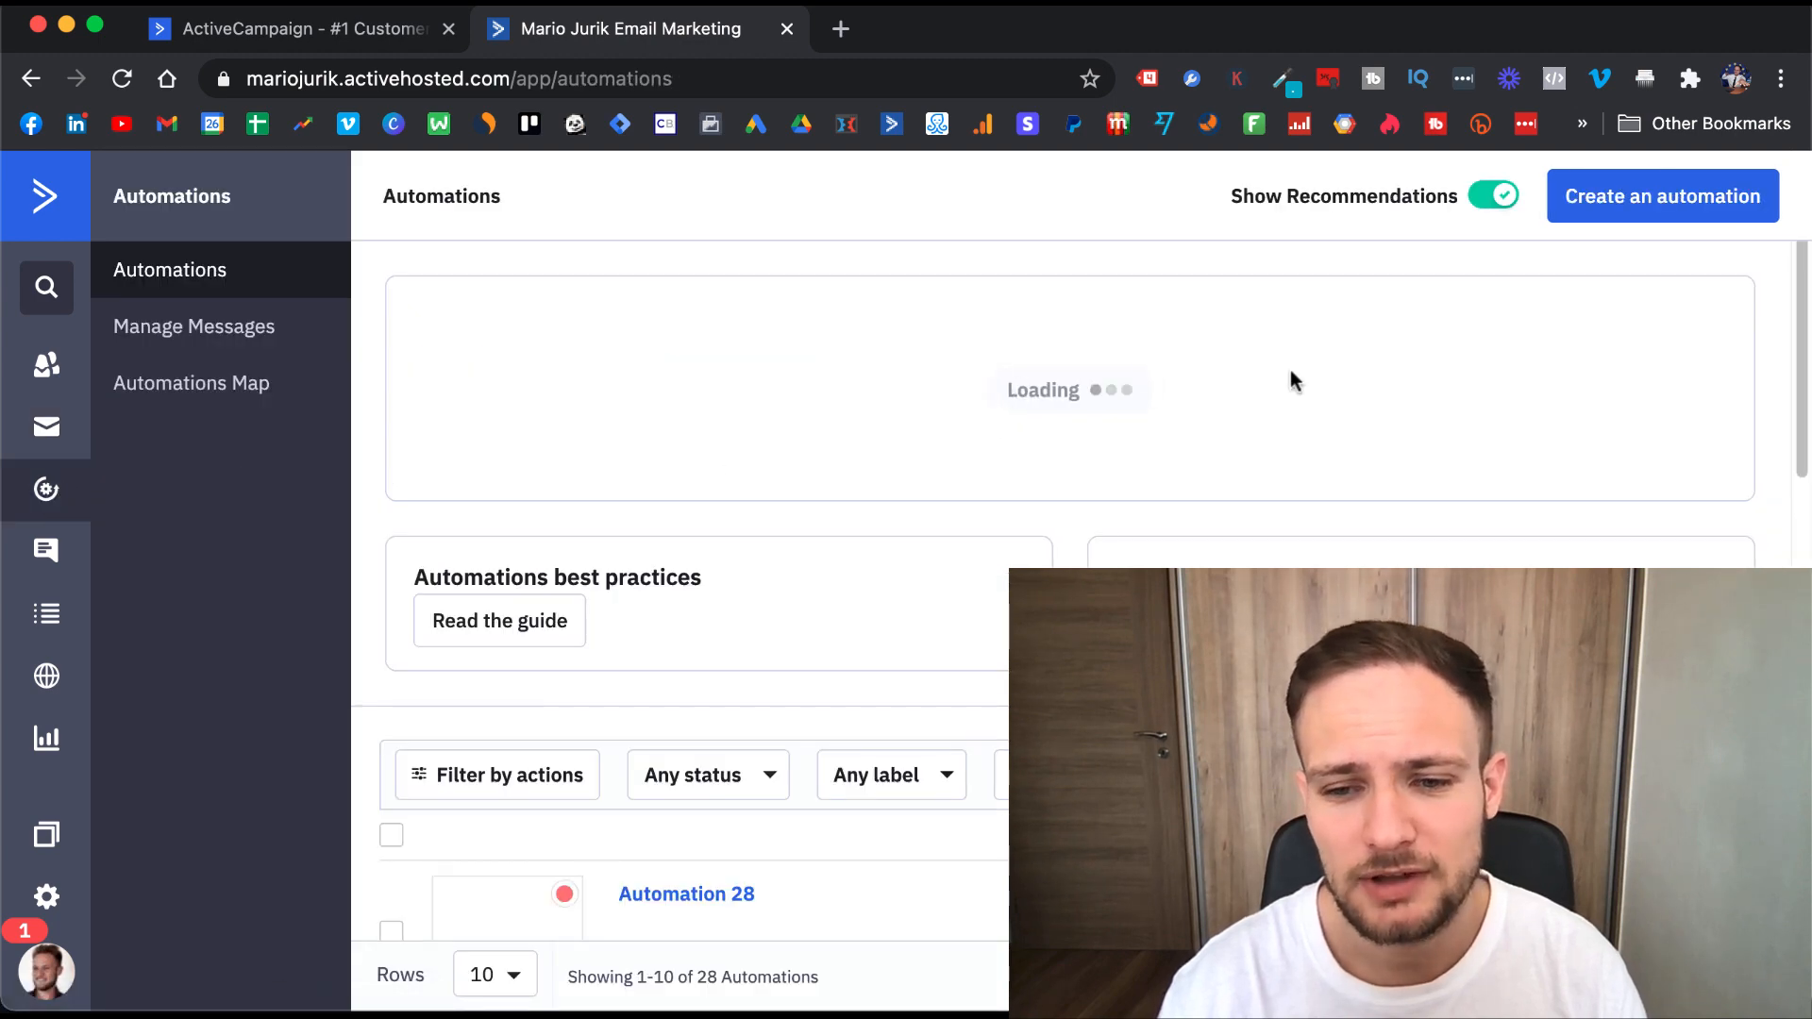